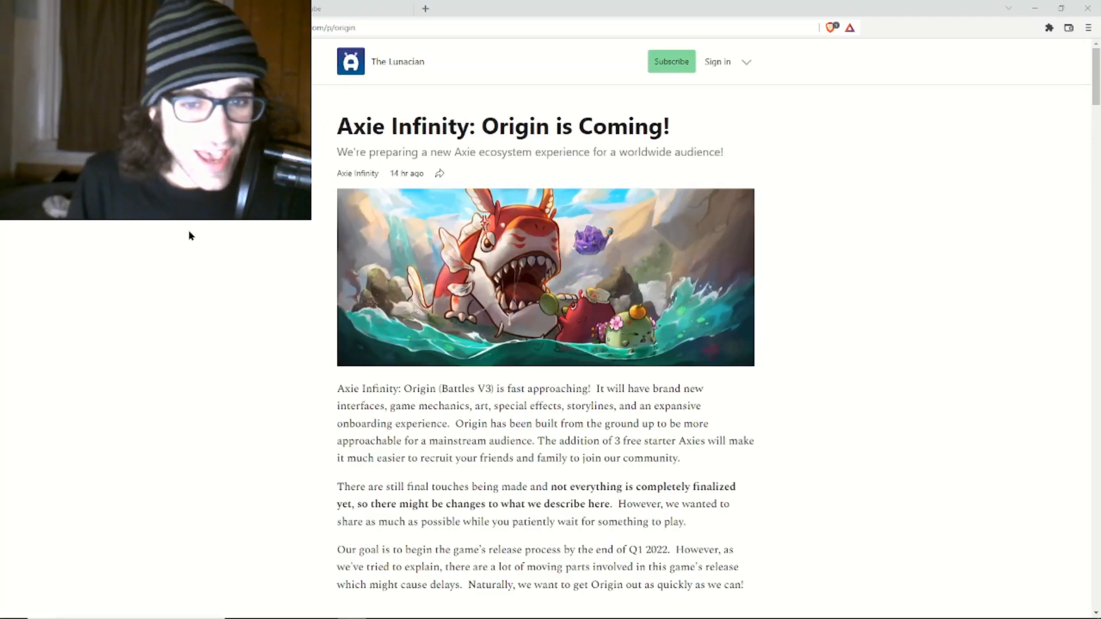
# Read the Origin post intro past the header image, up to the caveat that details may change.
pyautogui.scroll(-3)
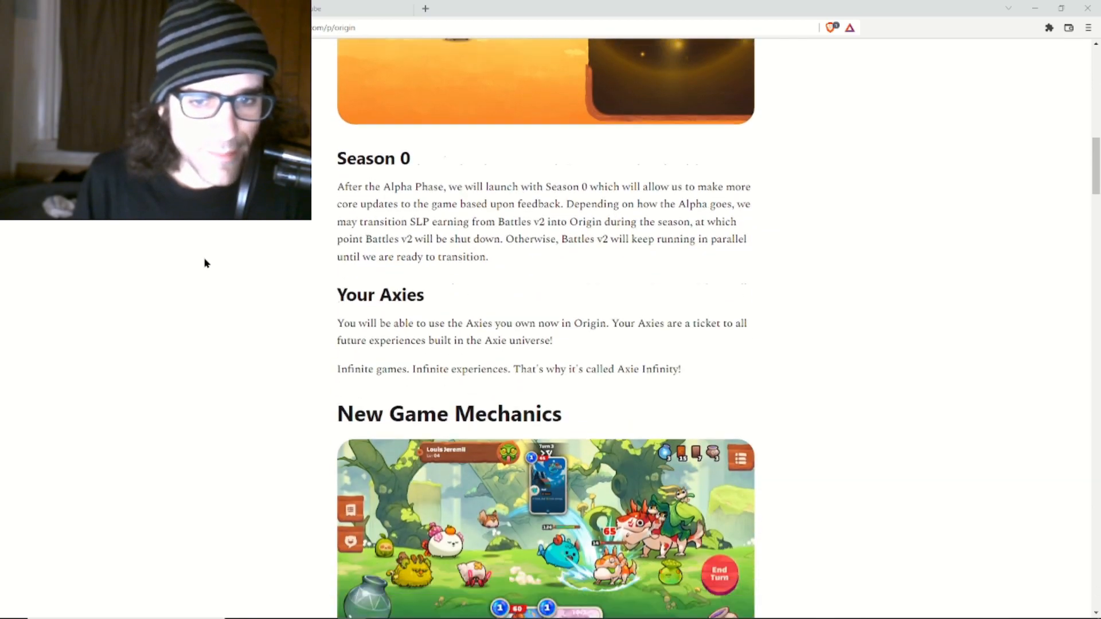
pyautogui.scroll(-3)
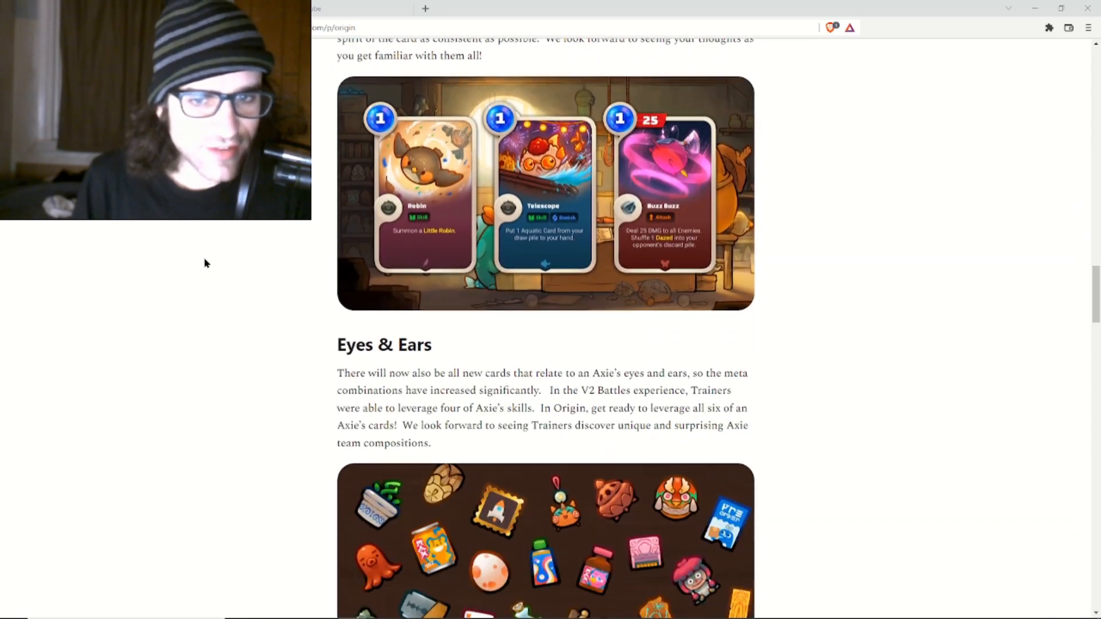
pyautogui.scroll(-3)
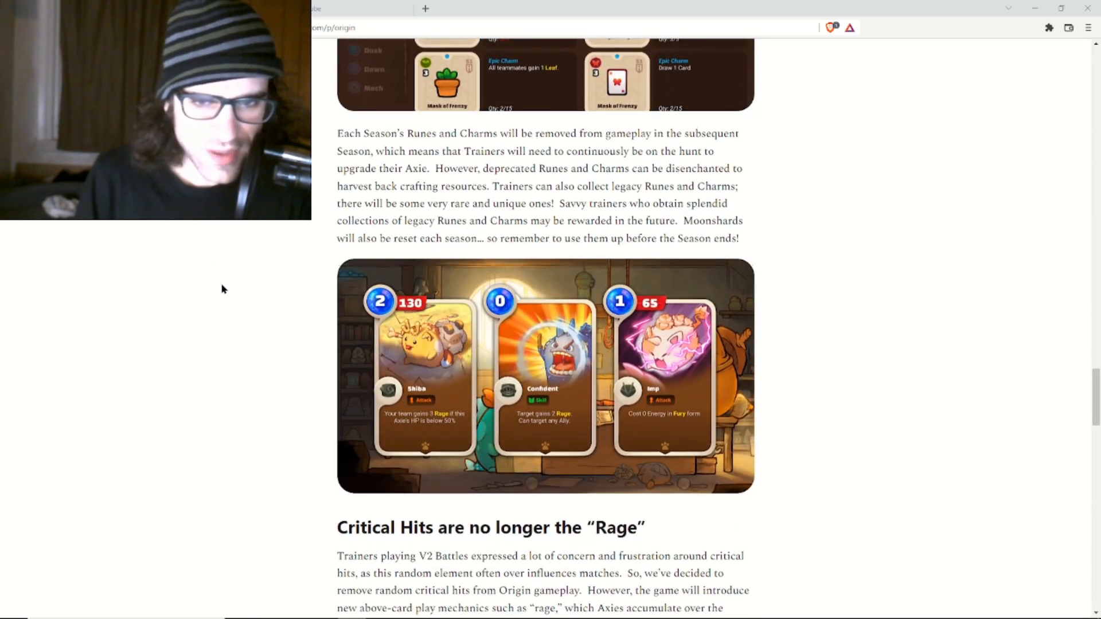
pyautogui.scroll(-3)
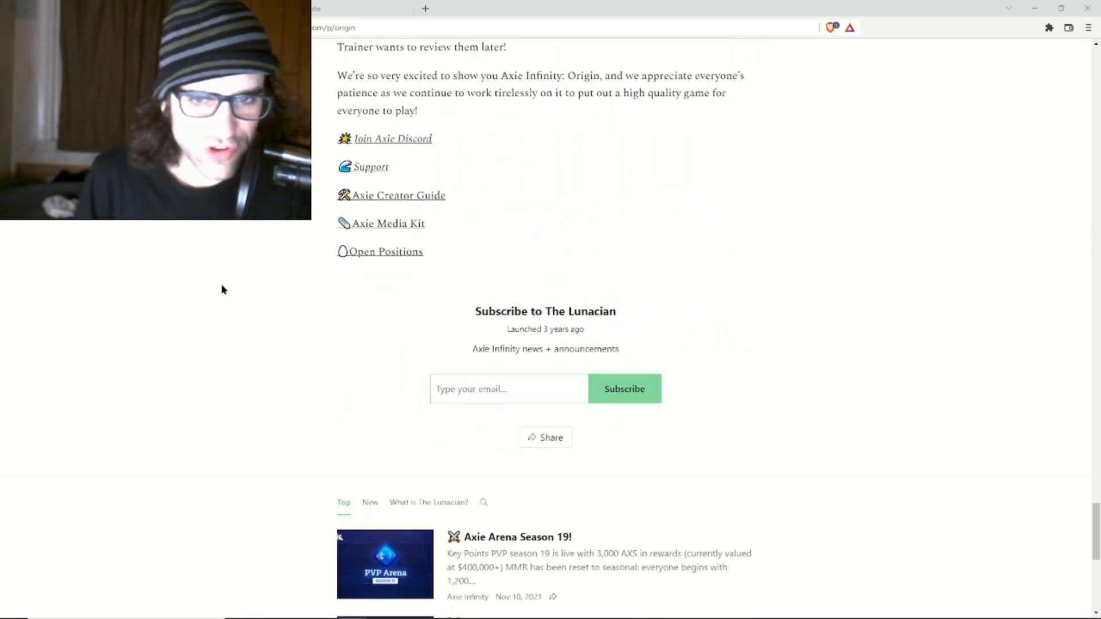
pyautogui.scroll(3)
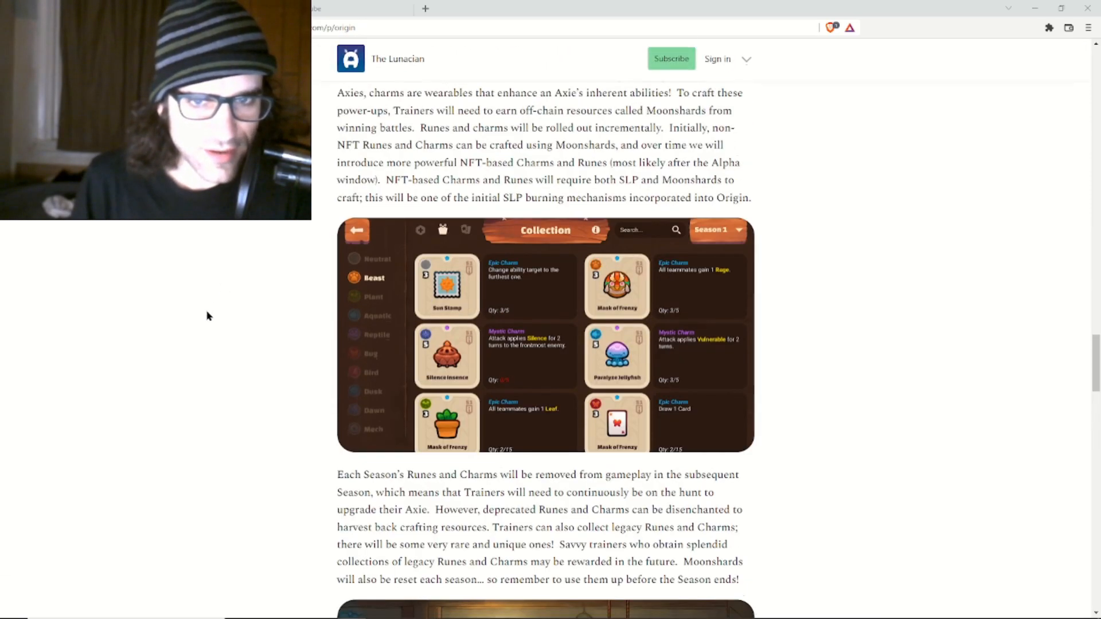
pyautogui.scroll(3)
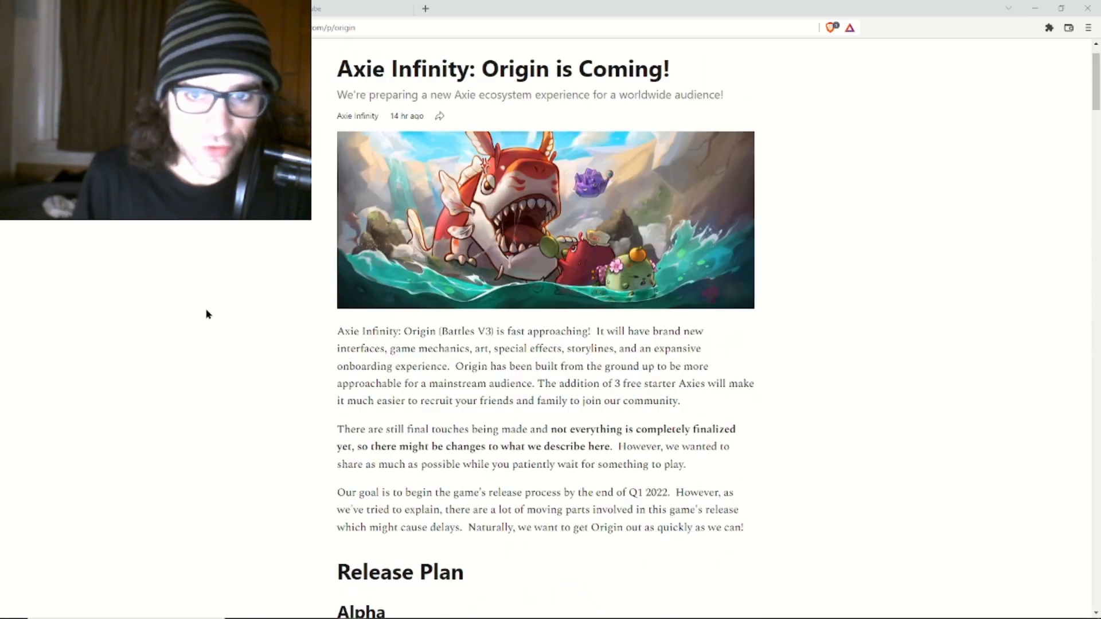
pyautogui.moveTo(215, 312)
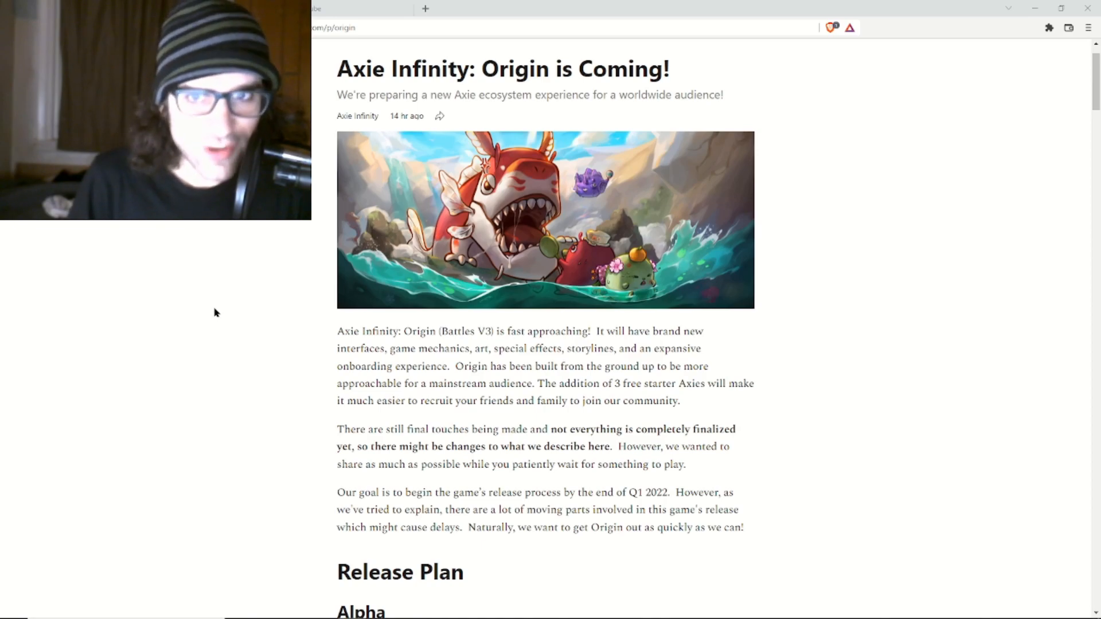
pyautogui.scroll(3)
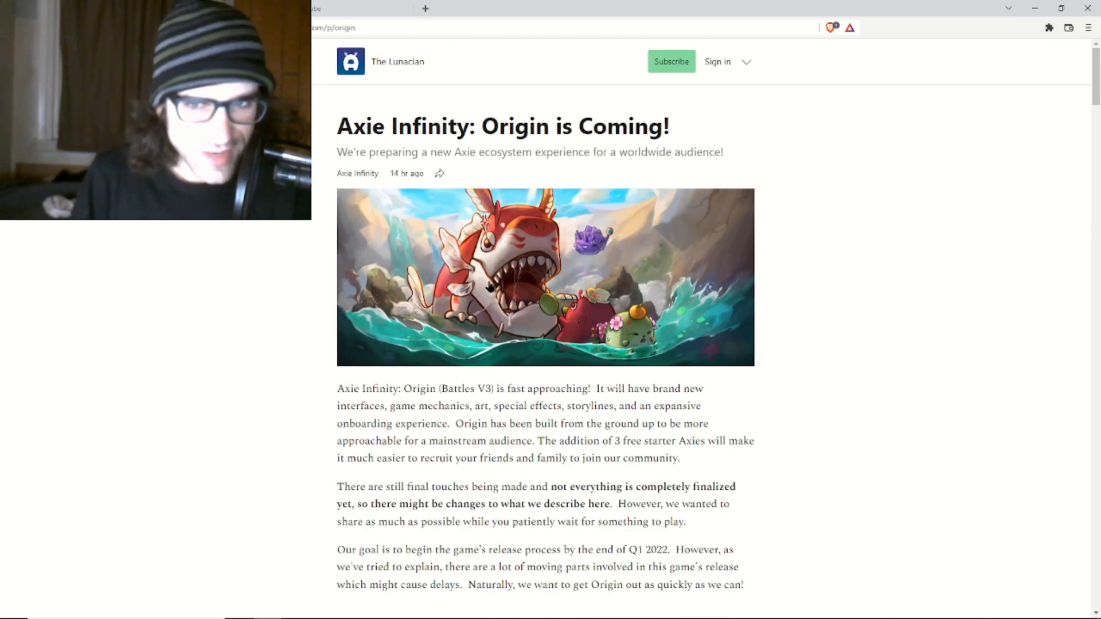
pyautogui.scroll(-3)
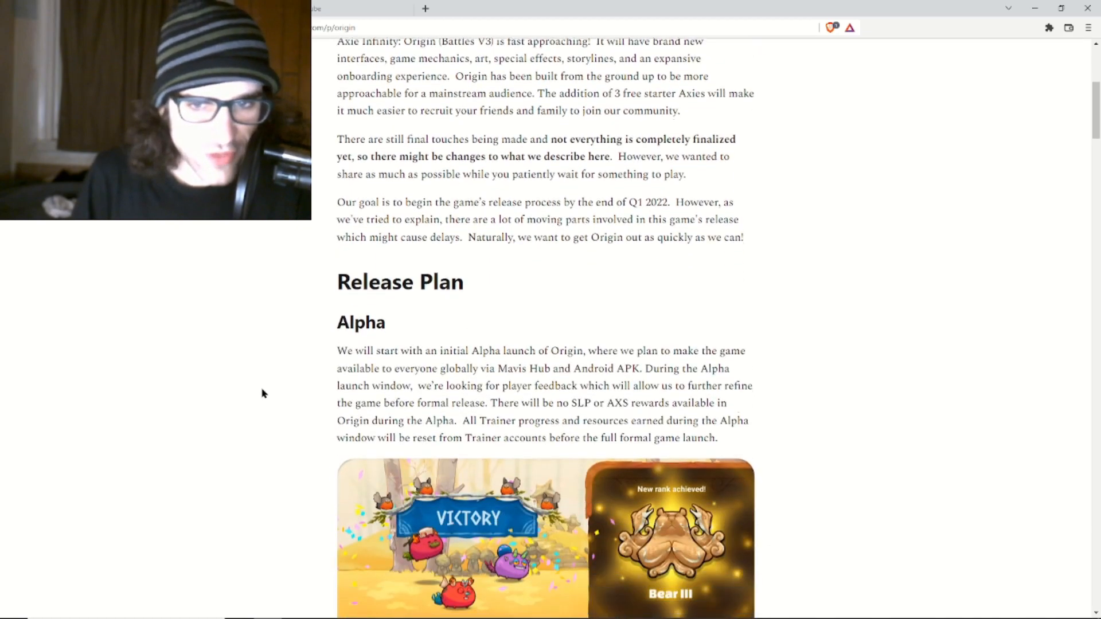
pyautogui.scroll(3)
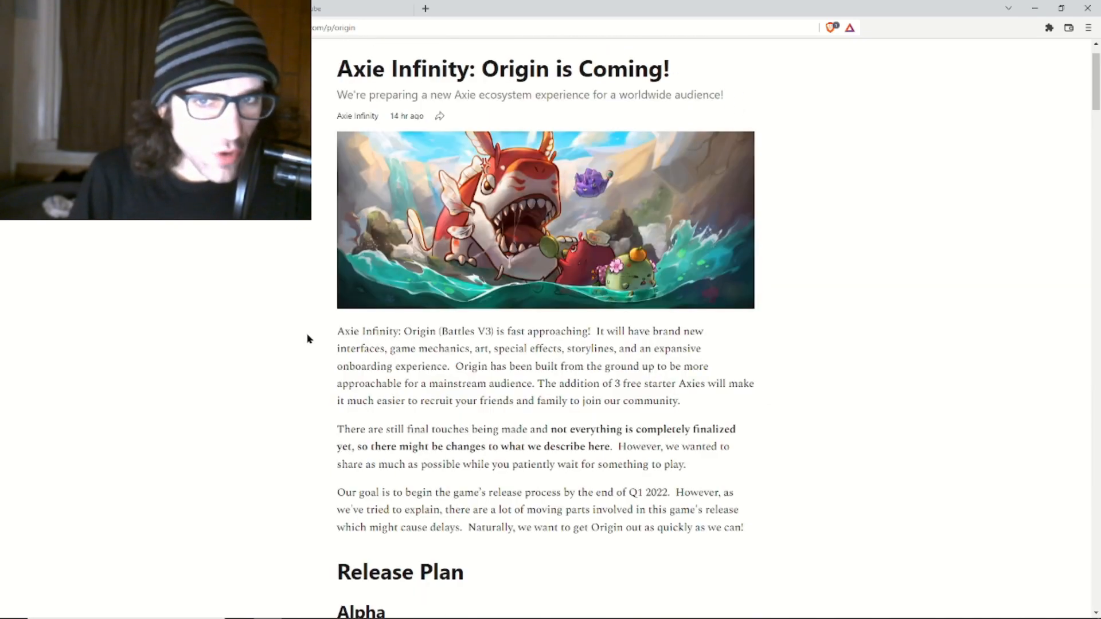
pyautogui.scroll(-3)
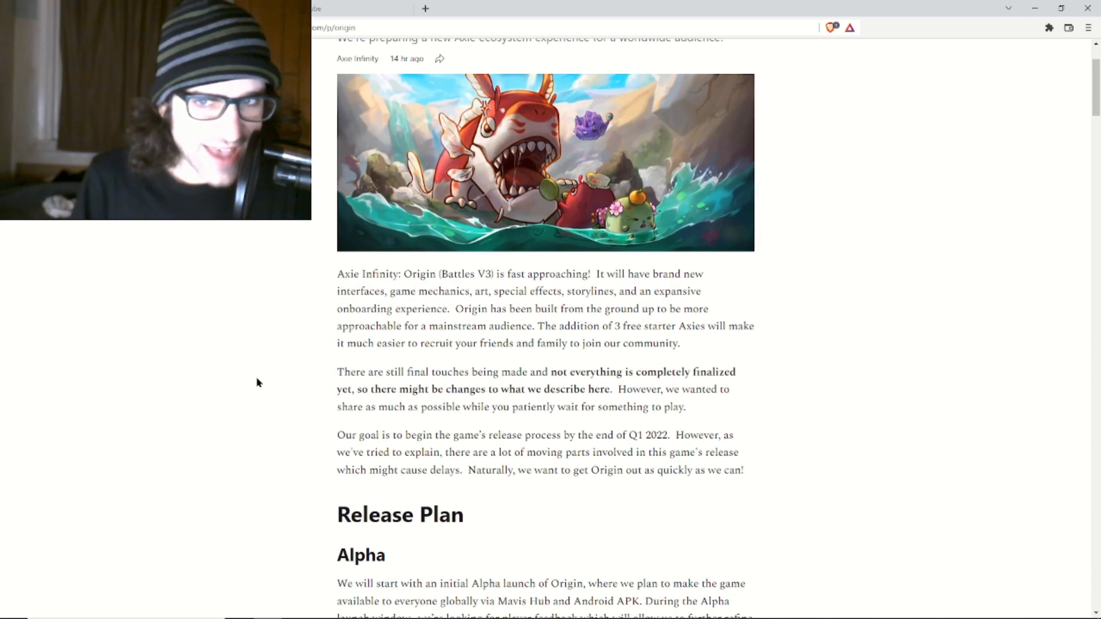
pyautogui.scroll(-3)
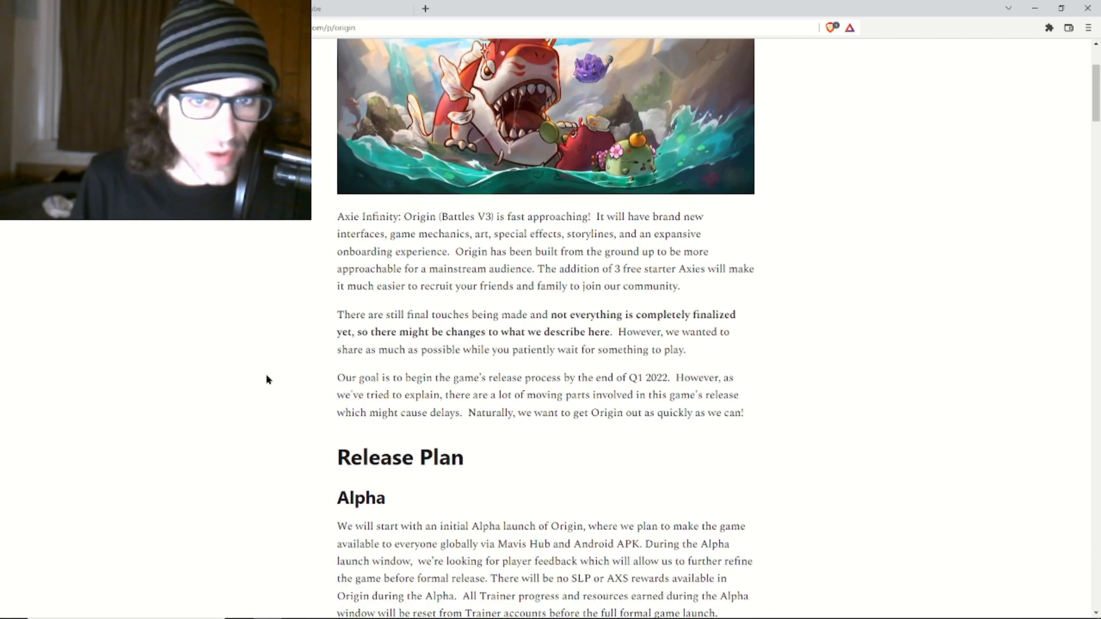
pyautogui.moveTo(493, 240)
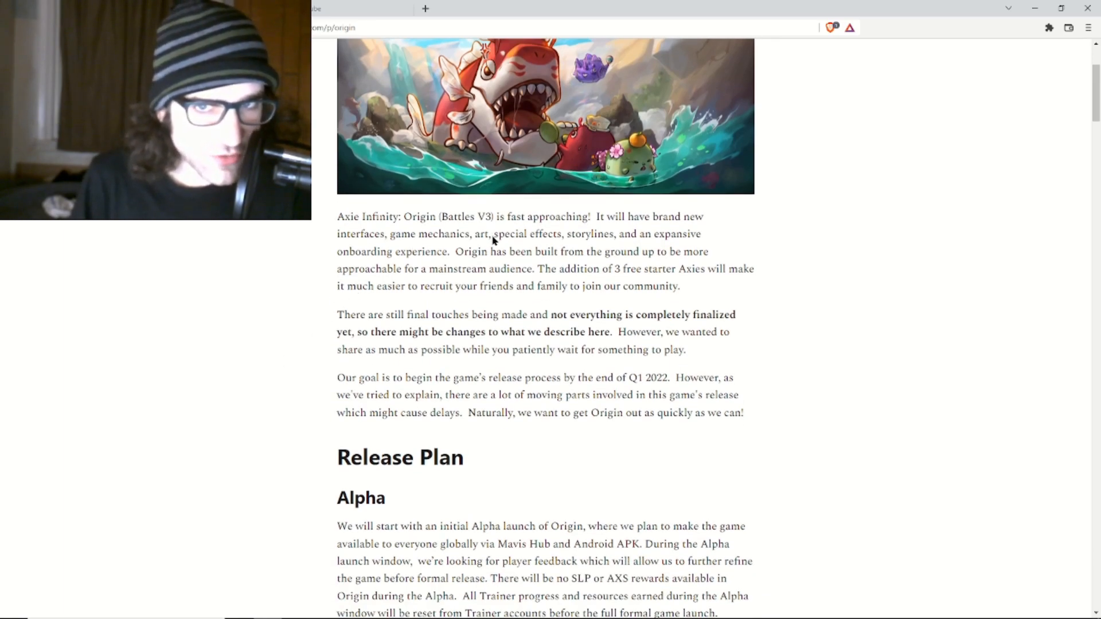
pyautogui.moveTo(655, 251)
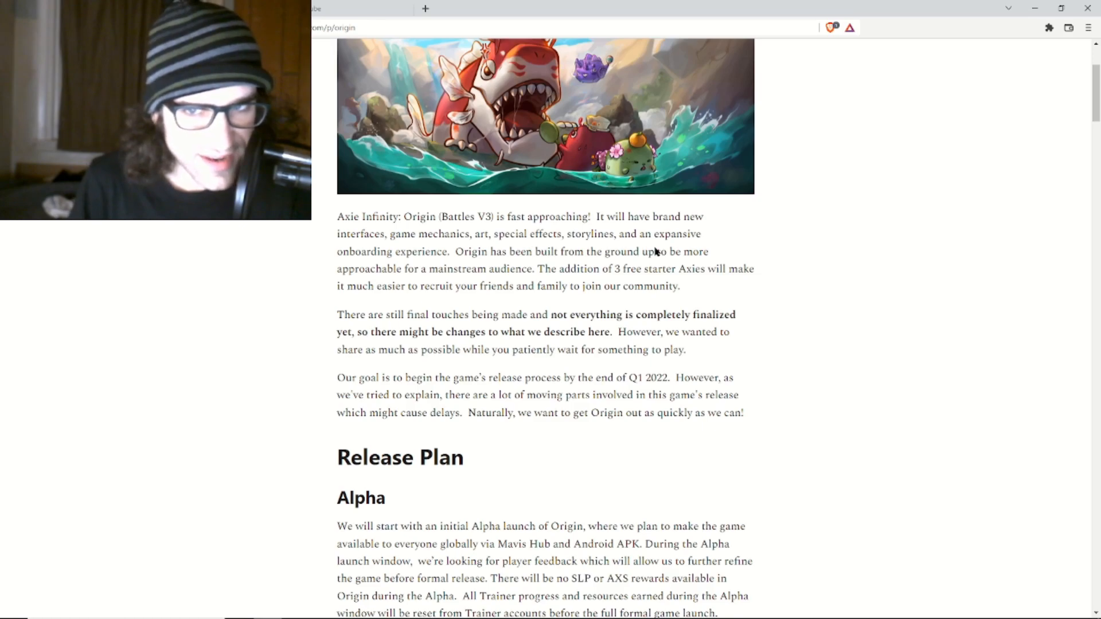
pyautogui.scroll(-3)
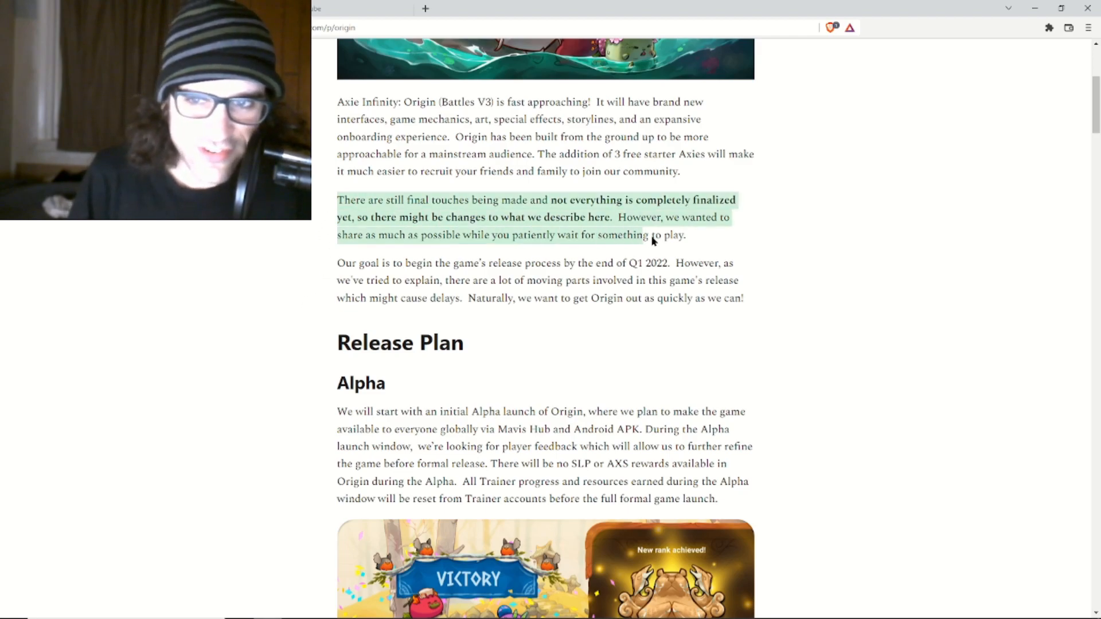
pyautogui.moveTo(273, 297)
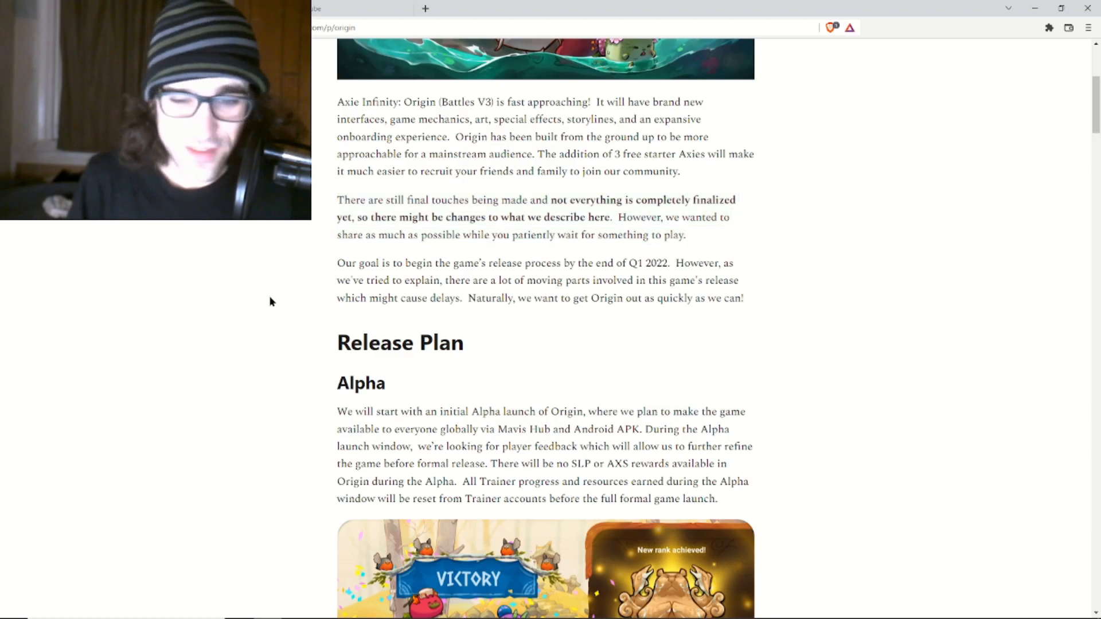
# Scroll to show the full Release Plan Alpha section and Victory image, with Season 0 below.
pyautogui.scroll(-3)
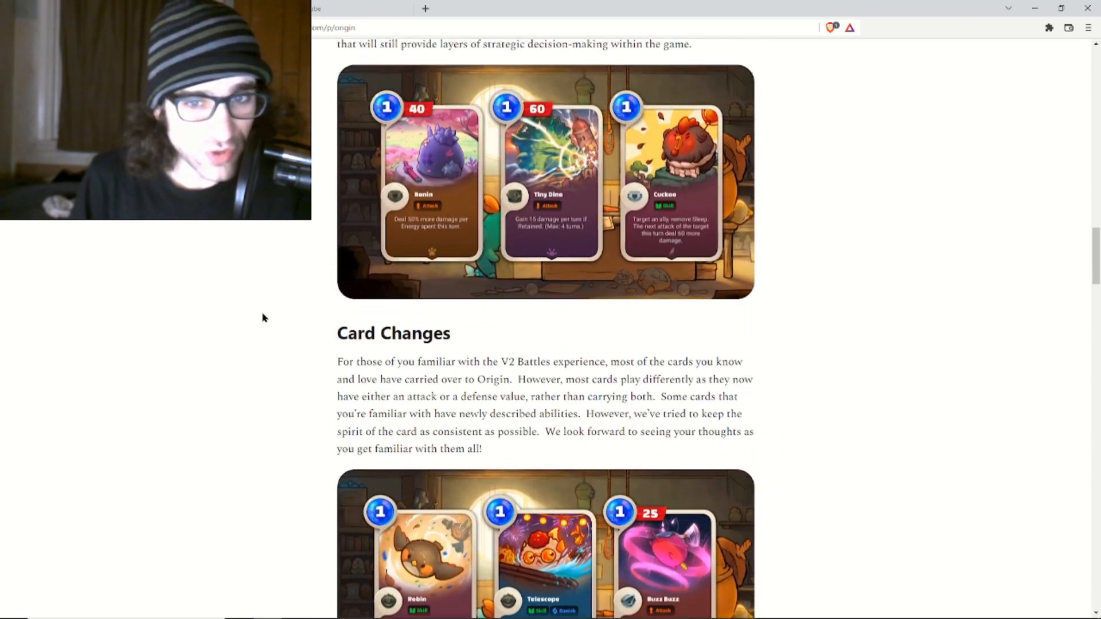
pyautogui.scroll(3)
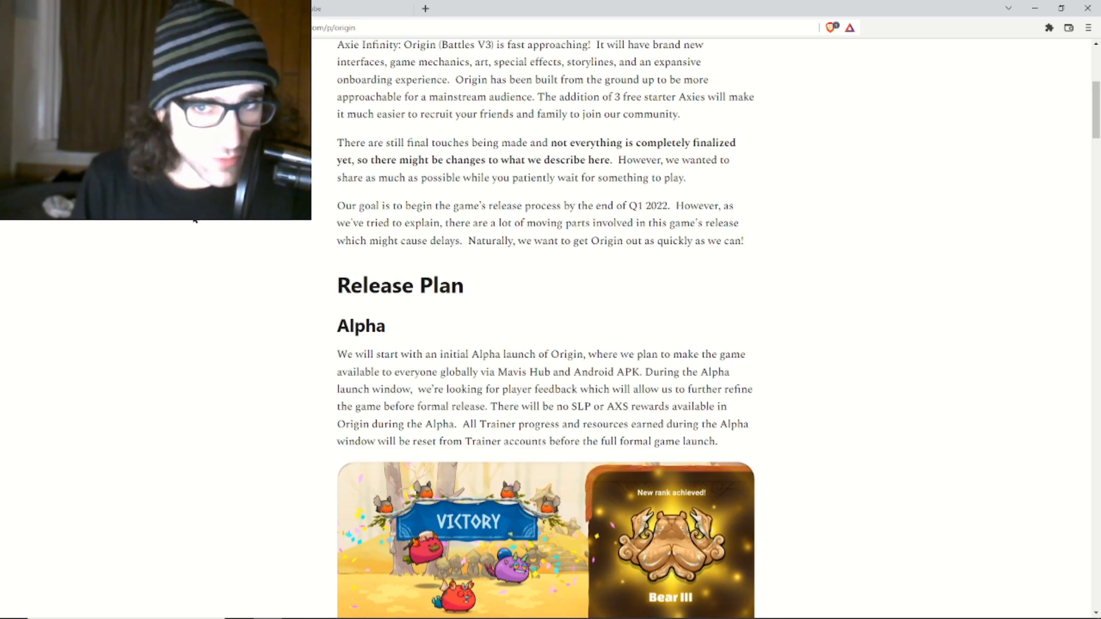
pyautogui.scroll(-3)
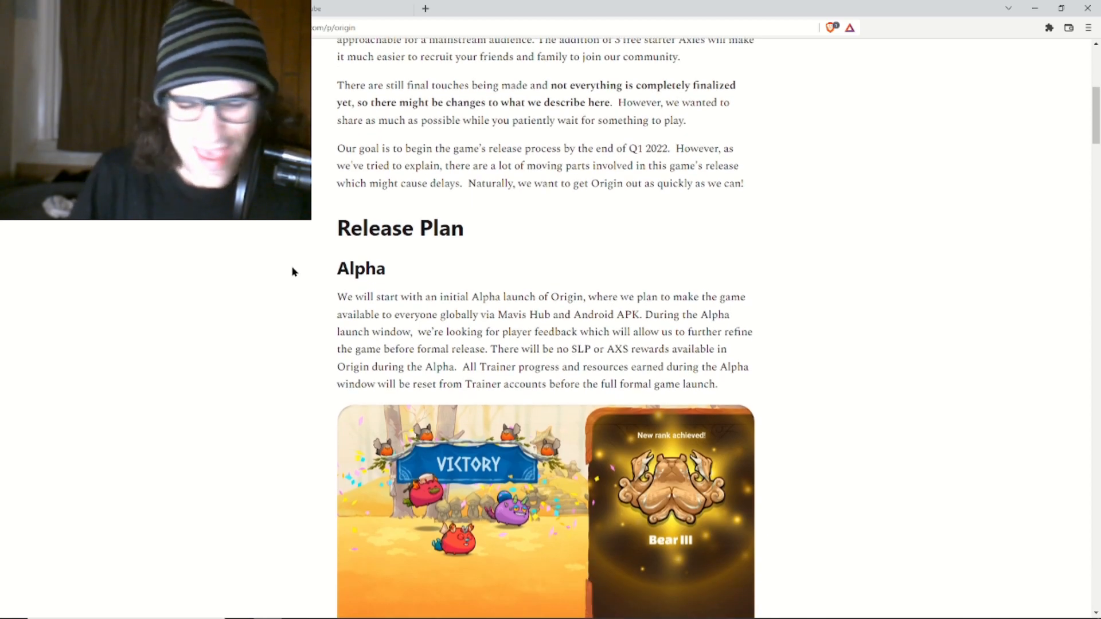
pyautogui.moveTo(466, 216)
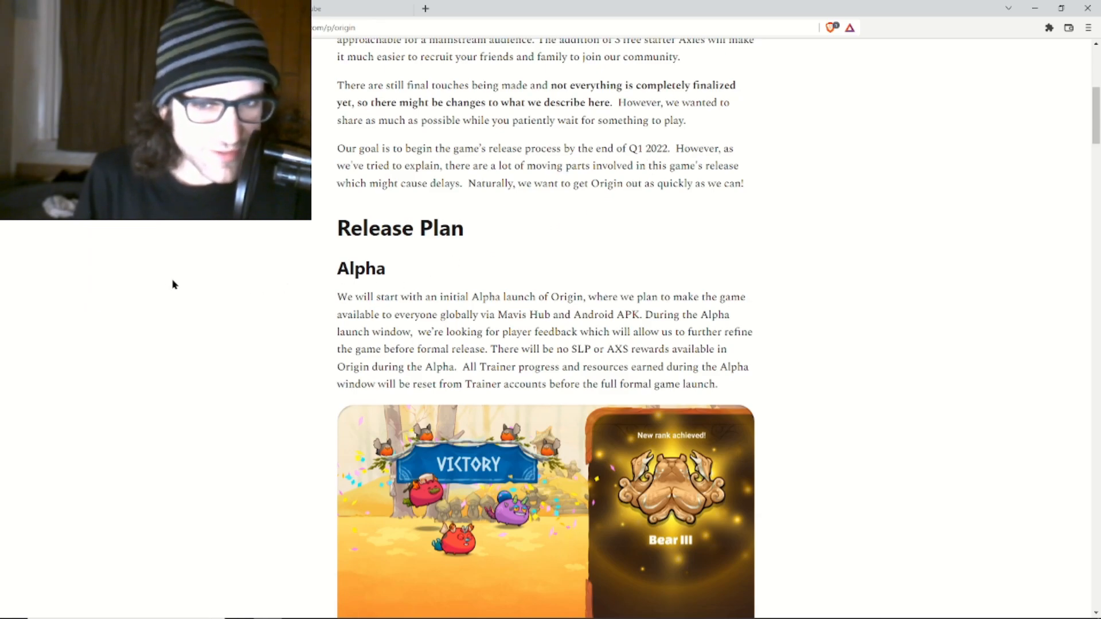
pyautogui.scroll(-3)
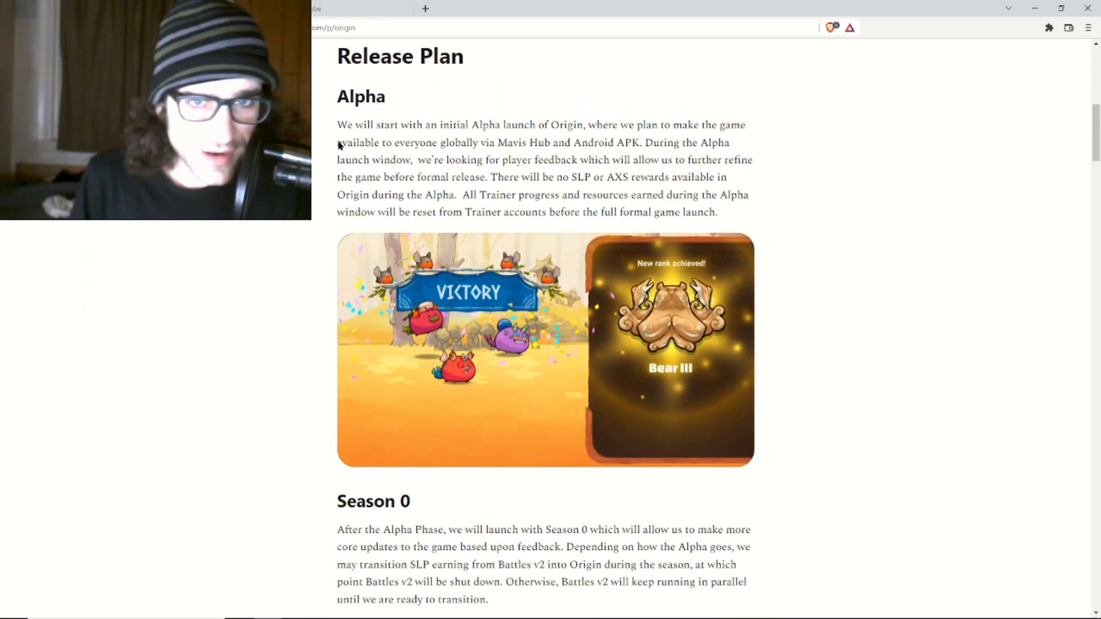
pyautogui.moveTo(334, 127)
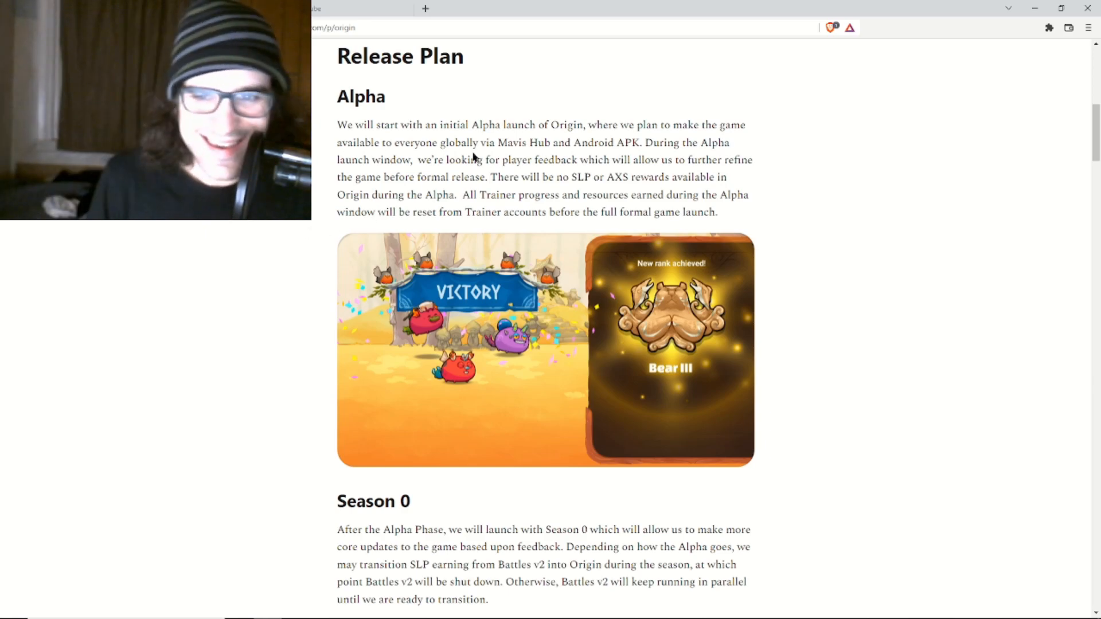
pyautogui.scroll(-3)
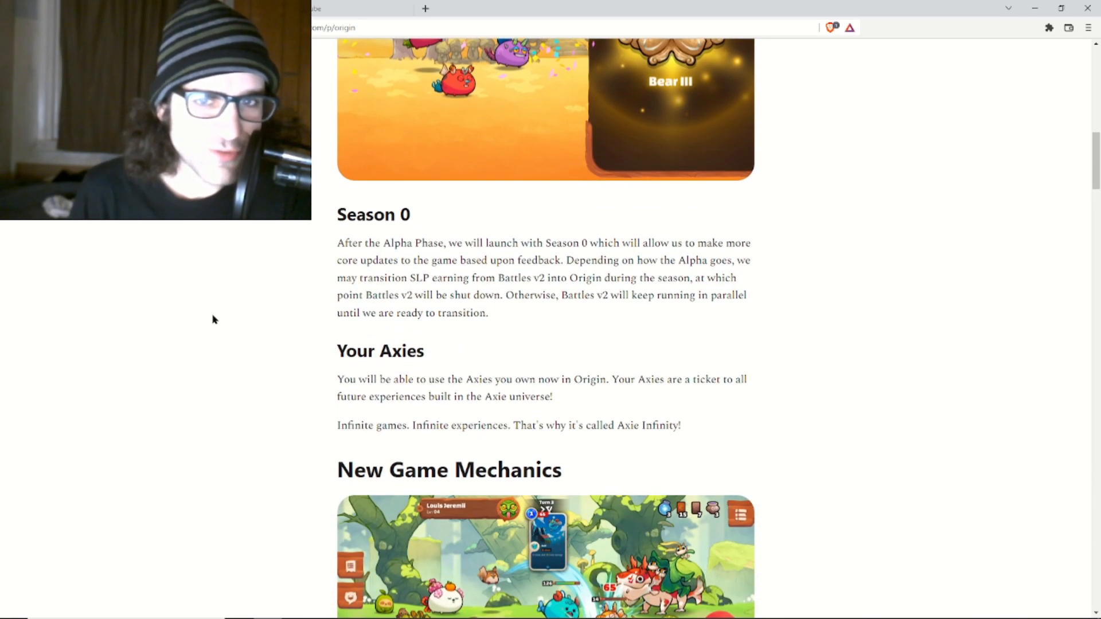
pyautogui.scroll(-3)
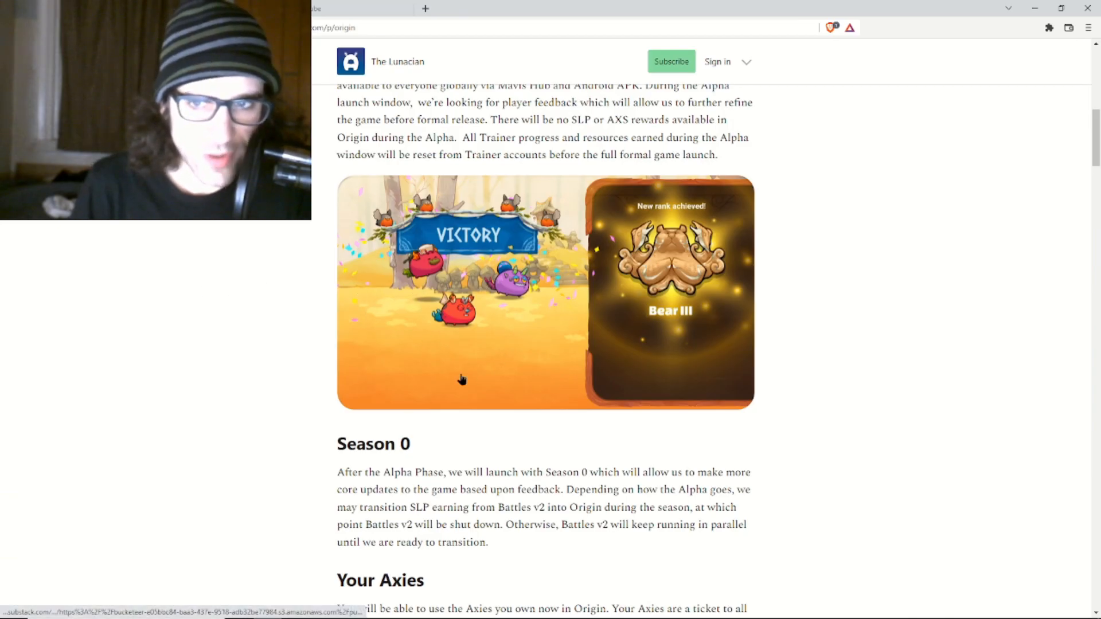
pyautogui.moveTo(708, 349)
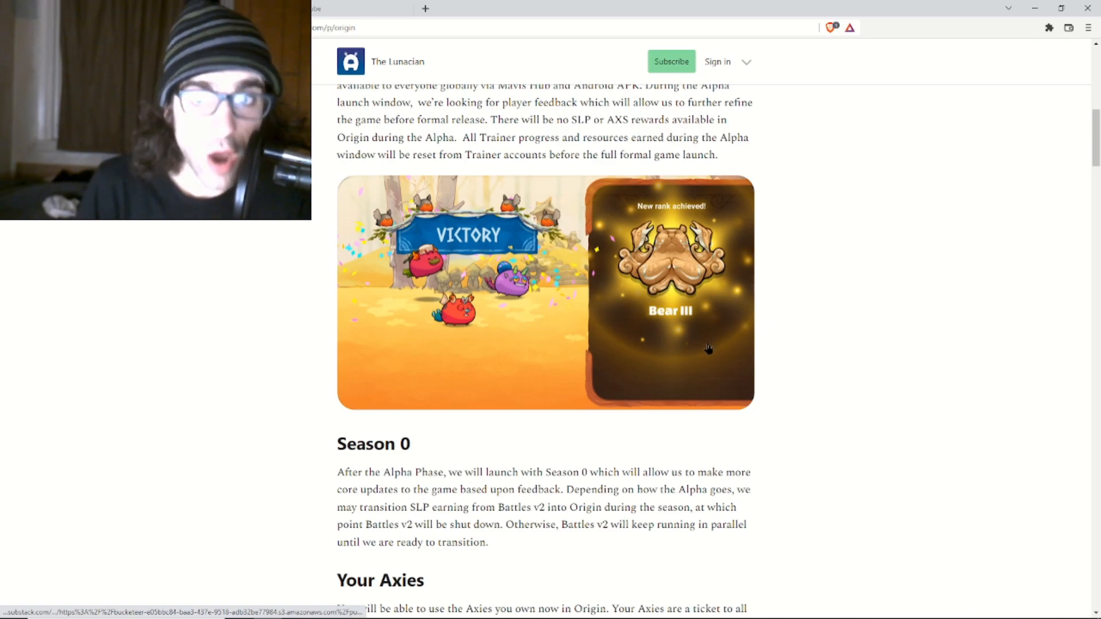
pyautogui.moveTo(960, 322)
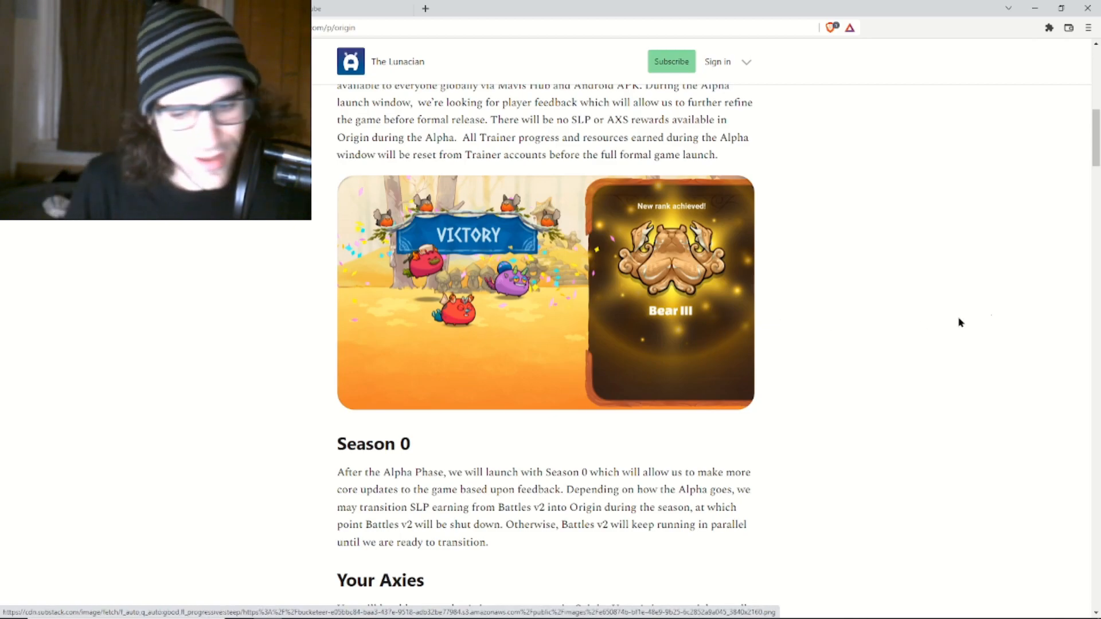
pyautogui.moveTo(1044, 286)
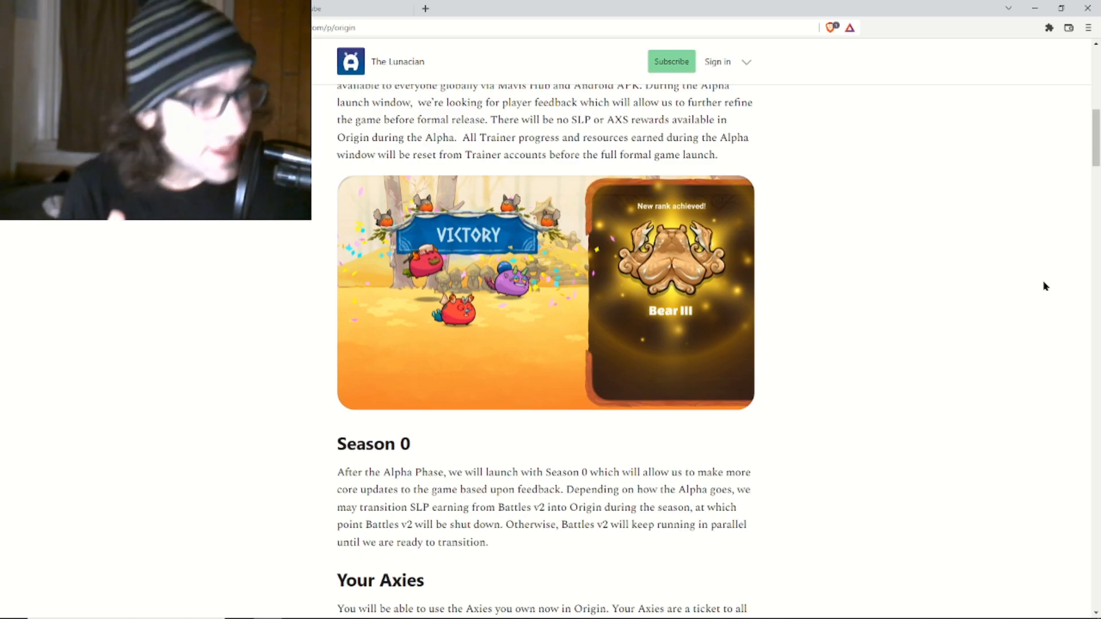
pyautogui.scroll(-3)
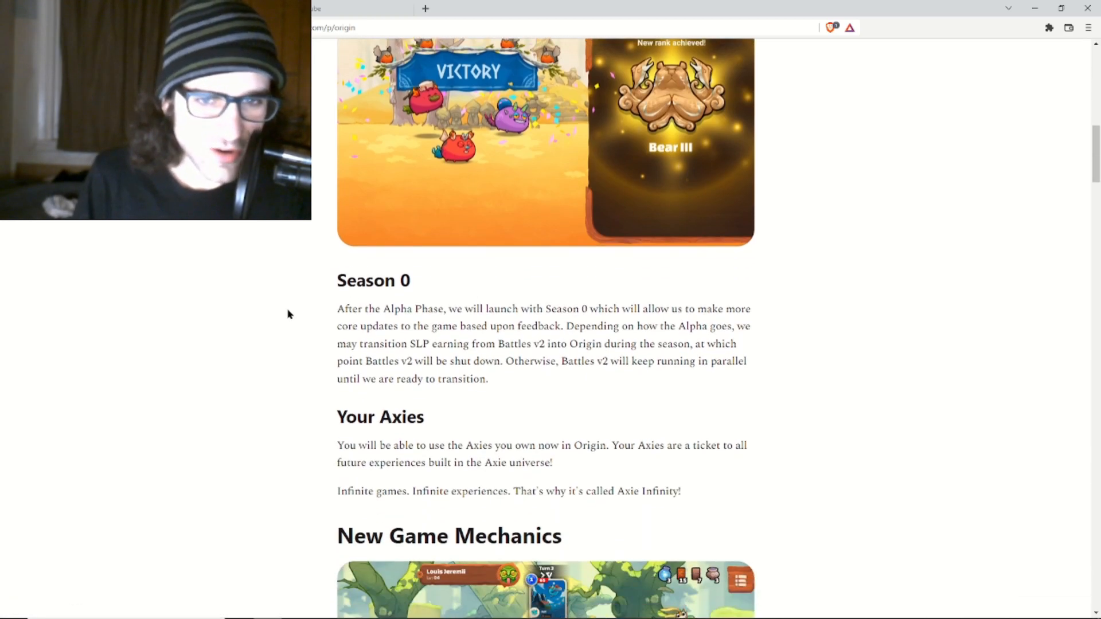
# Scroll back up to the end of the Alpha text and Victory image.
pyautogui.scroll(3)
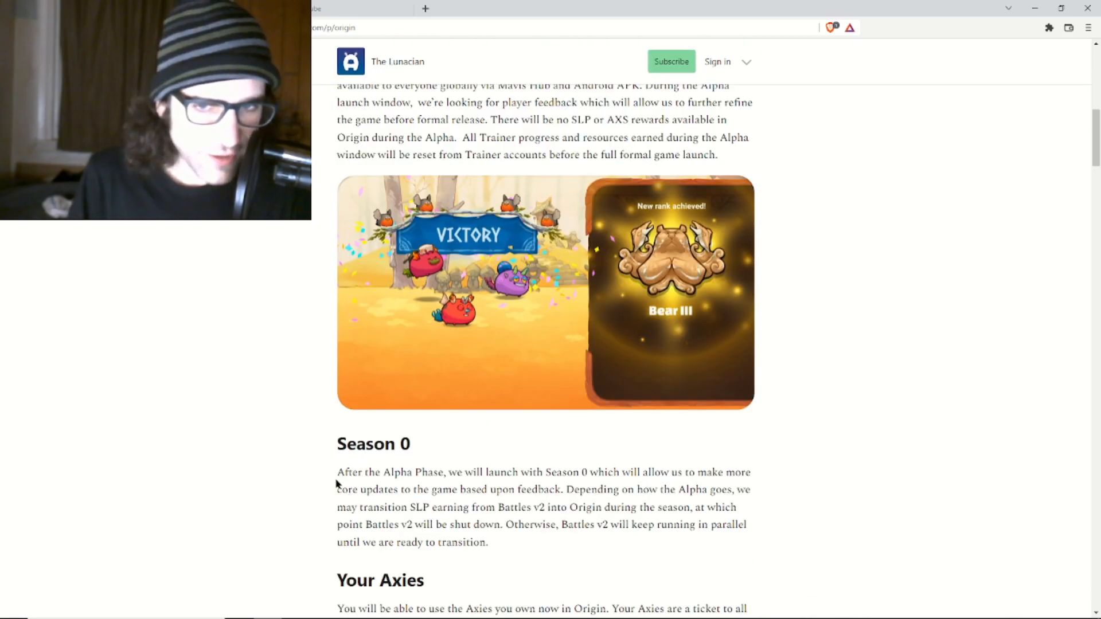
pyautogui.moveTo(228, 447)
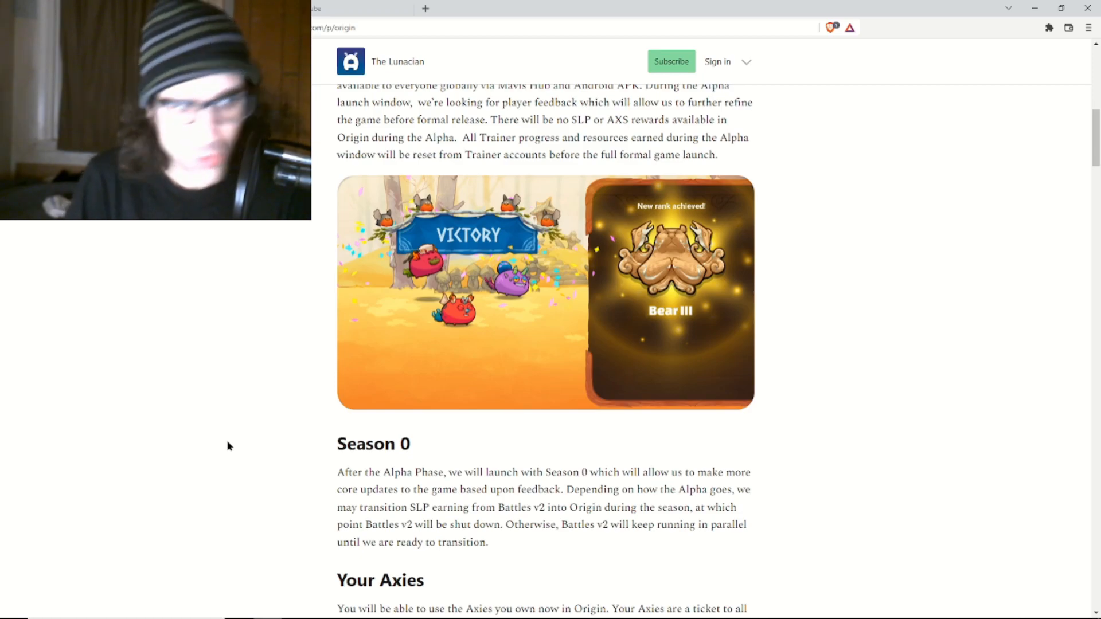
pyautogui.moveTo(602, 488)
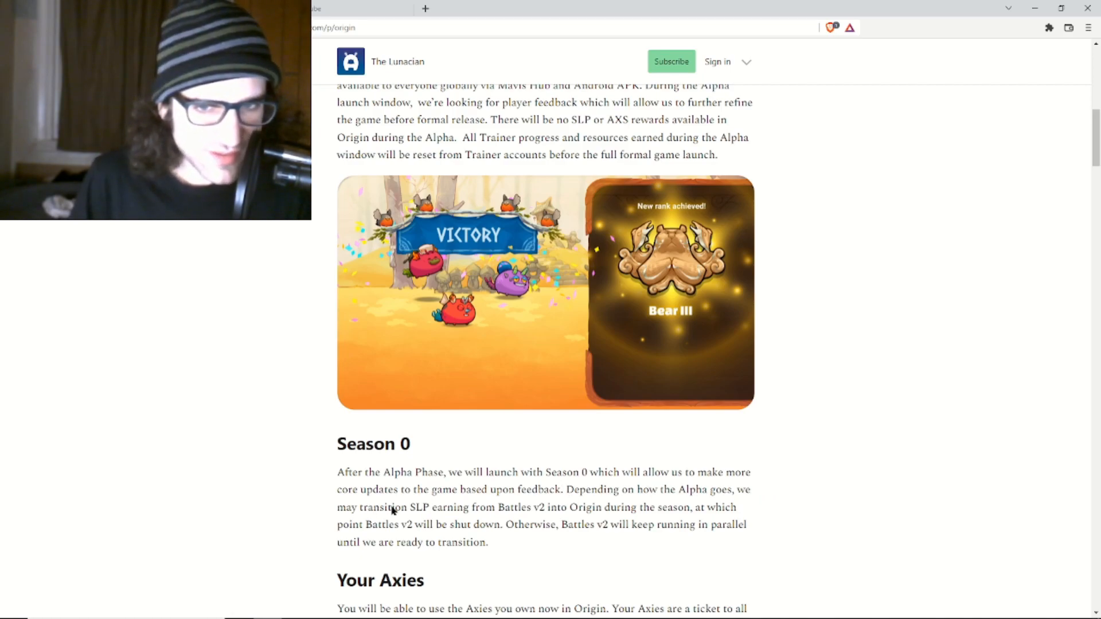
pyautogui.moveTo(939, 504)
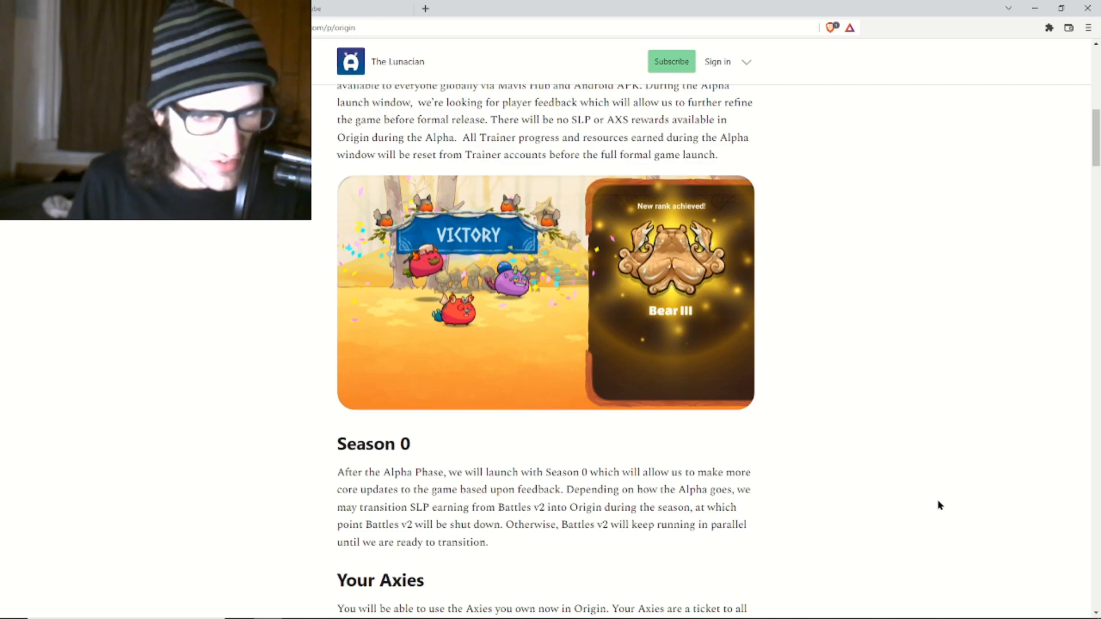
pyautogui.moveTo(690, 510)
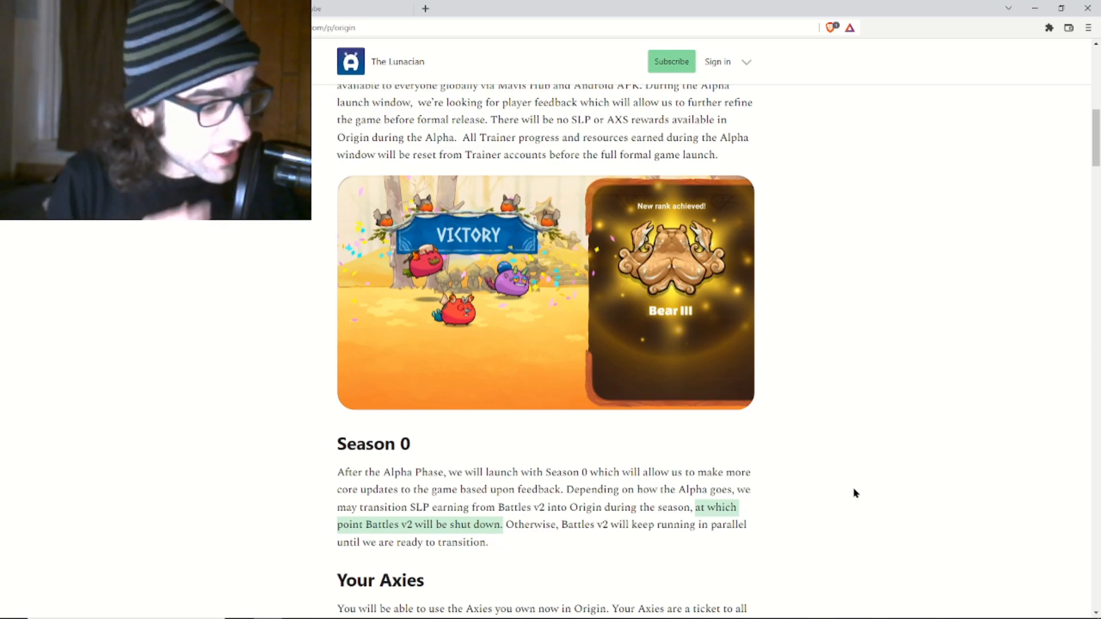
pyautogui.moveTo(376, 539)
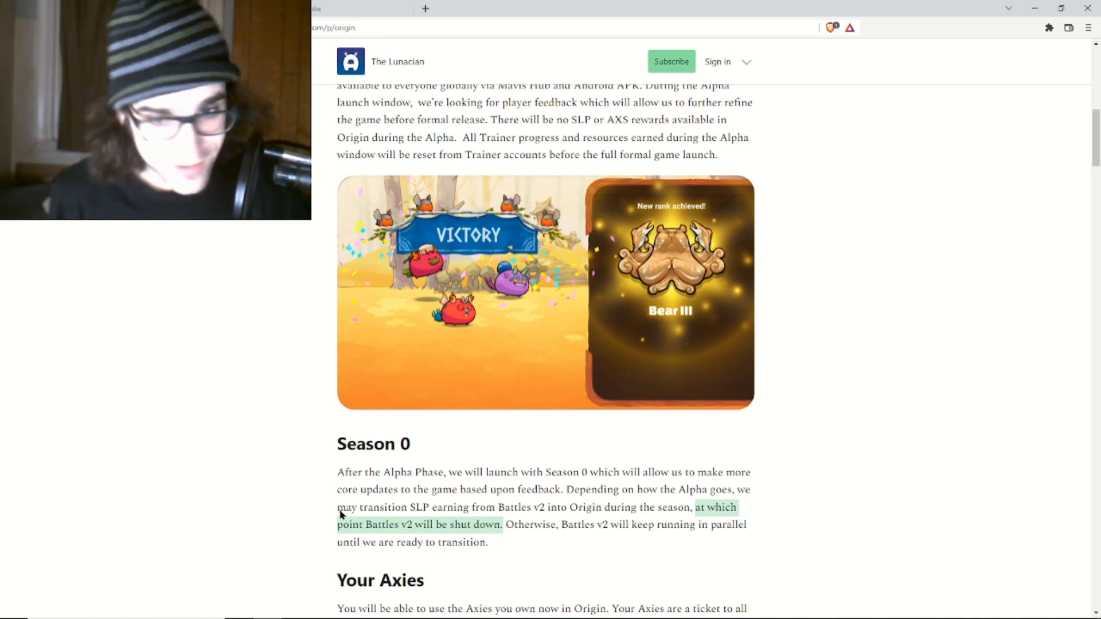
# Read past Your Axies to New Game Mechanics, its battle image, and Sequential Turns.
pyautogui.scroll(-3)
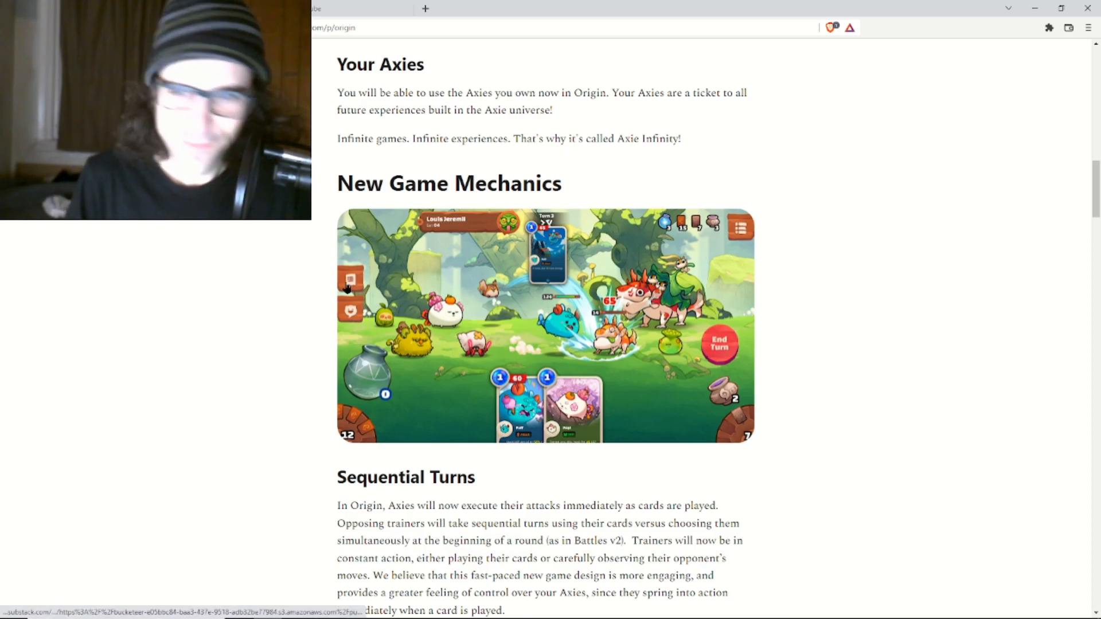
pyautogui.scroll(-3)
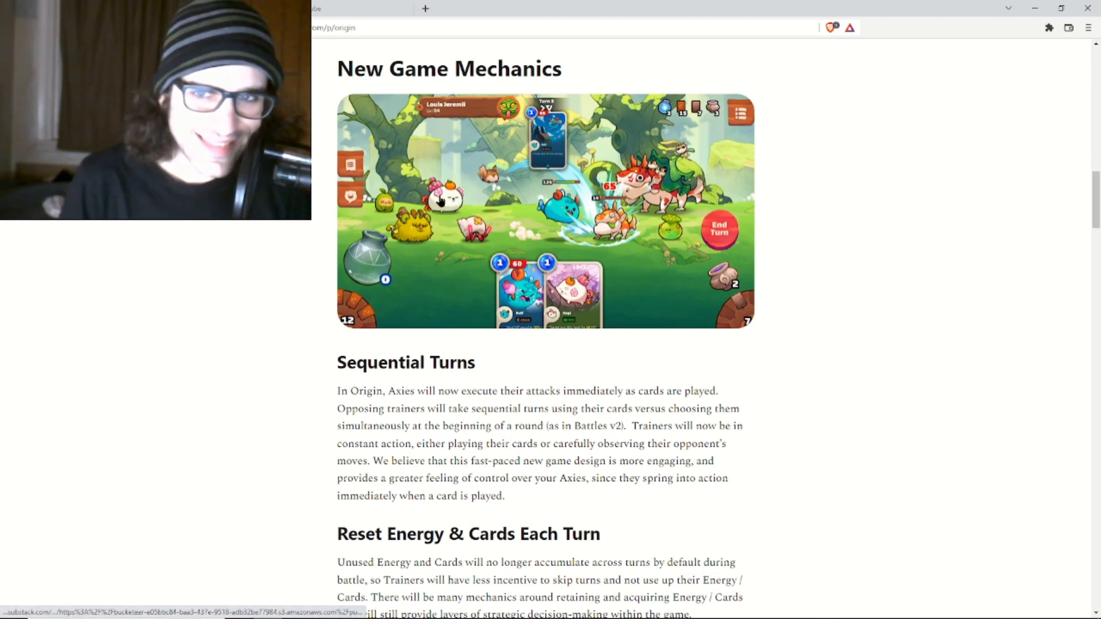
pyautogui.moveTo(243, 250)
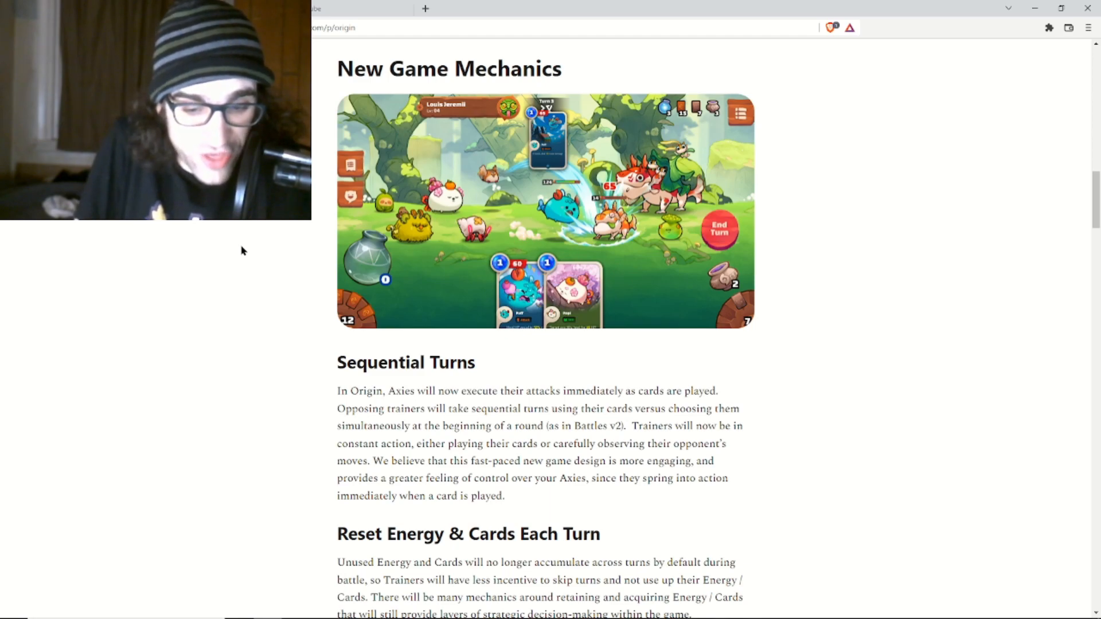
pyautogui.scroll(3)
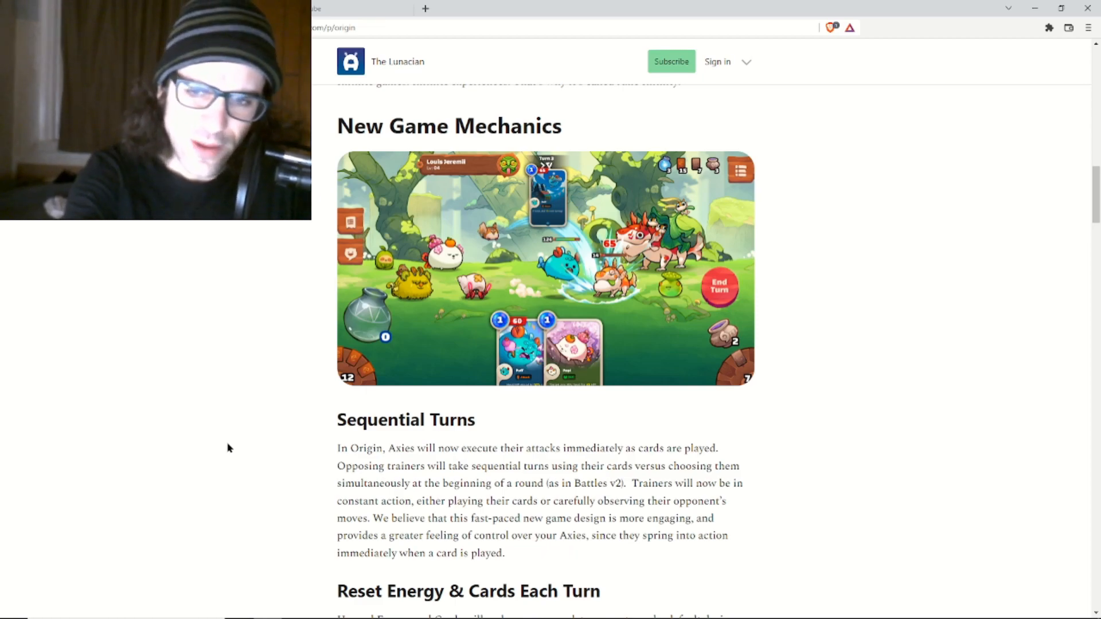
pyautogui.moveTo(665, 498)
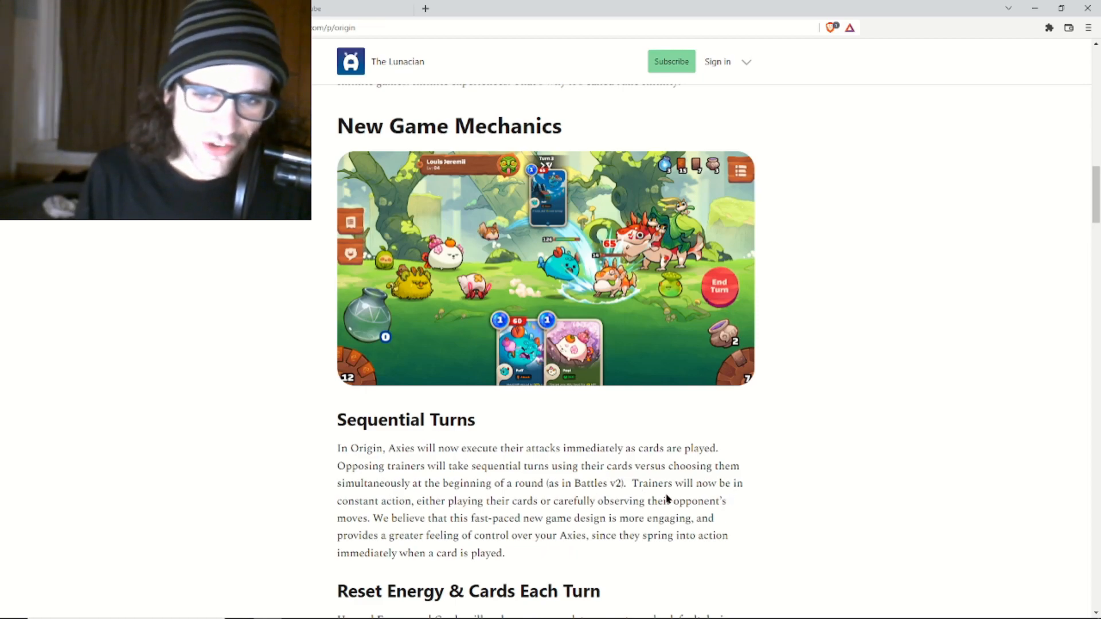
pyautogui.moveTo(309, 498)
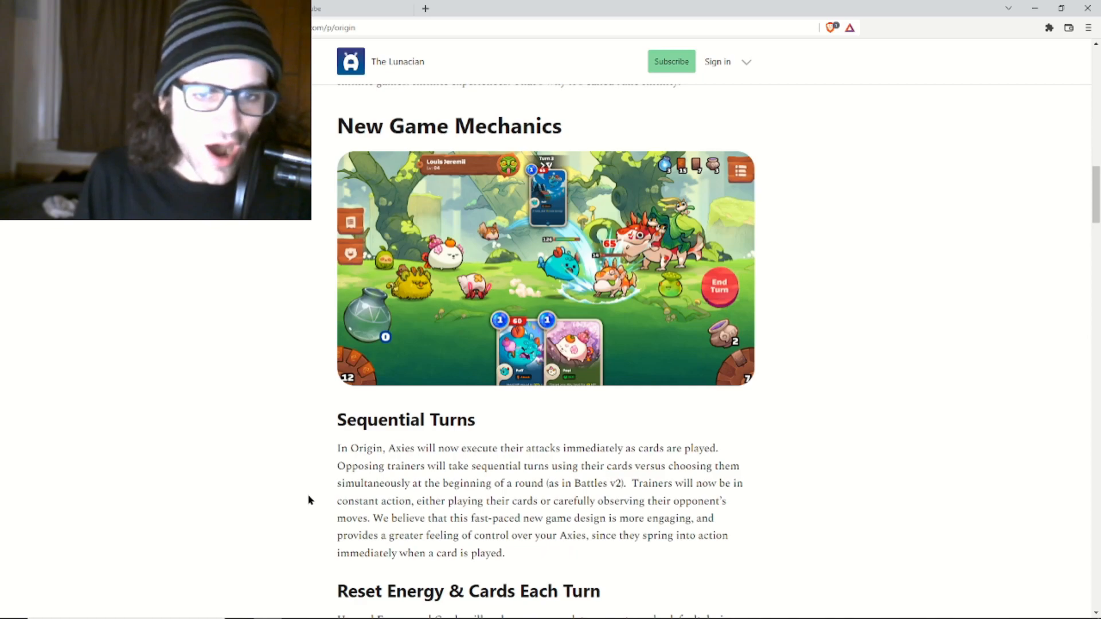
pyautogui.moveTo(276, 470)
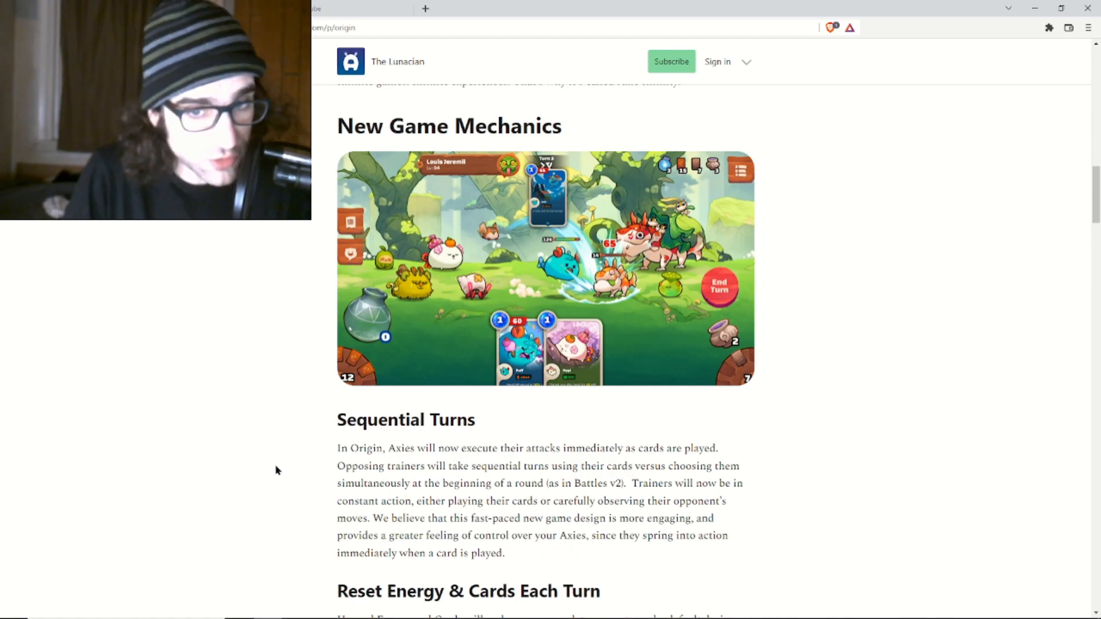
pyautogui.scroll(-3)
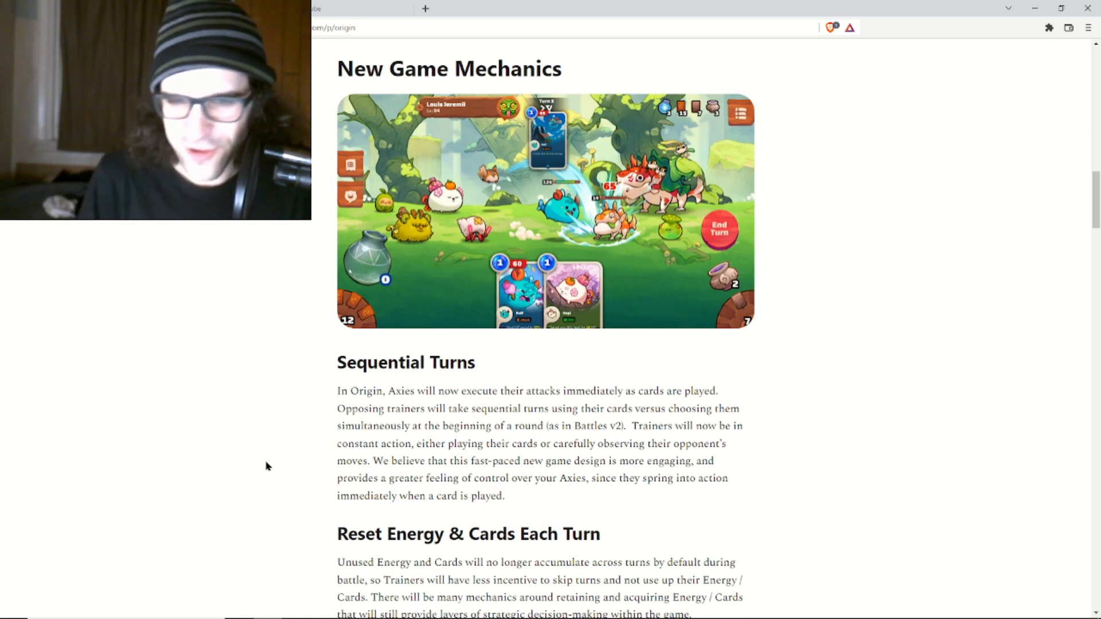
# Scroll to the Reset Energy & Cards Each Turn section and its three-card image.
pyautogui.scroll(-3)
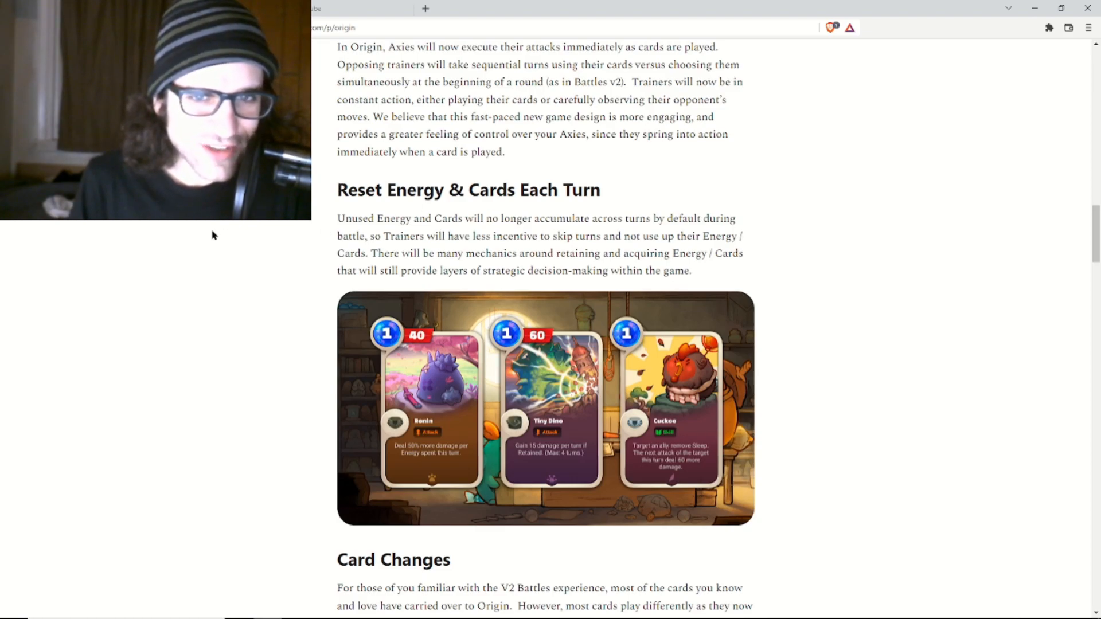
pyautogui.moveTo(223, 251)
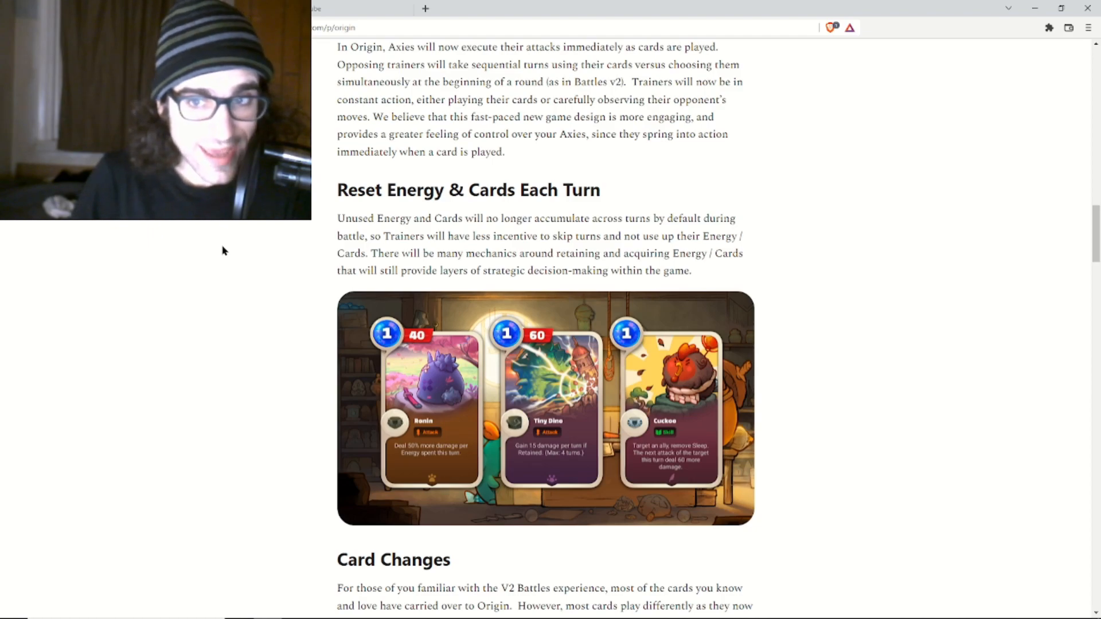
pyautogui.moveTo(470, 290)
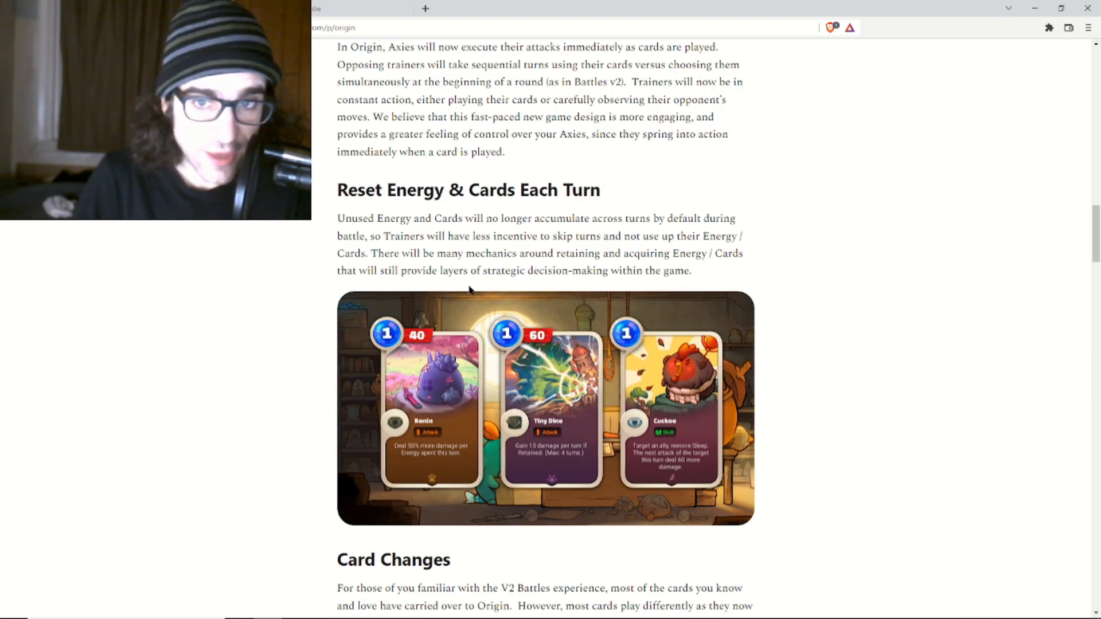
pyautogui.moveTo(540, 262)
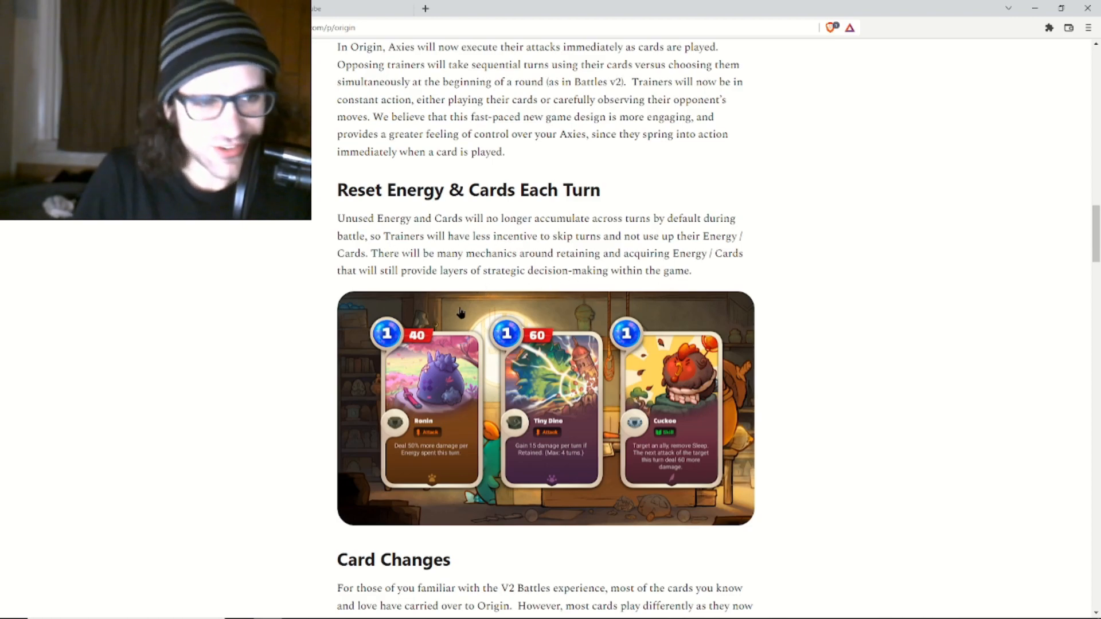
# Open the three-card image full size and read the Ronin, Tiny Dino and rooster cards.
pyautogui.click(431, 407)
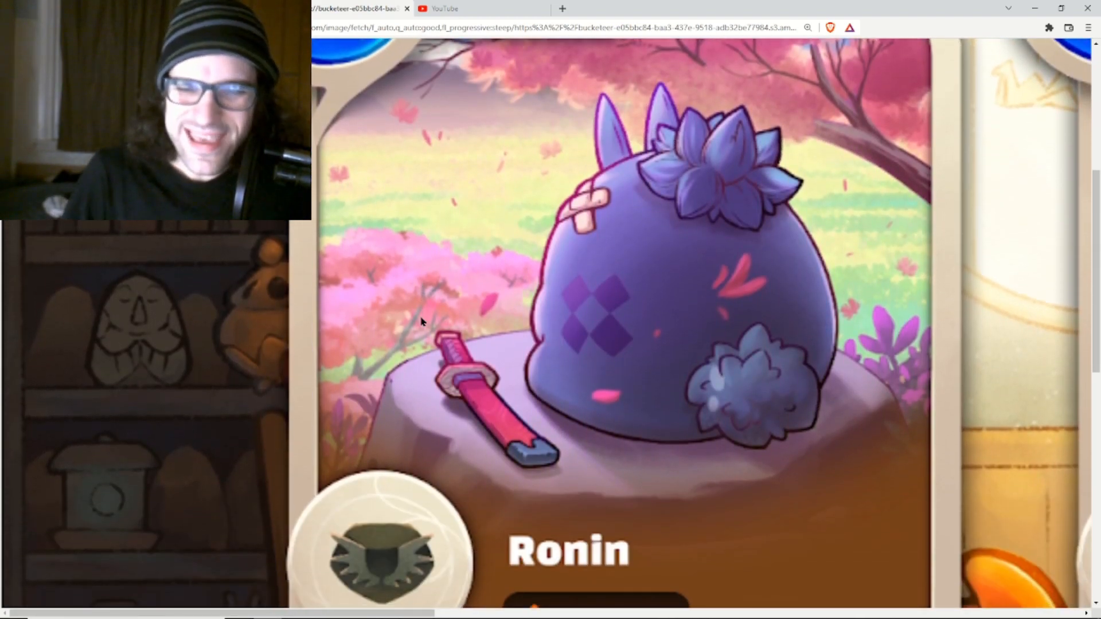
pyautogui.scroll(-3)
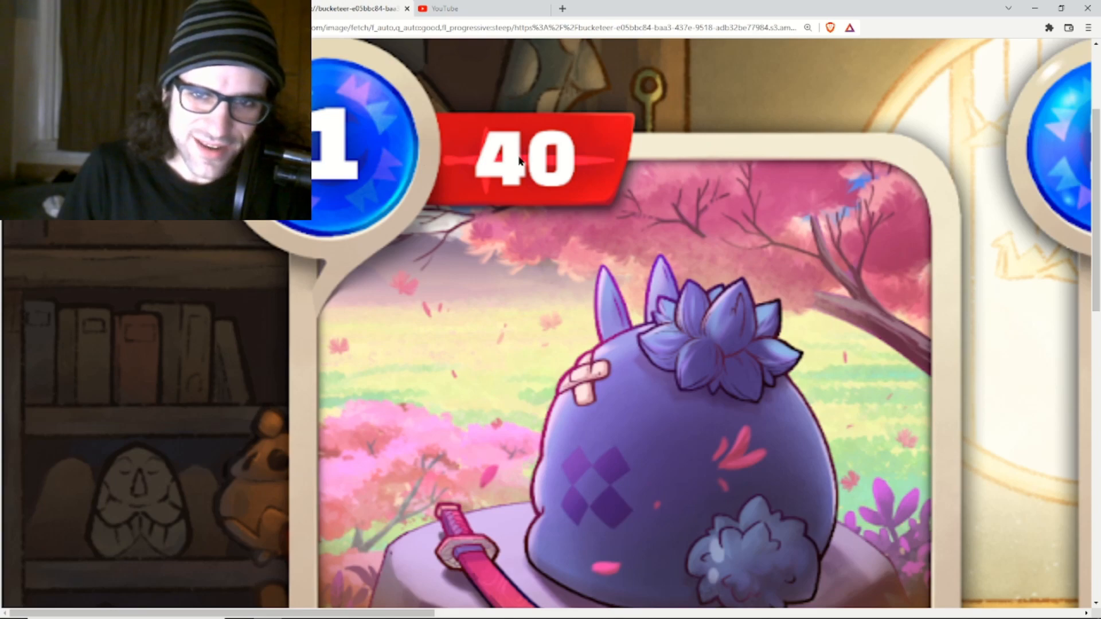
pyautogui.scroll(-3)
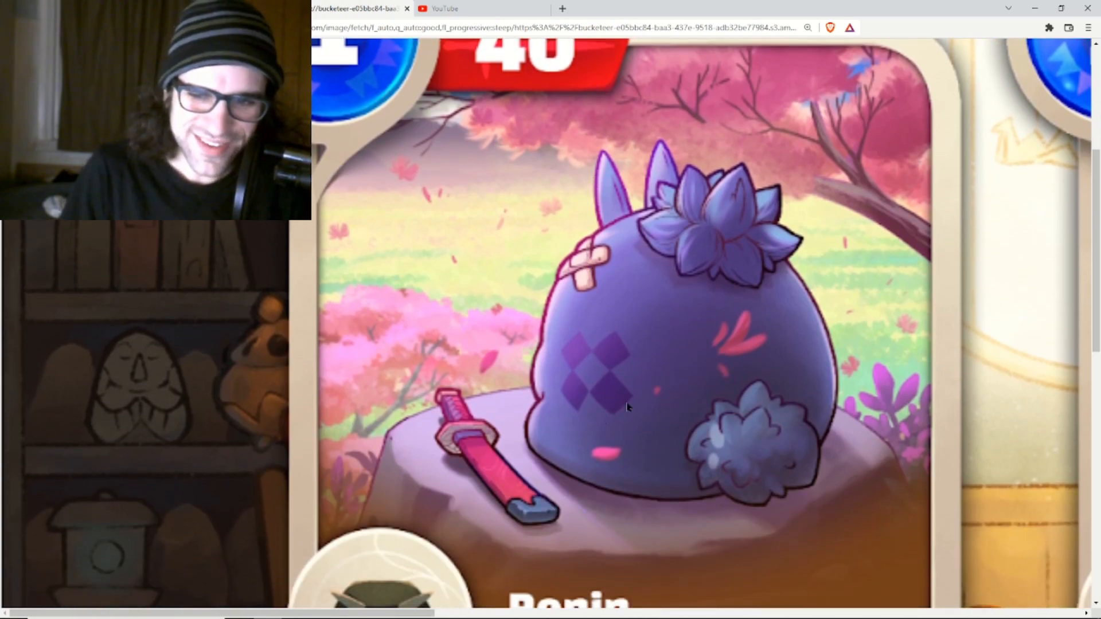
pyautogui.moveTo(642, 352)
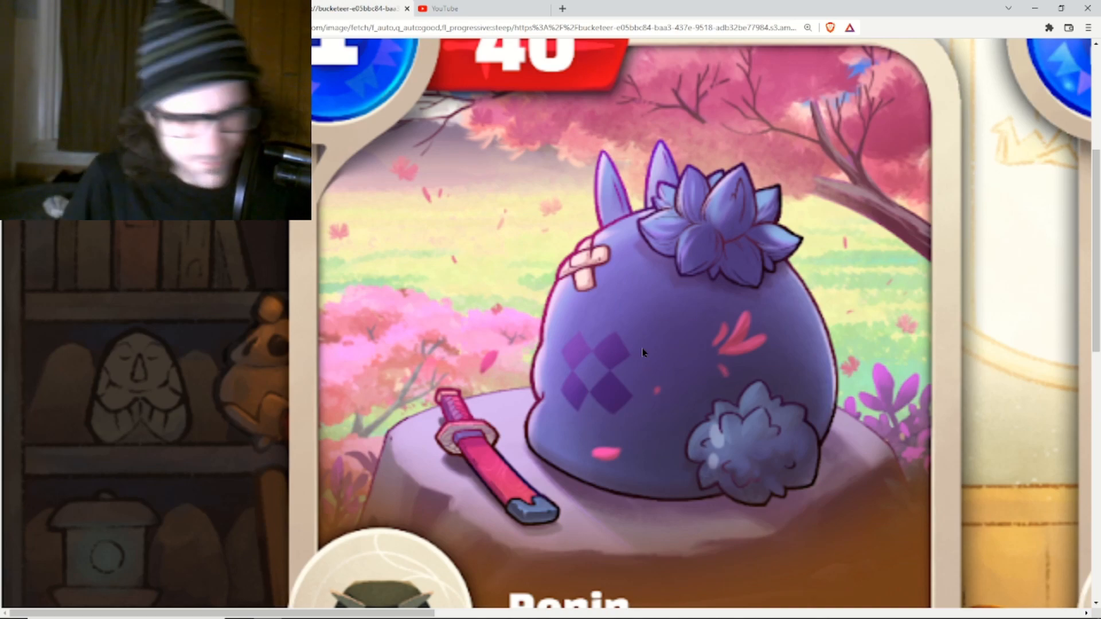
pyautogui.scroll(-3)
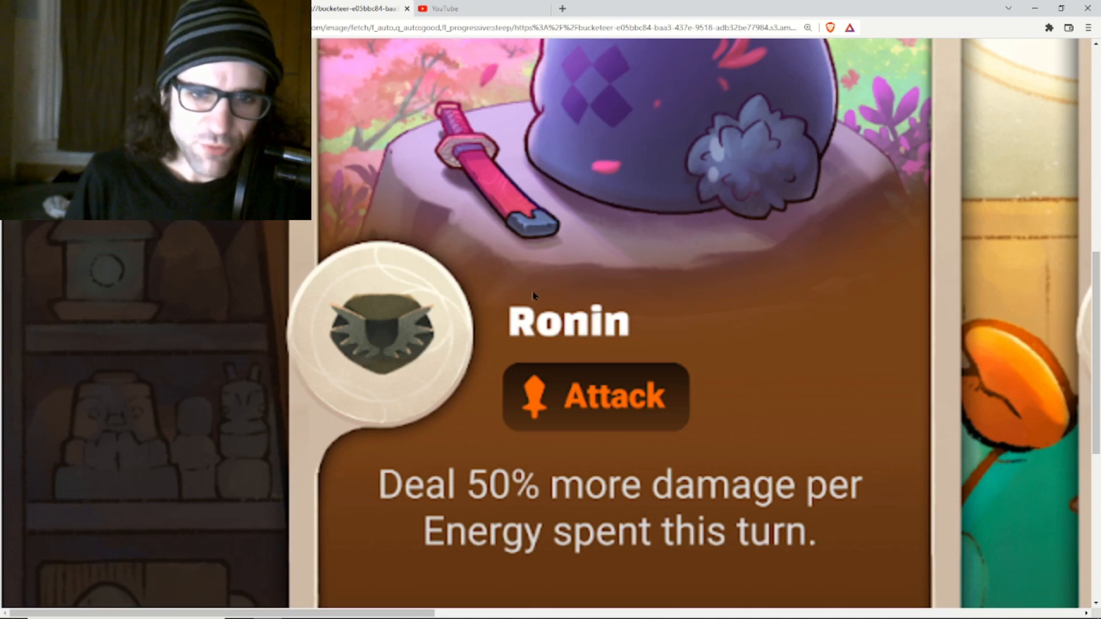
pyautogui.moveTo(525, 498)
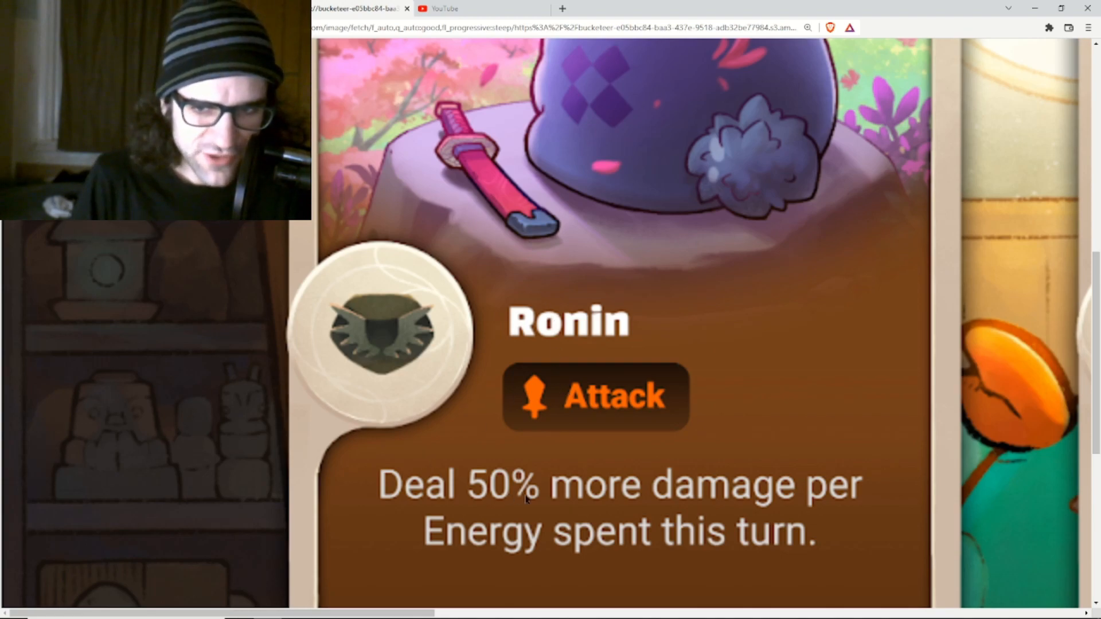
pyautogui.moveTo(887, 391)
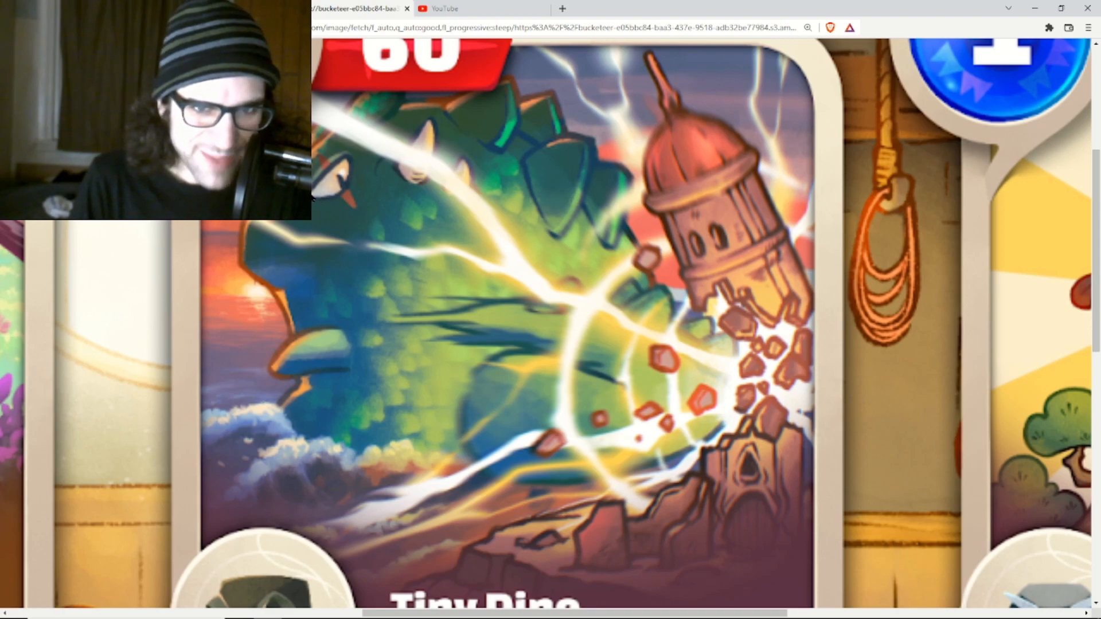
pyautogui.moveTo(738, 234)
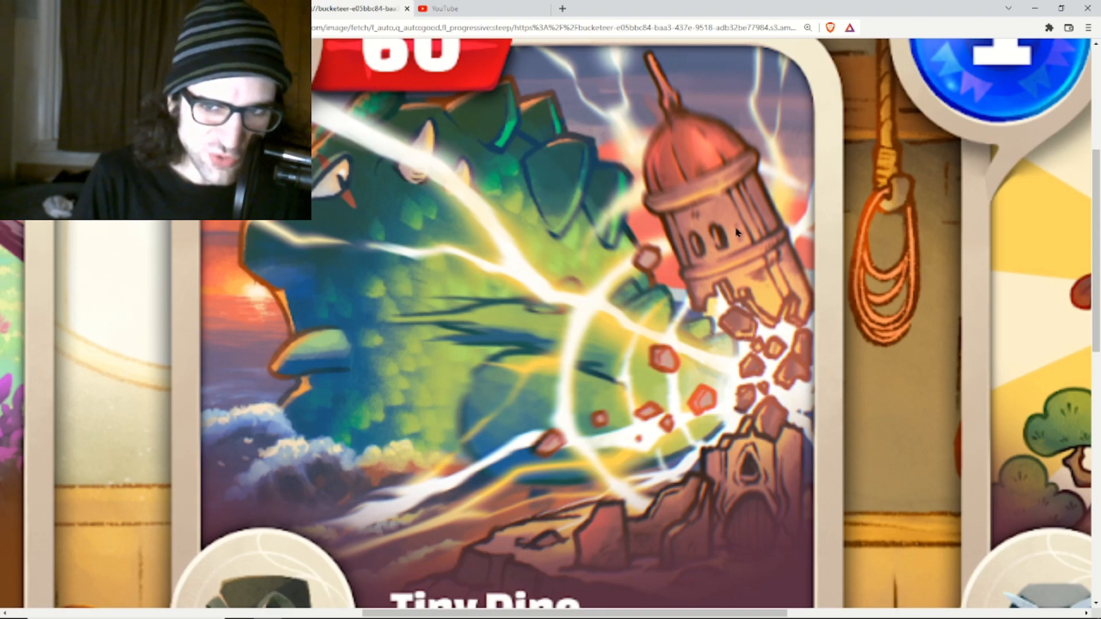
pyautogui.moveTo(395, 342)
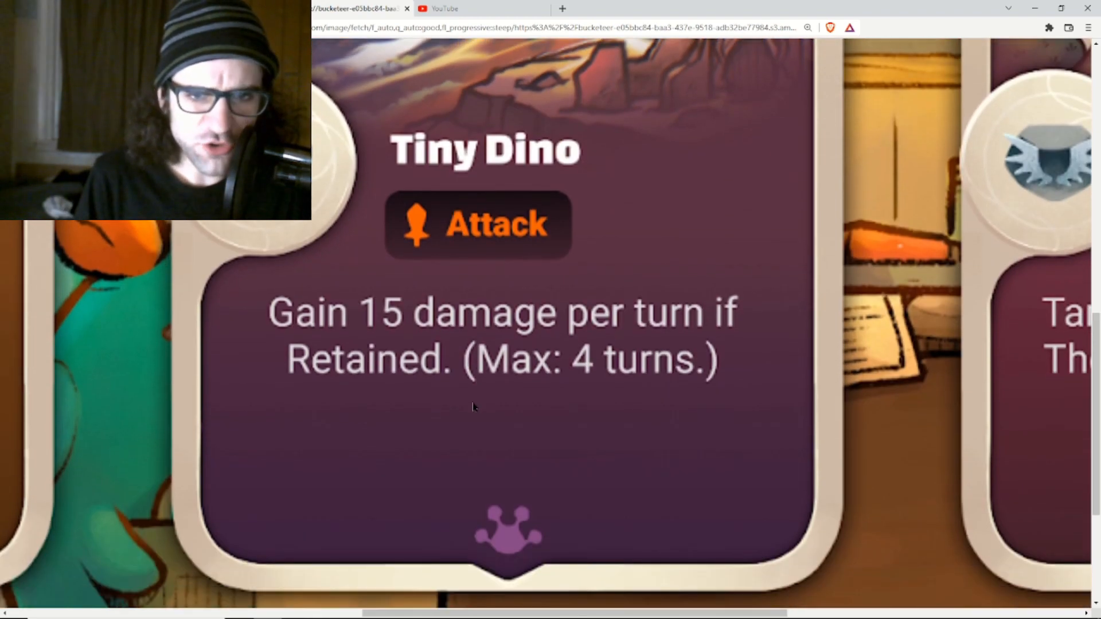
pyautogui.moveTo(366, 379)
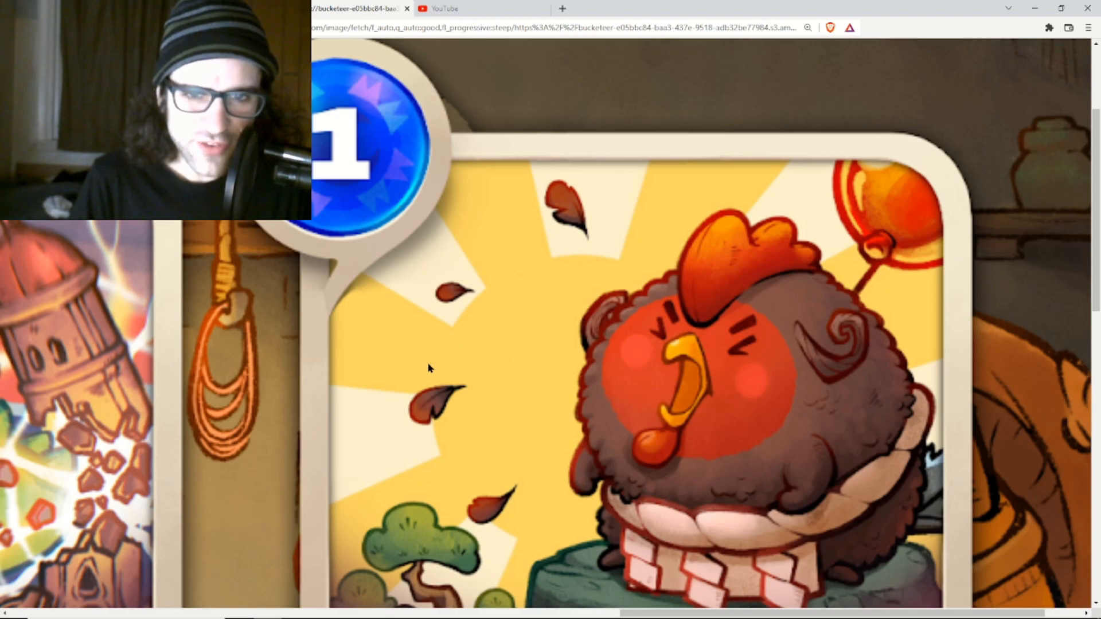
pyautogui.moveTo(549, 170)
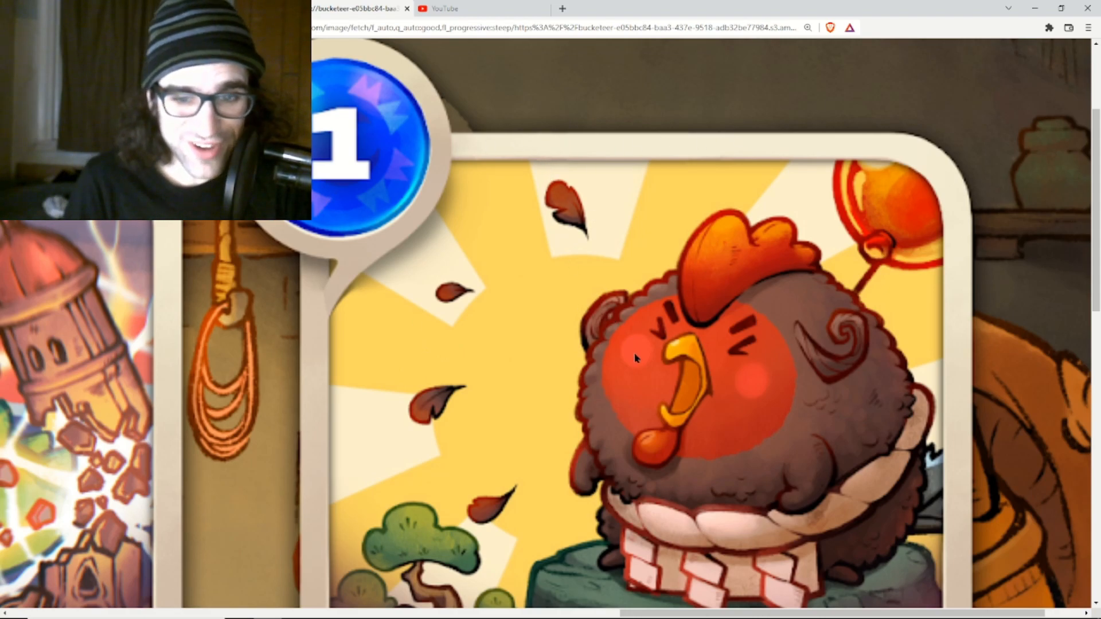
pyautogui.scroll(-3)
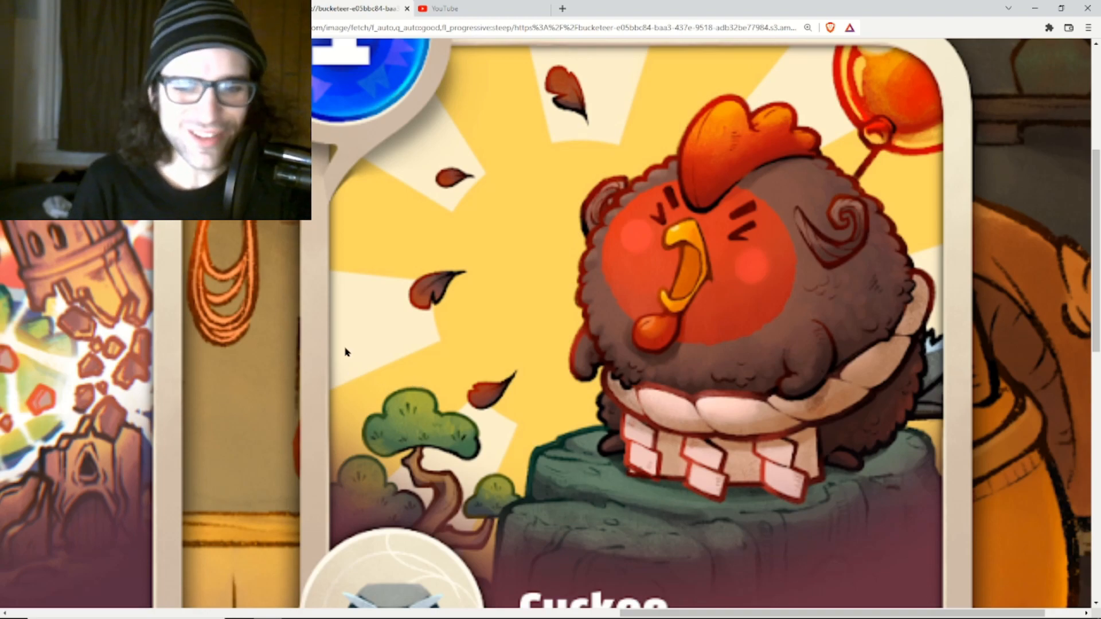
pyautogui.scroll(-3)
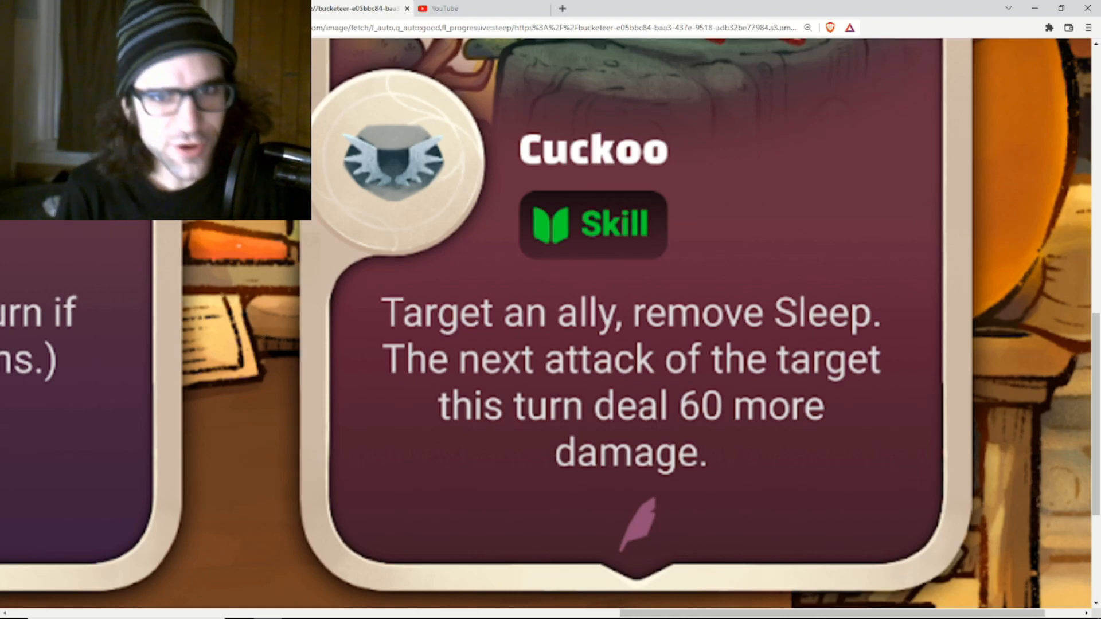
# Check Axie #4422686's four Abilities cards on the Marketplace, then close its tab.
pyautogui.click(616, 9)
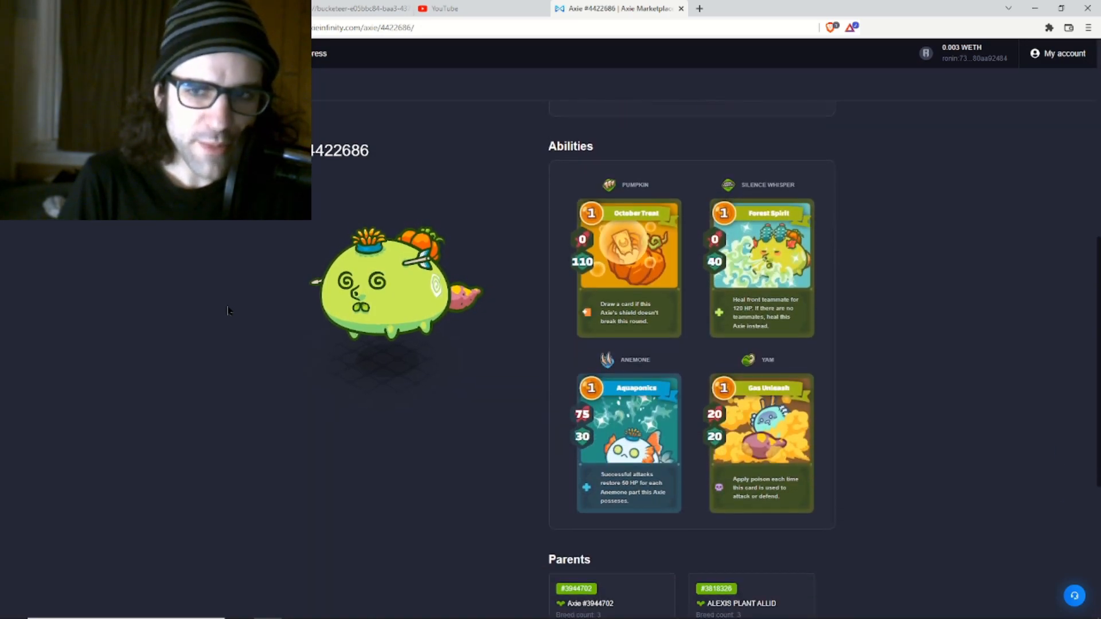
pyautogui.scroll(-3)
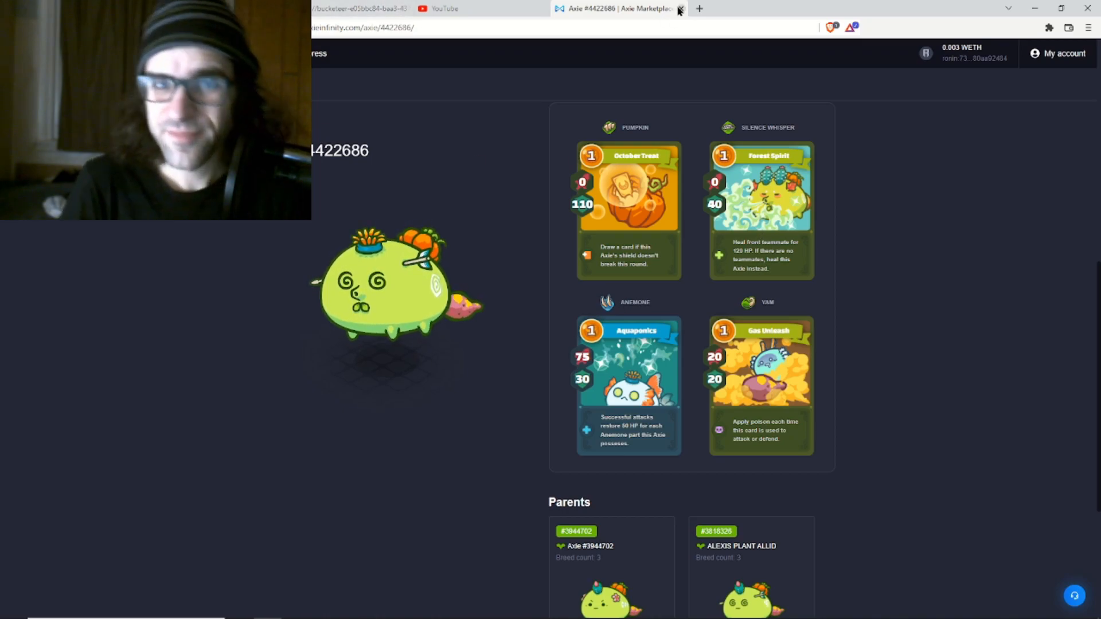
pyautogui.click(678, 10)
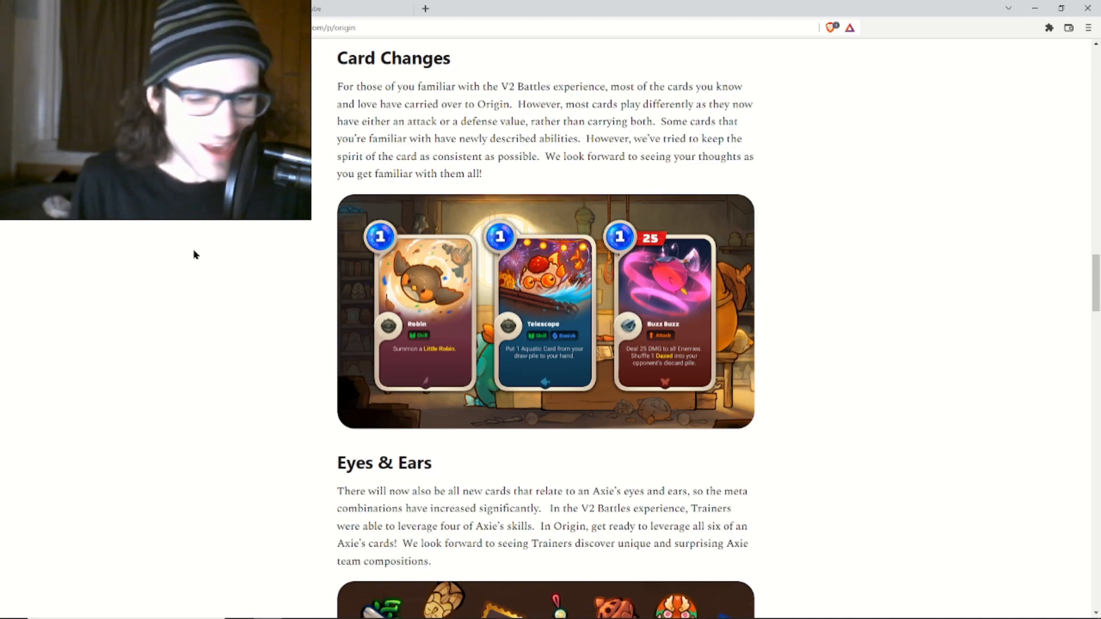
pyautogui.moveTo(257, 252)
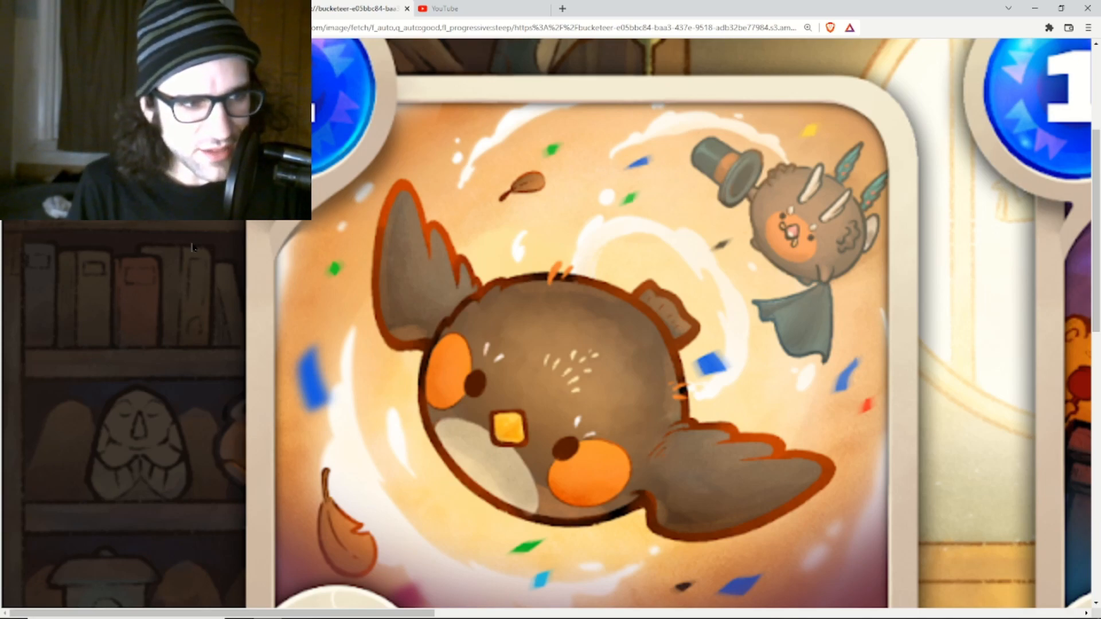
# Scroll the enlarged Card Changes image past Robin to the Telescope card artwork.
pyautogui.scroll(-3)
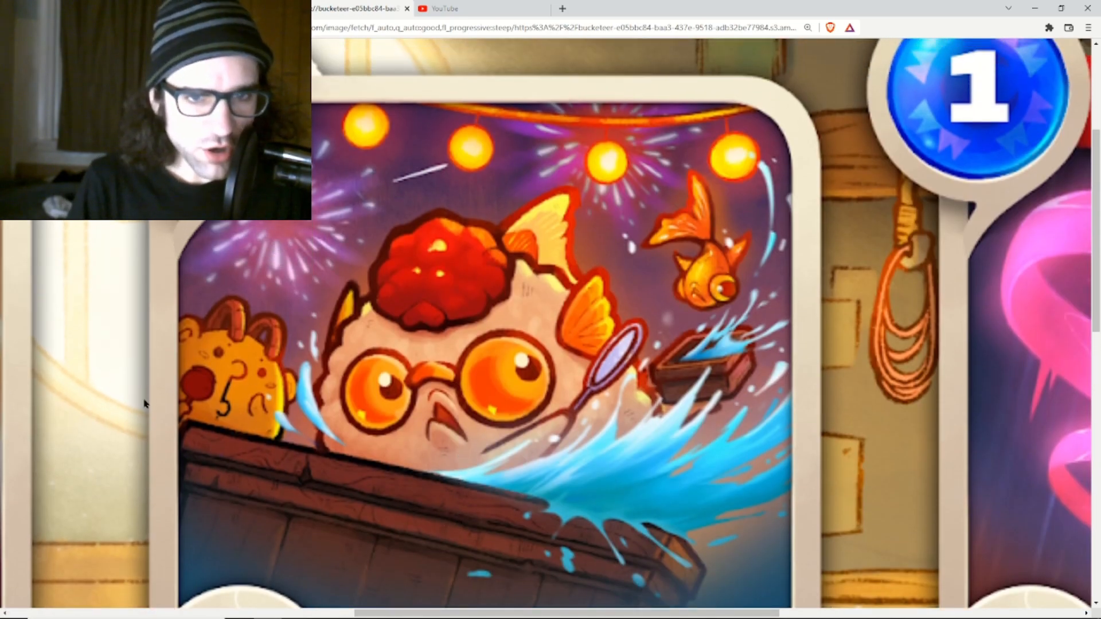
pyautogui.moveTo(133, 407)
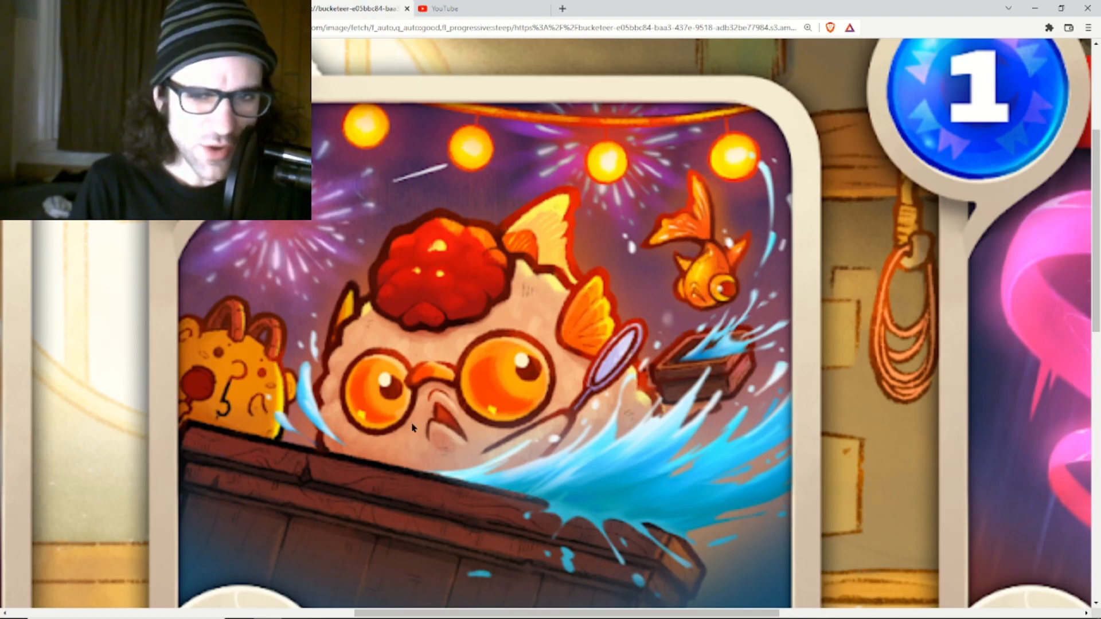
pyautogui.moveTo(56, 398)
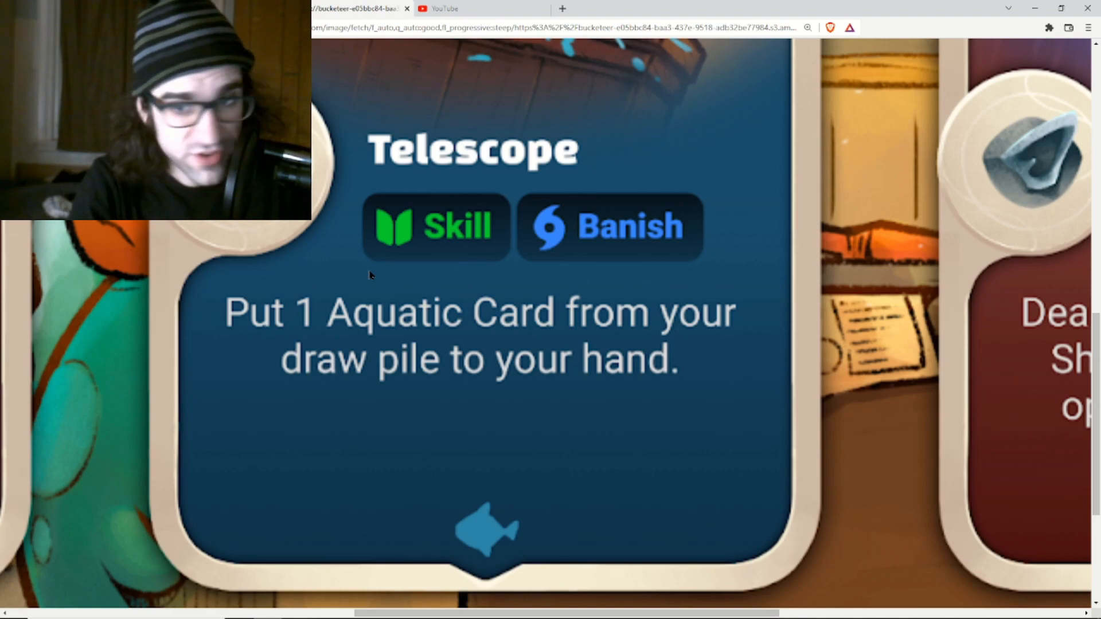
pyautogui.moveTo(453, 435)
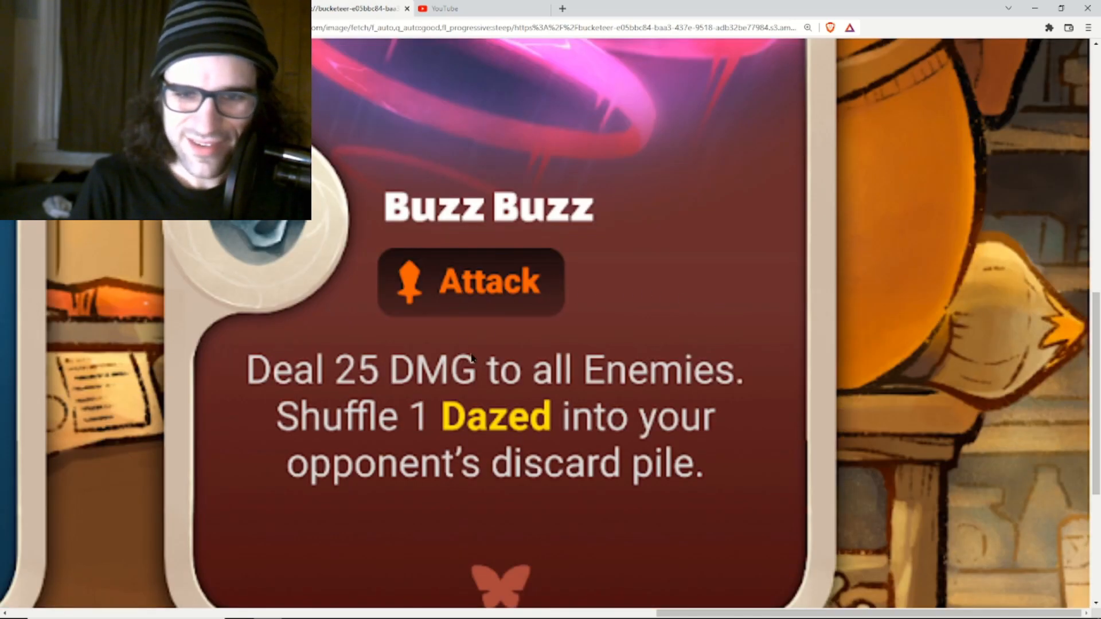
pyautogui.moveTo(831, 335)
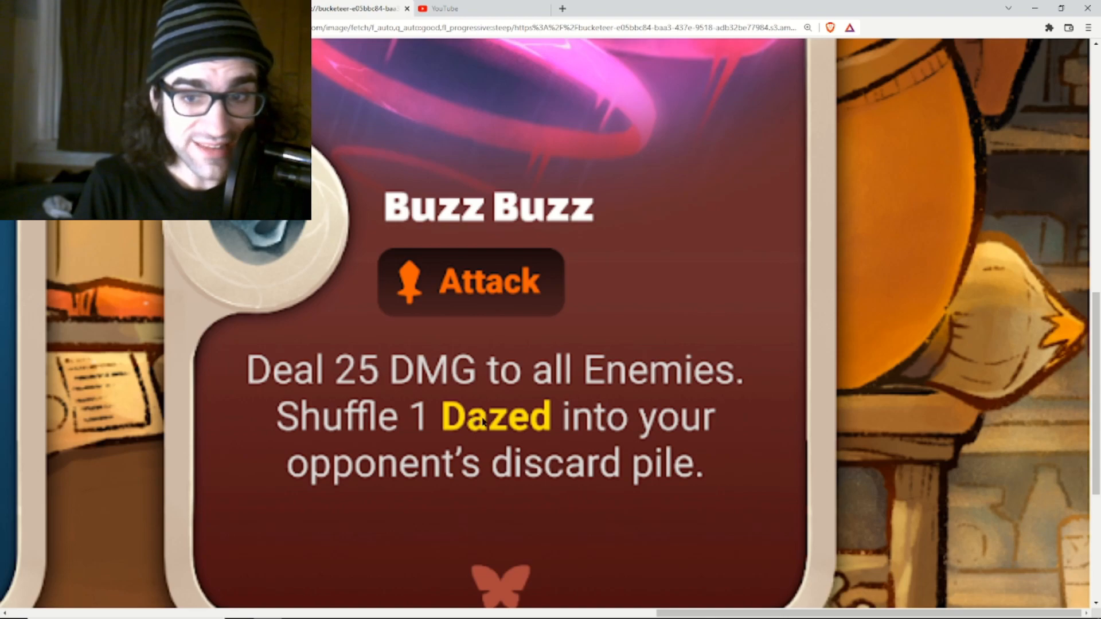
pyautogui.moveTo(572, 216)
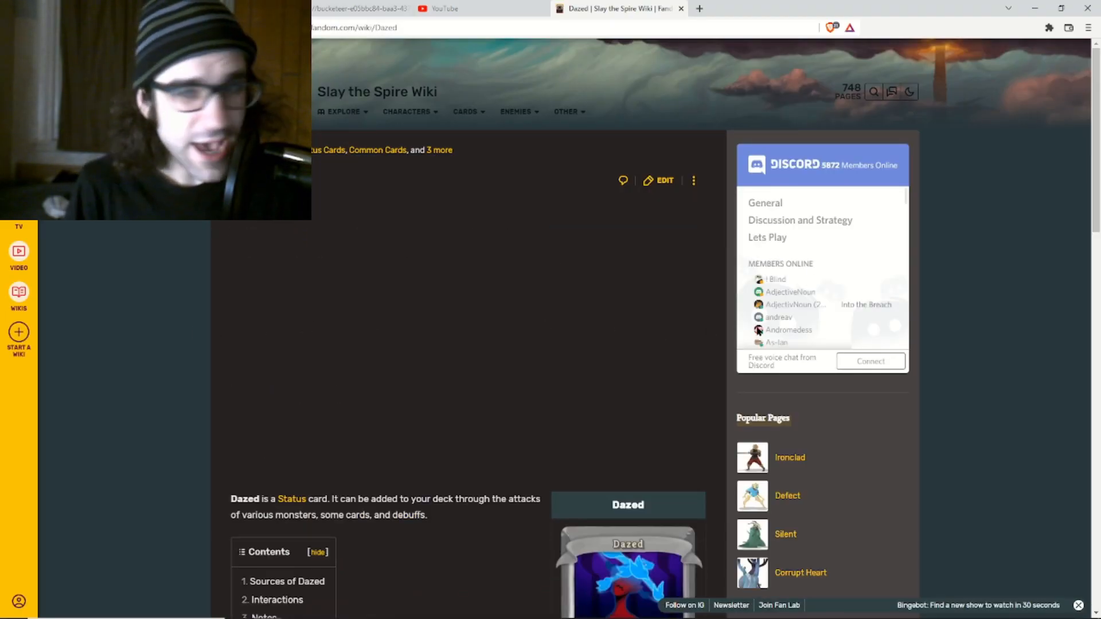
# Enlarge the Dazed card image to show it as an unplayable, ethereal Status card.
pyautogui.click(627, 569)
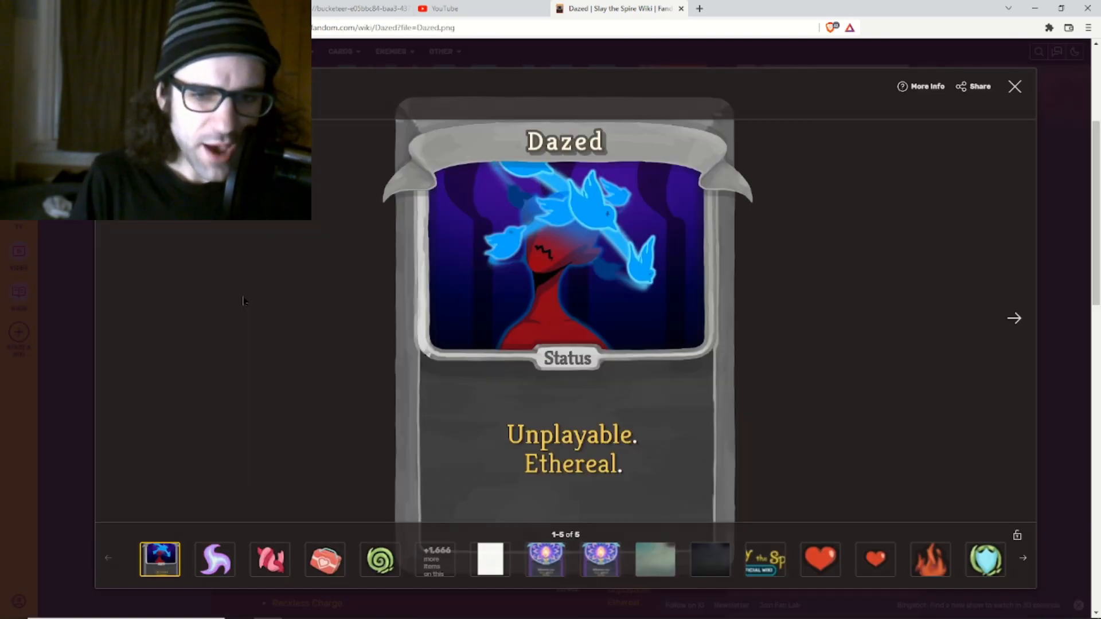
pyautogui.moveTo(410, 260)
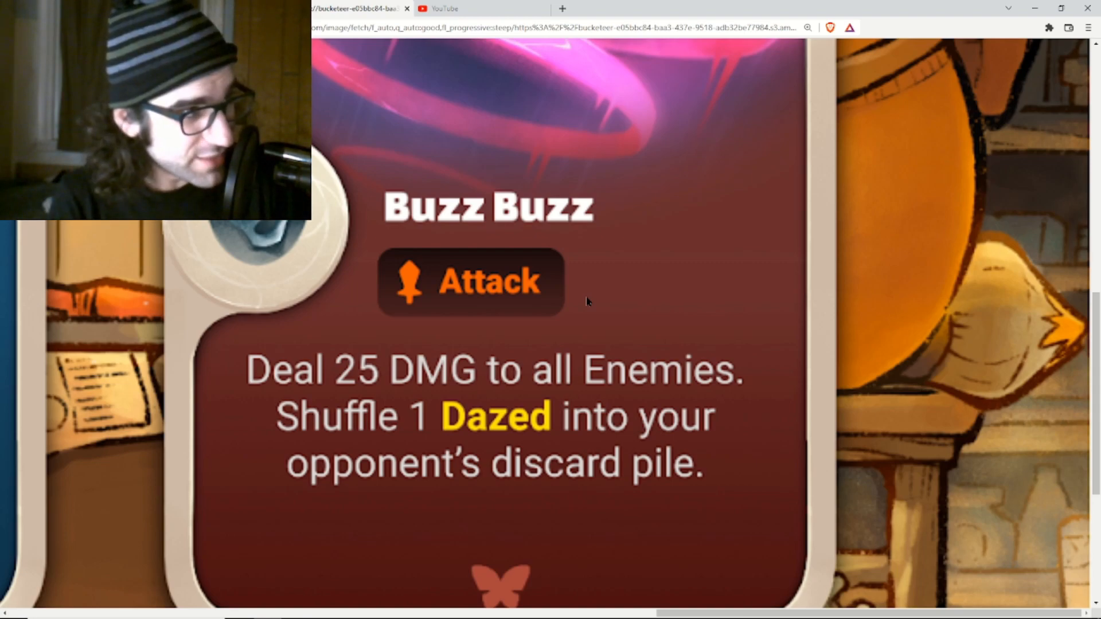
pyautogui.moveTo(553, 449)
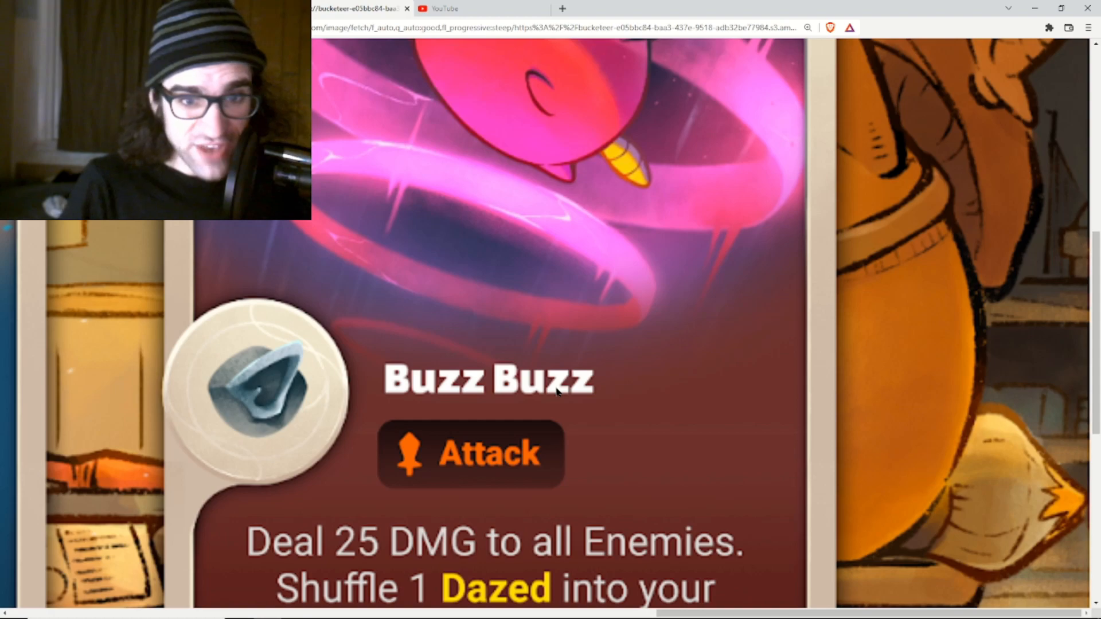
# Scroll the Buzz Buzz image to read its 25-damage, shuffle-in-Dazed attack text.
pyautogui.scroll(-3)
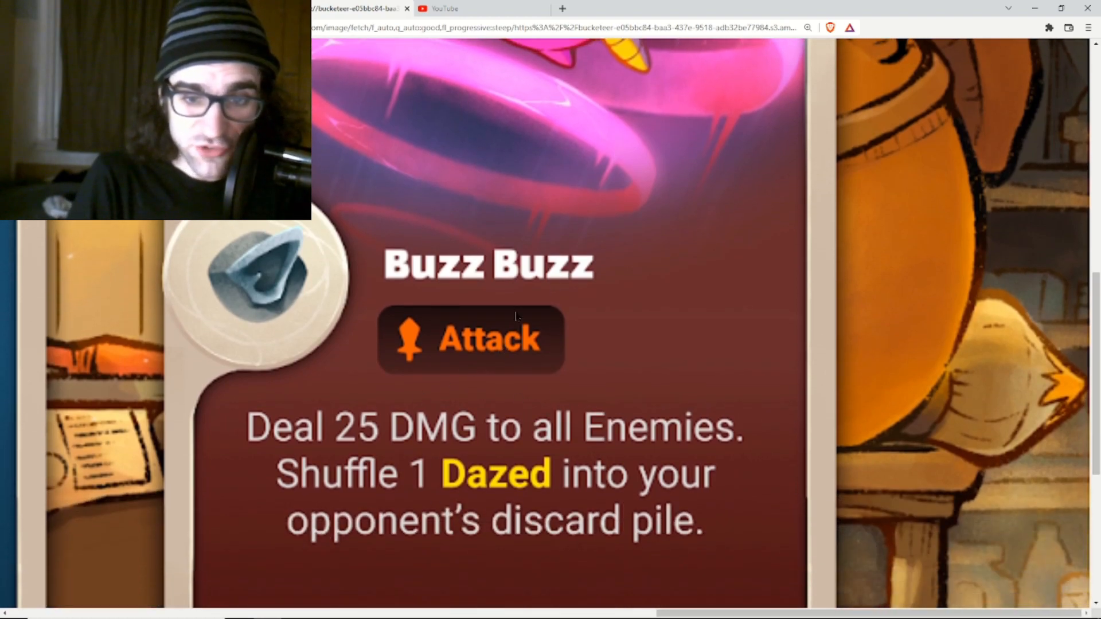
pyautogui.moveTo(532, 272)
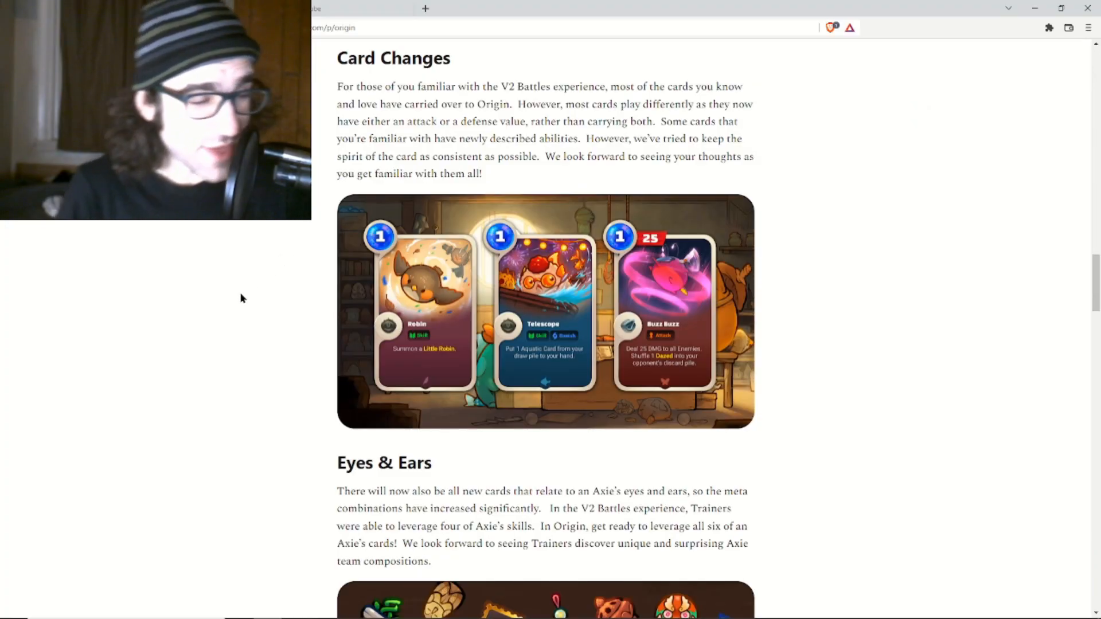
# Scroll past the card image to the Eyes & Ears item artwork collage.
pyautogui.scroll(-3)
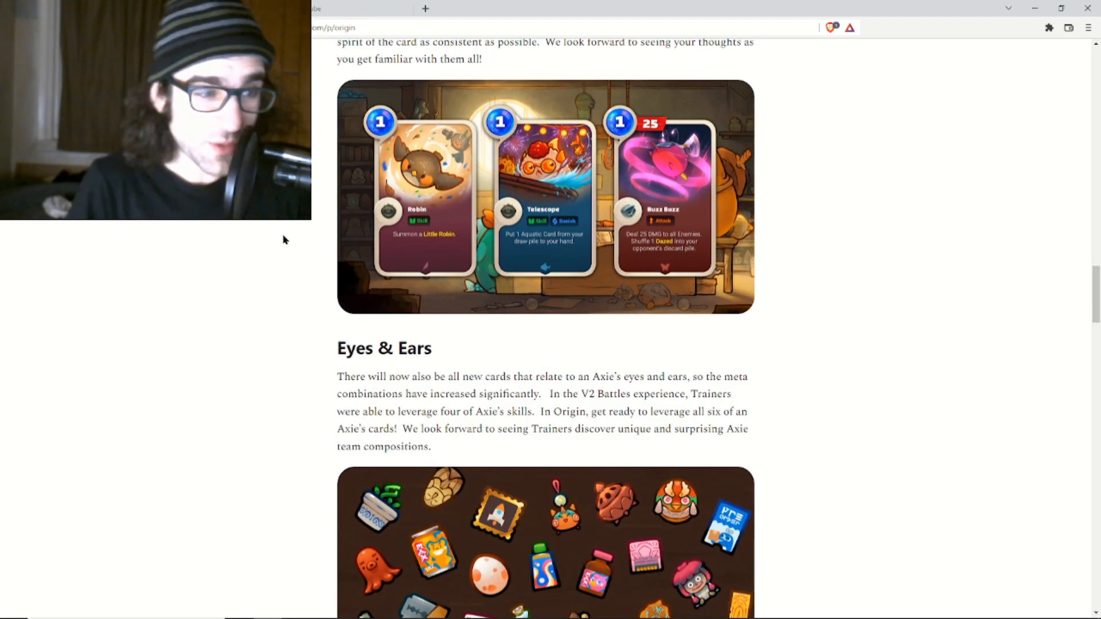
pyautogui.scroll(-3)
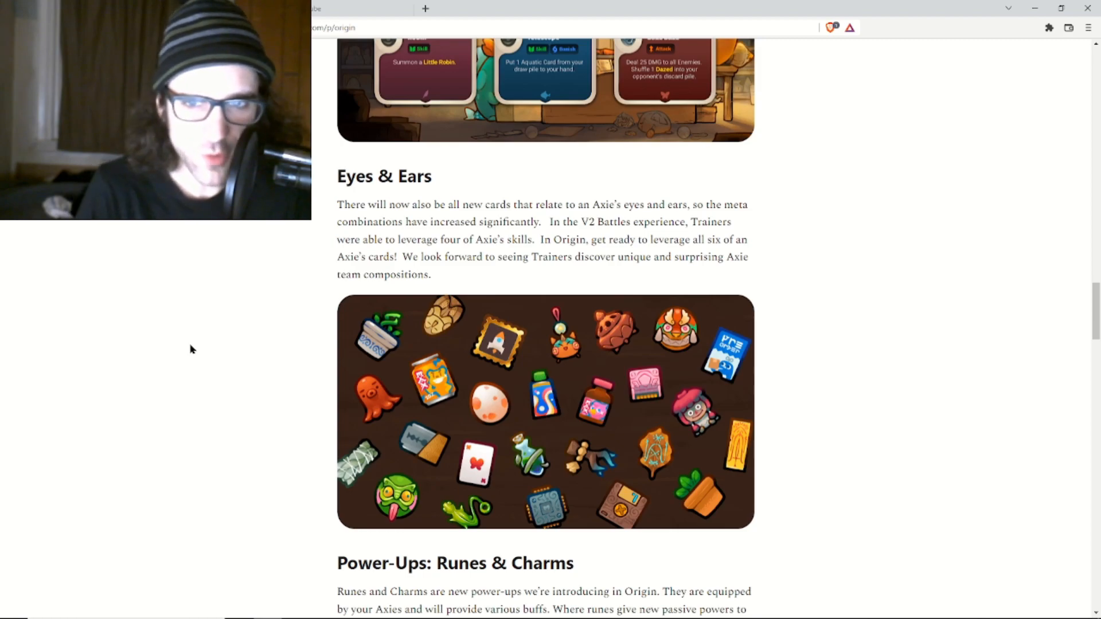
pyautogui.moveTo(187, 349)
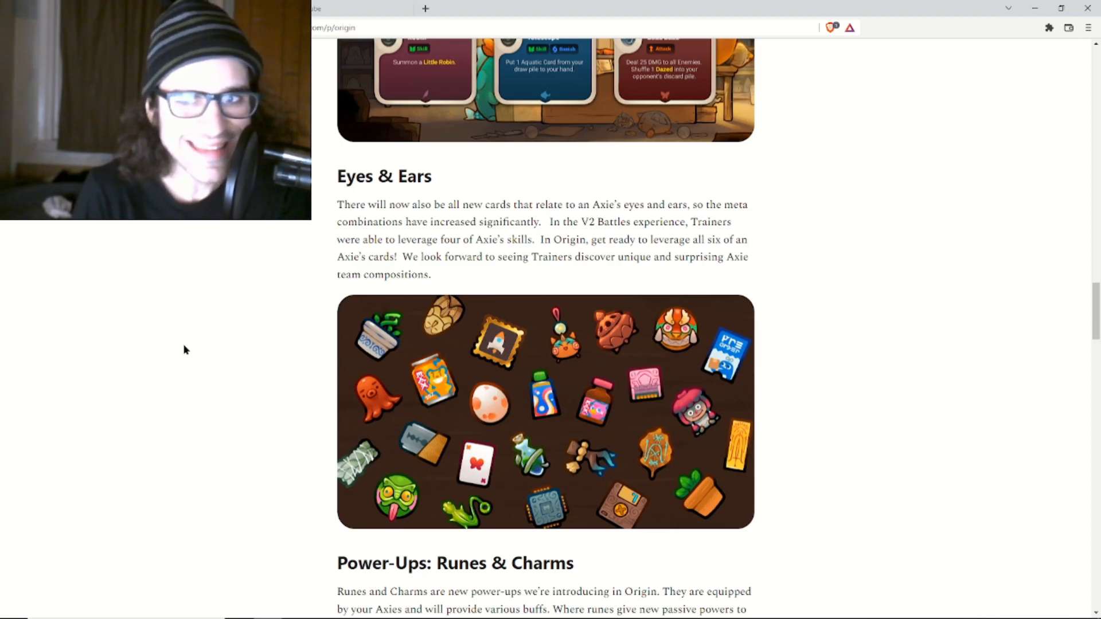
pyautogui.moveTo(216, 340)
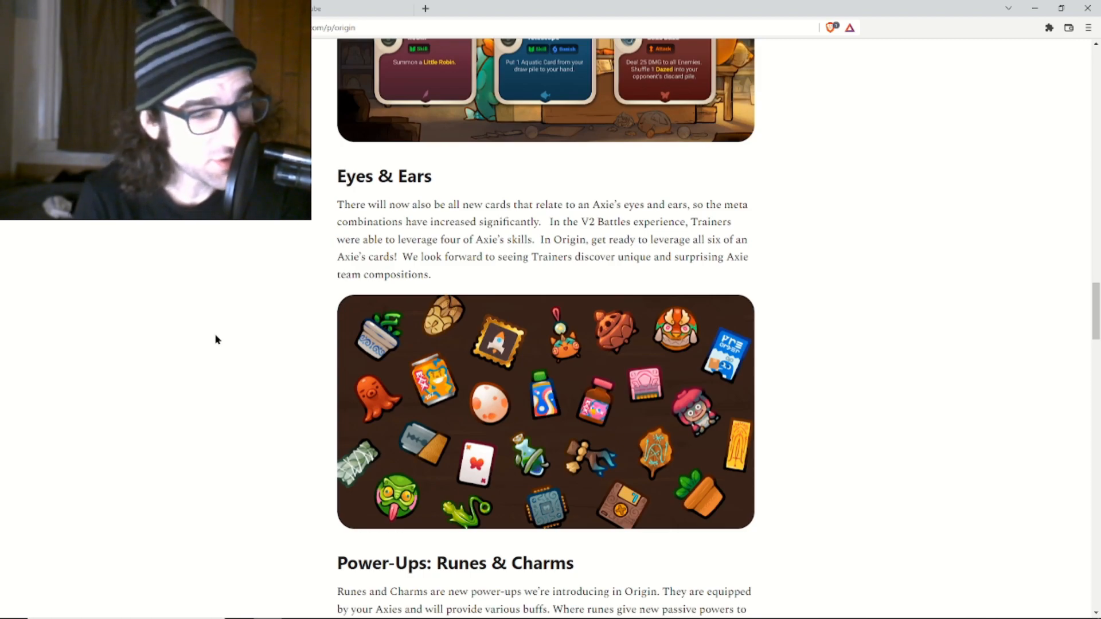
# Read Power-Ups: Runes & Charms down to the Collection screenshot and seasonal-reset paragraph.
pyautogui.scroll(-3)
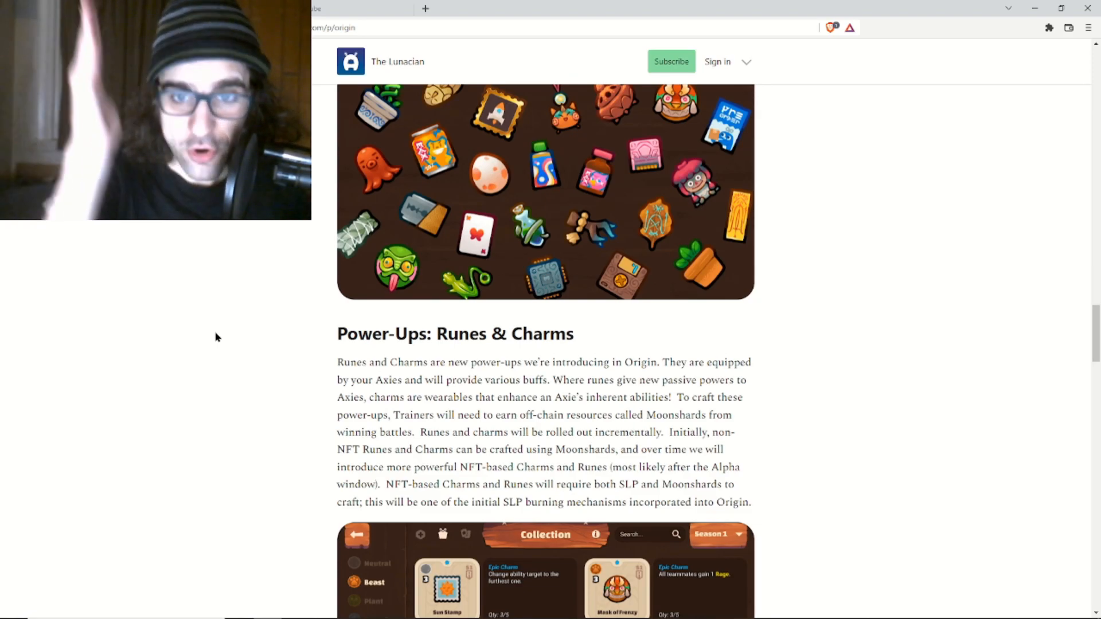
pyautogui.scroll(3)
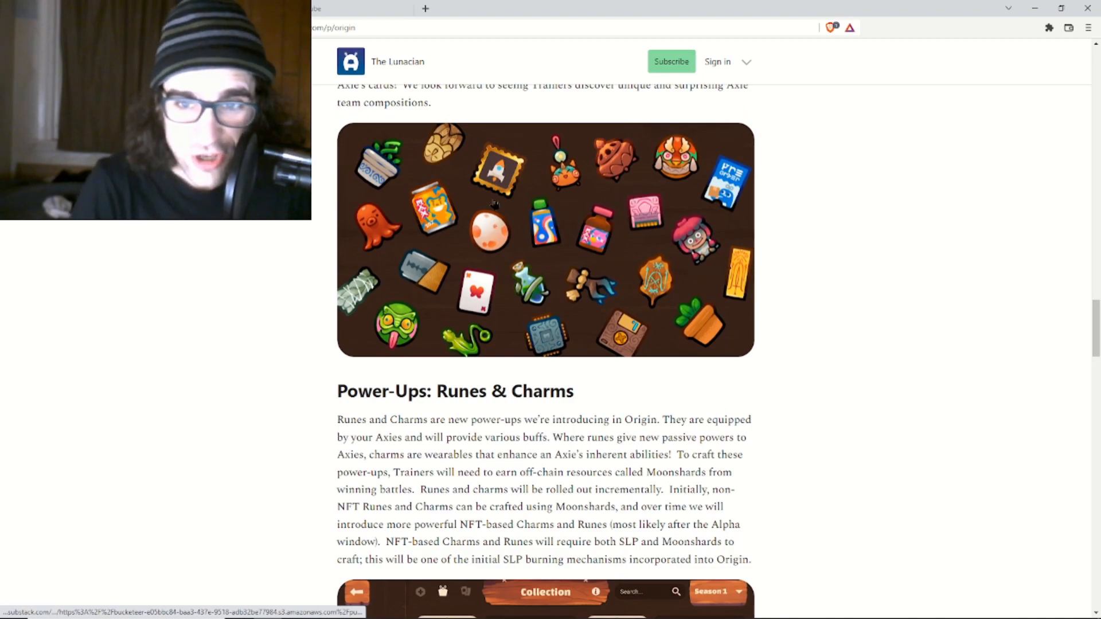
pyautogui.moveTo(694, 259)
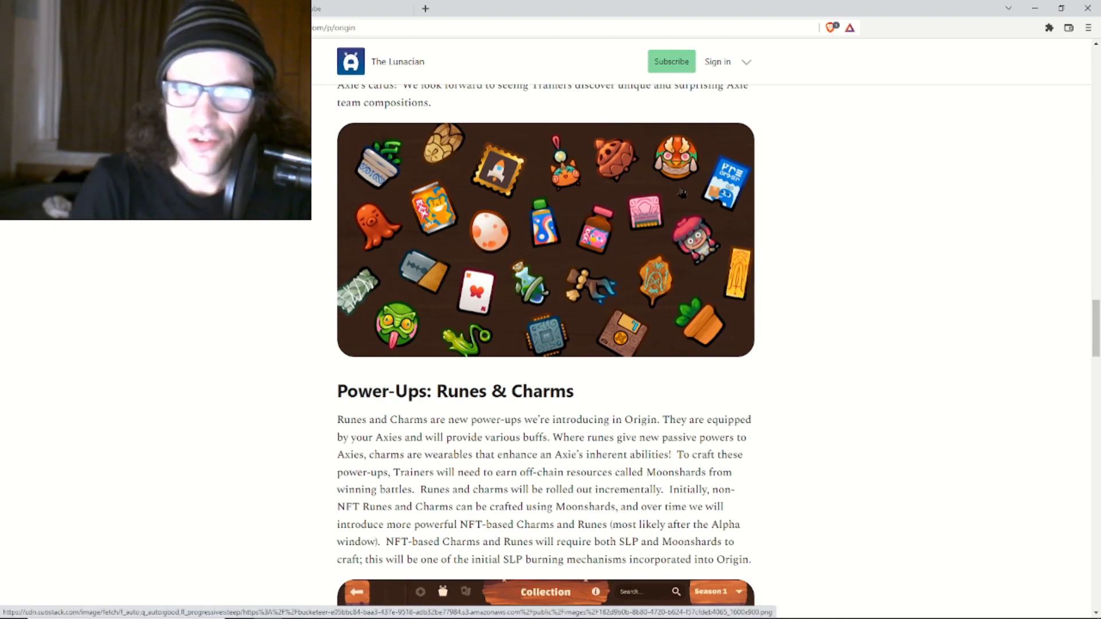
pyautogui.moveTo(622, 197)
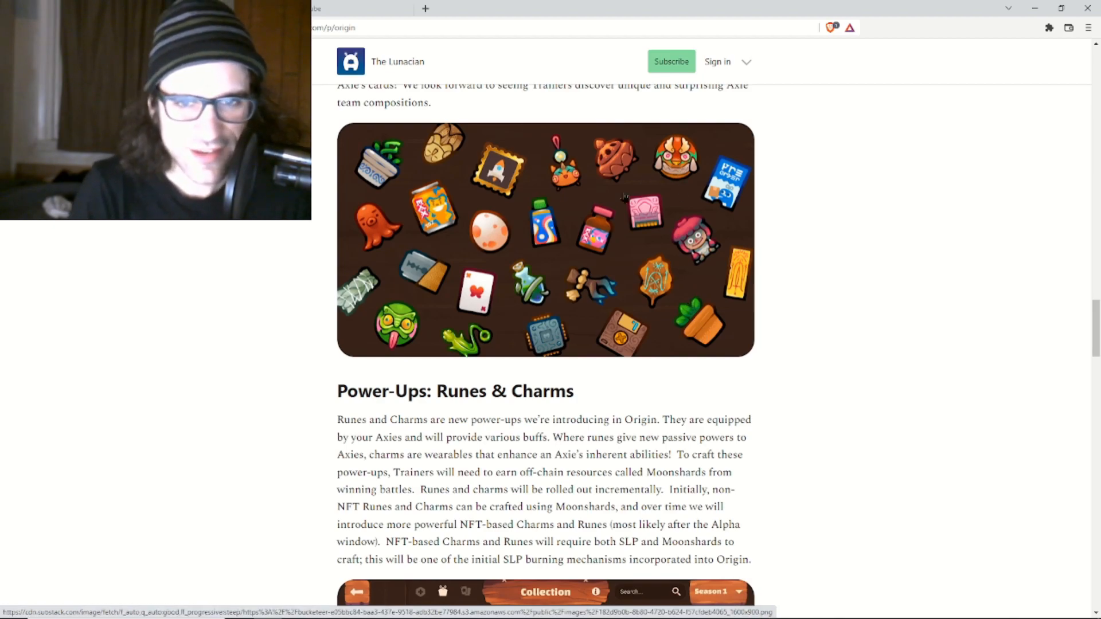
pyautogui.moveTo(489, 290)
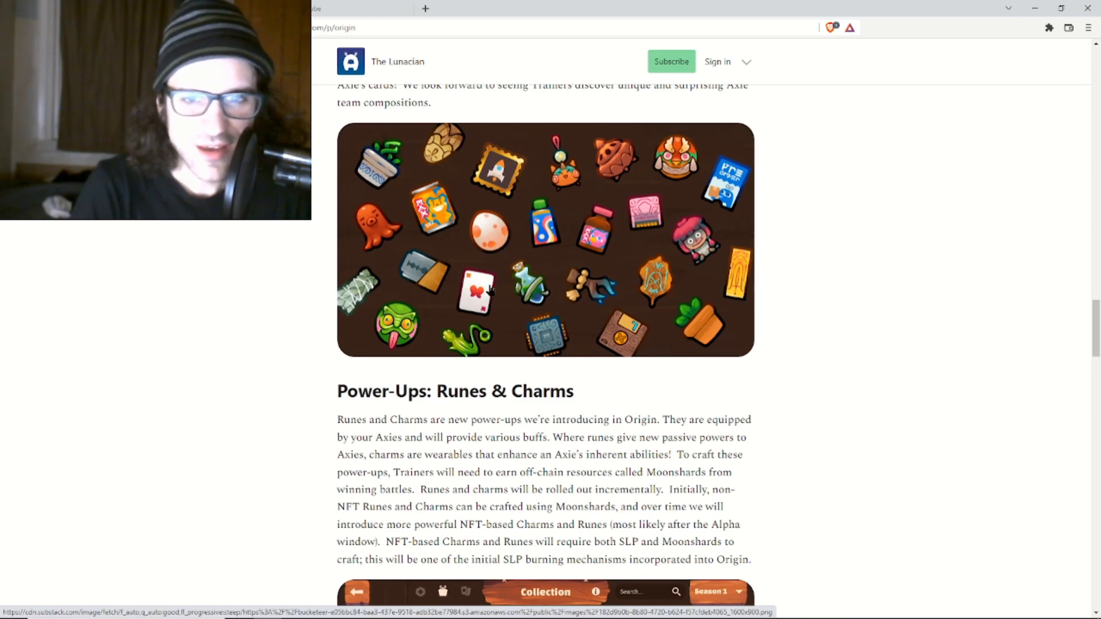
pyautogui.moveTo(378, 173)
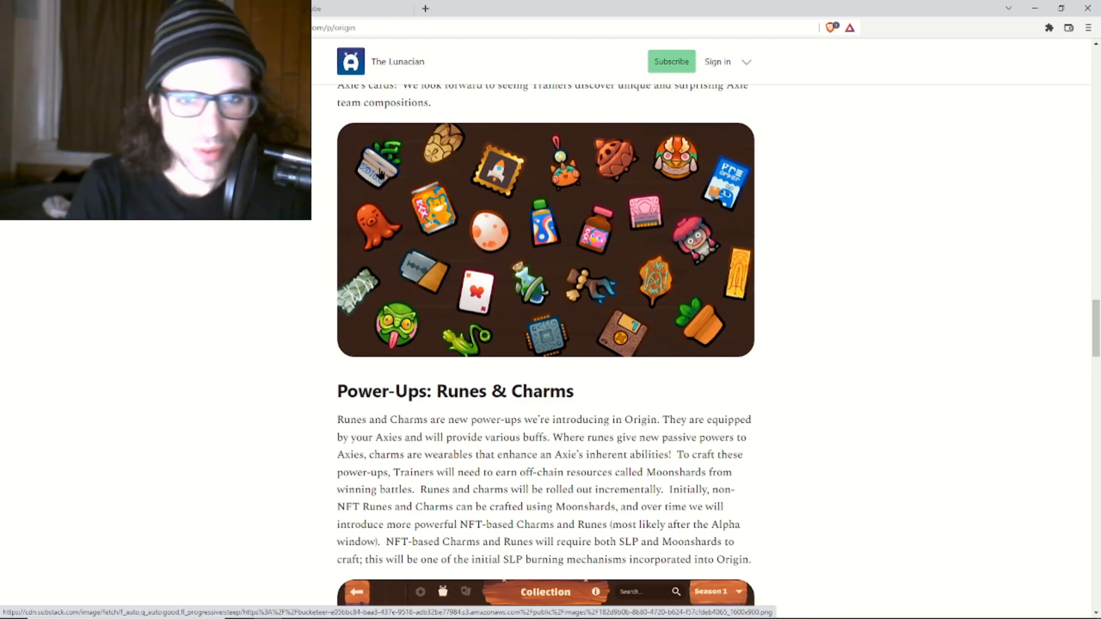
pyautogui.scroll(-3)
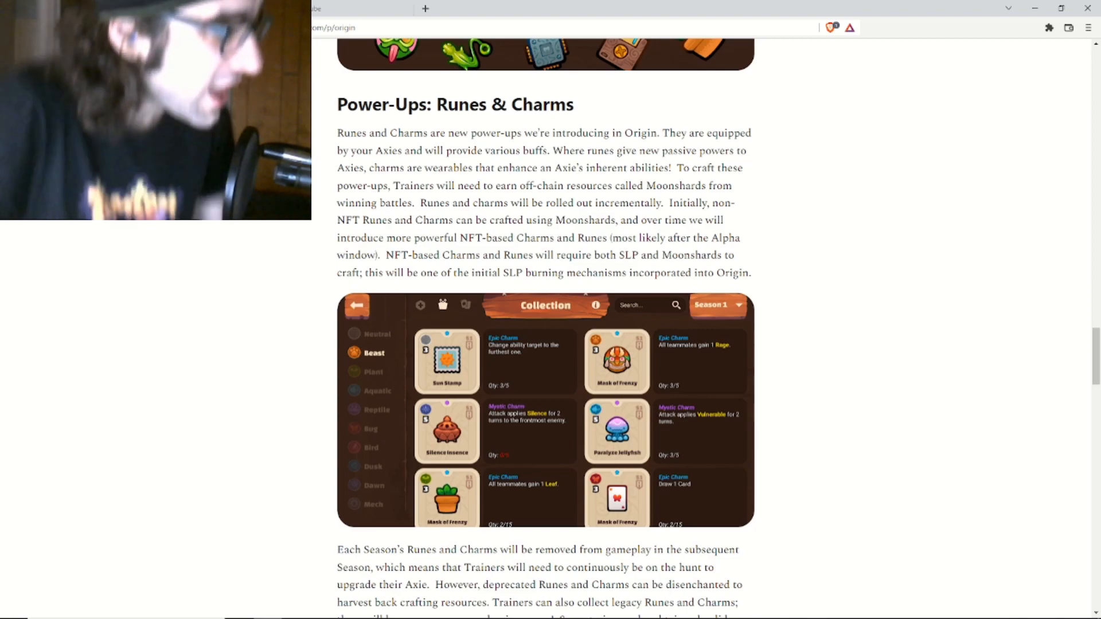
pyautogui.scroll(-3)
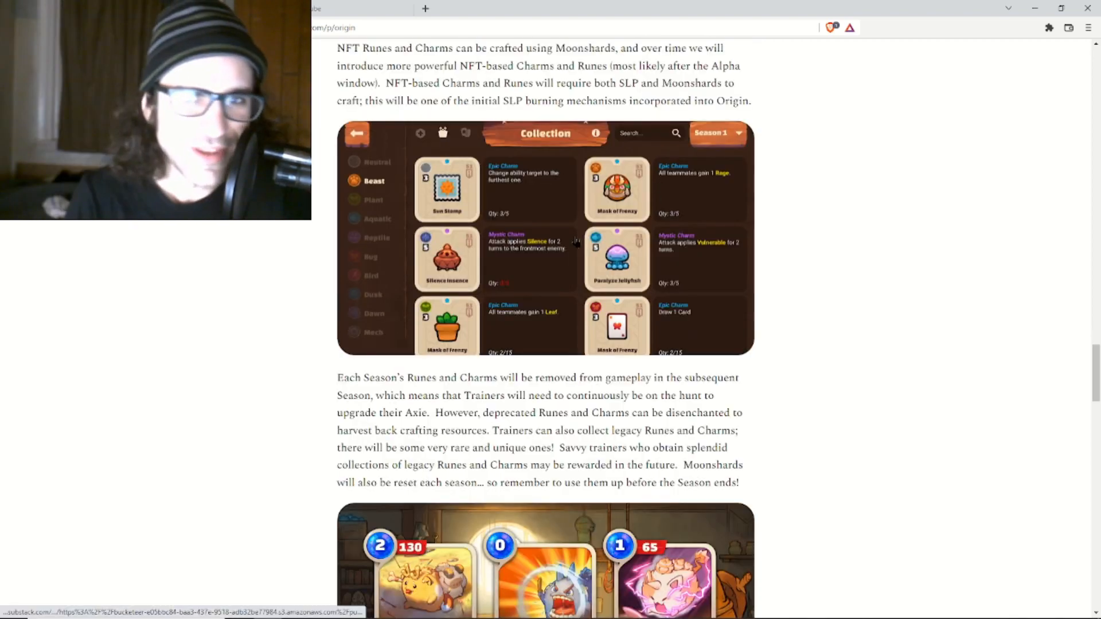
# View the charm Collection screenshot full size and read the Mask of Frenzy card.
pyautogui.click(446, 188)
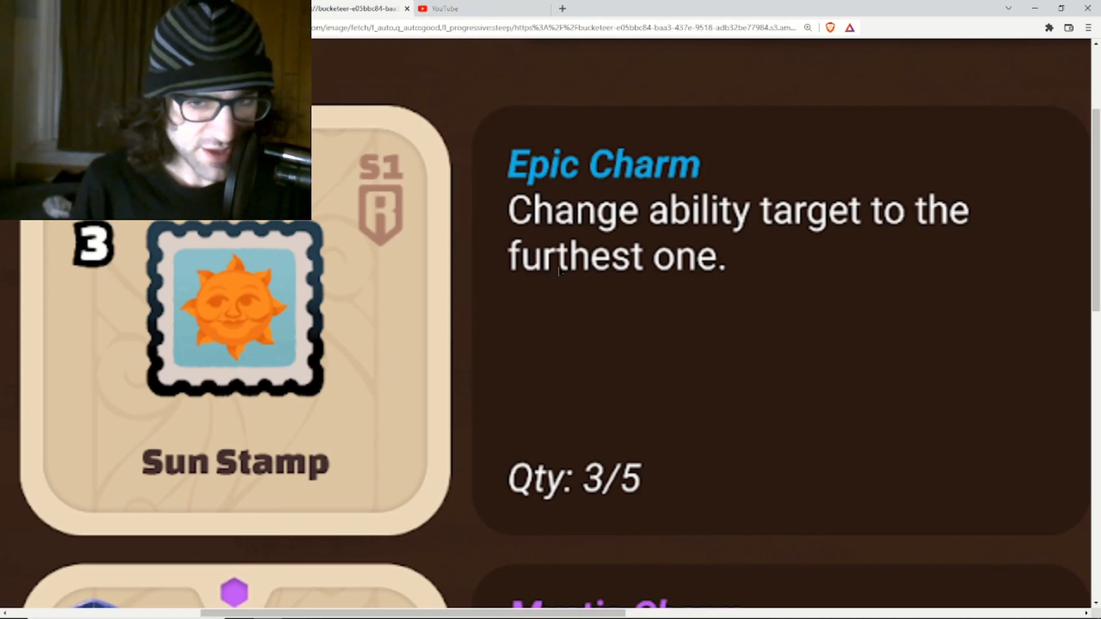
pyautogui.scroll(-3)
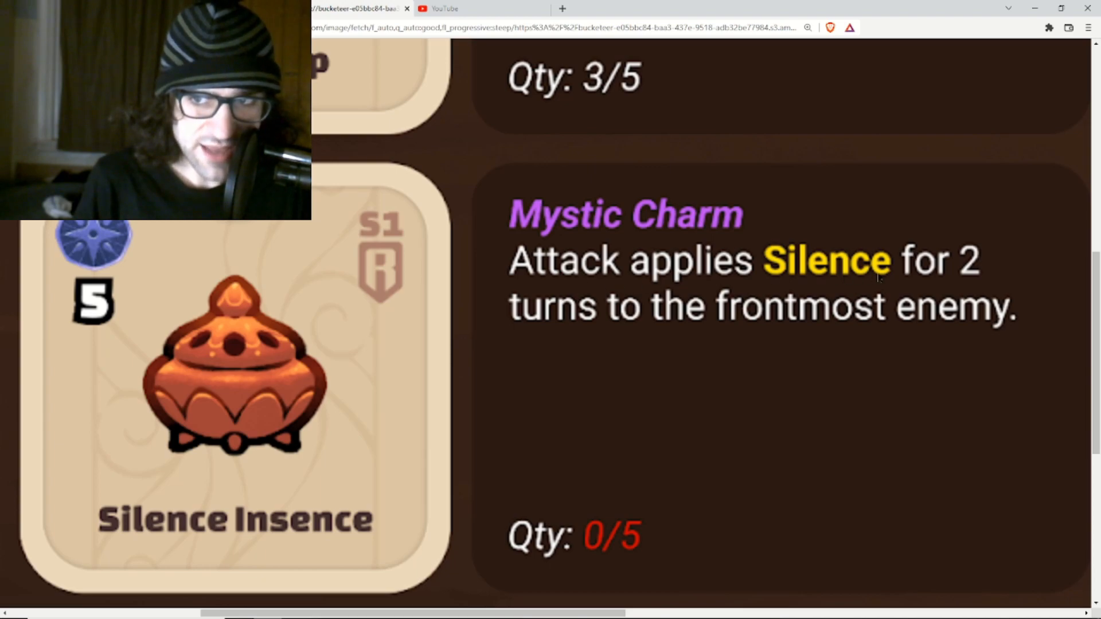
pyautogui.moveTo(923, 339)
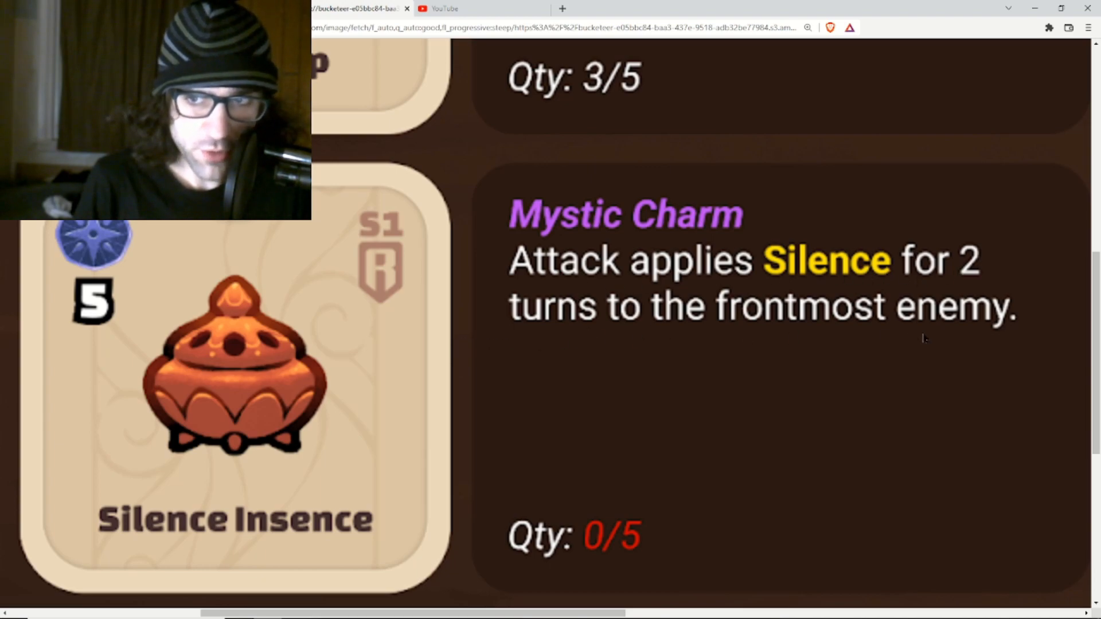
pyautogui.scroll(-3)
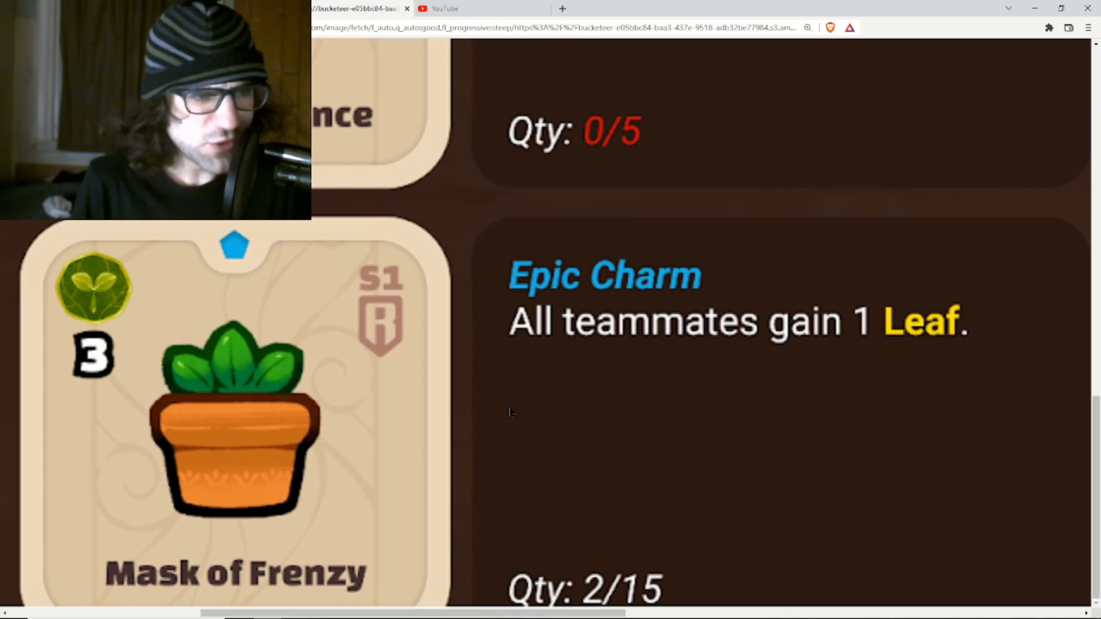
pyautogui.click(618, 9)
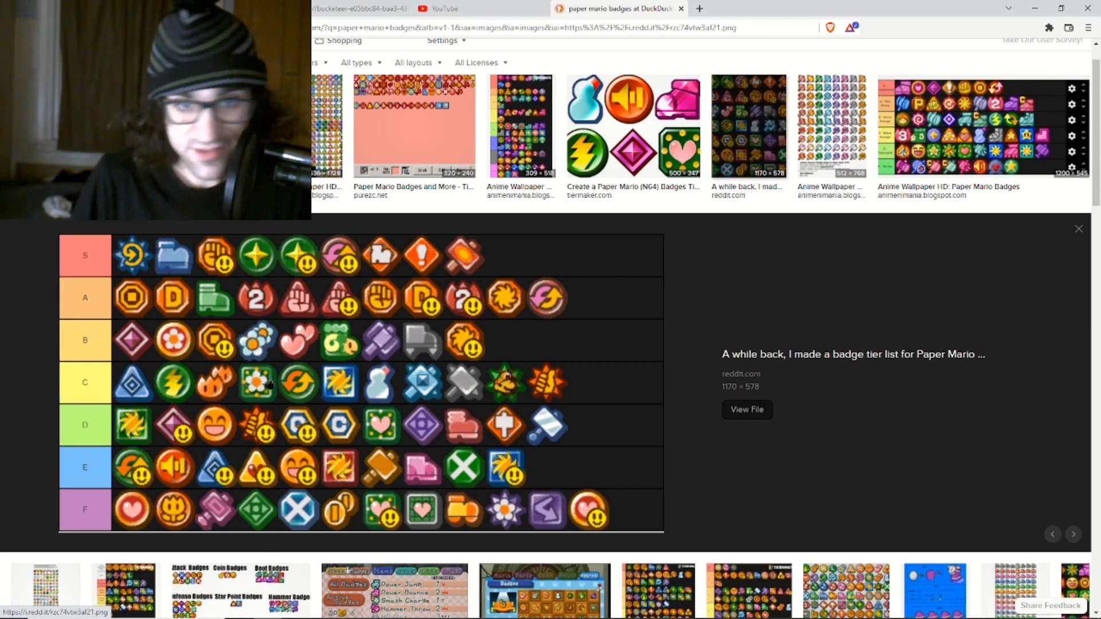
pyautogui.moveTo(349, 291)
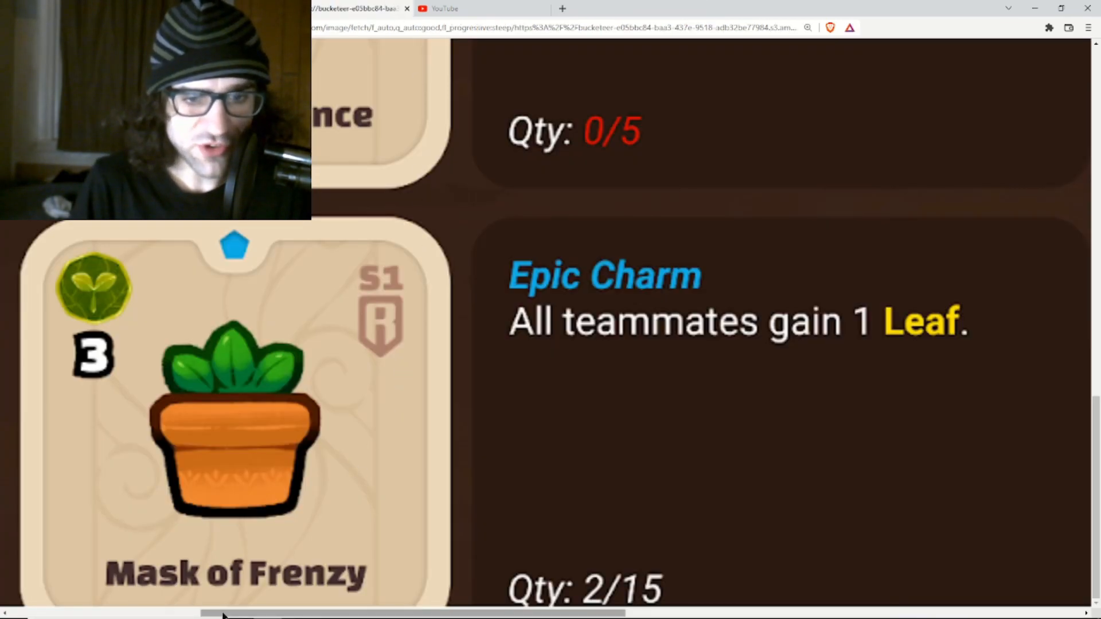
# Pan right and back left across the enlarged charm card image.
pyautogui.hscroll(3)
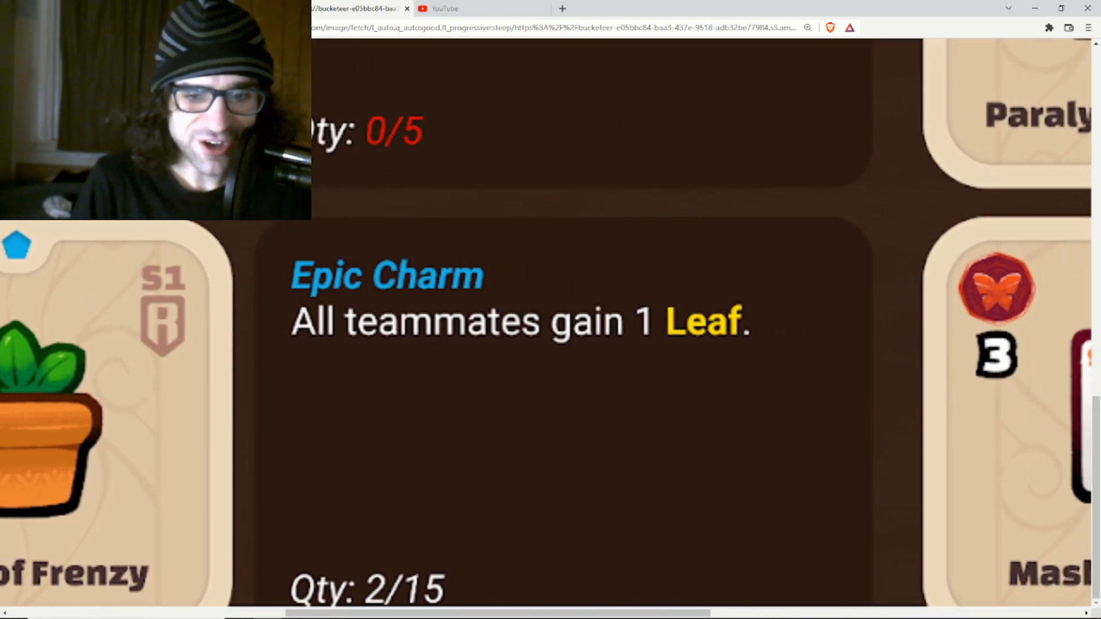
pyautogui.hscroll(-3)
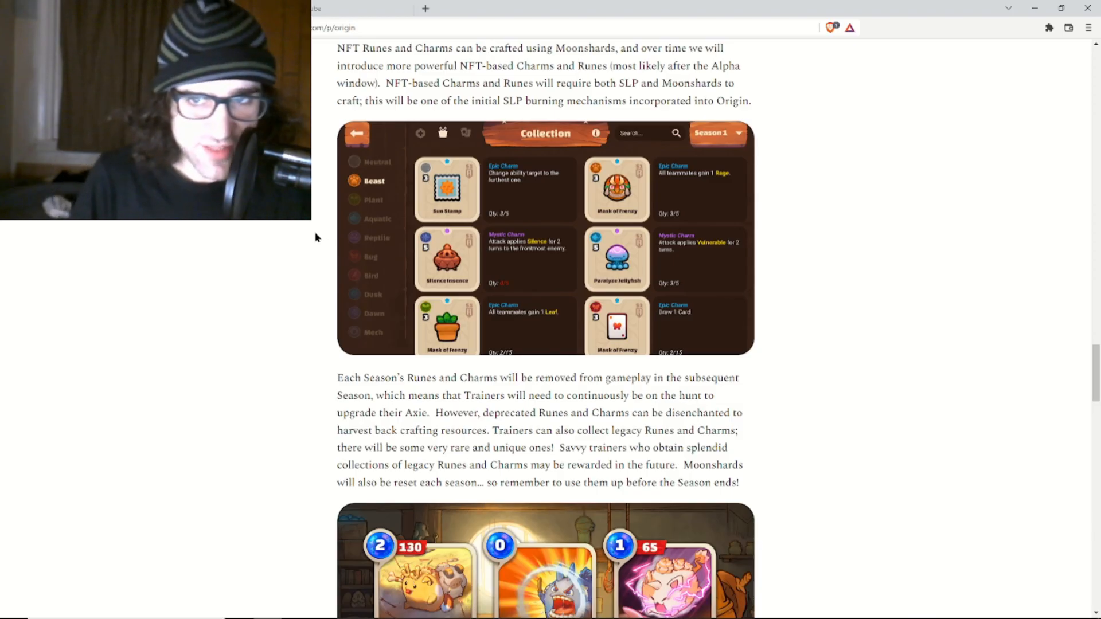
# Scroll down to the Shiba/Confident/Imp three-card Rage image.
pyautogui.scroll(-3)
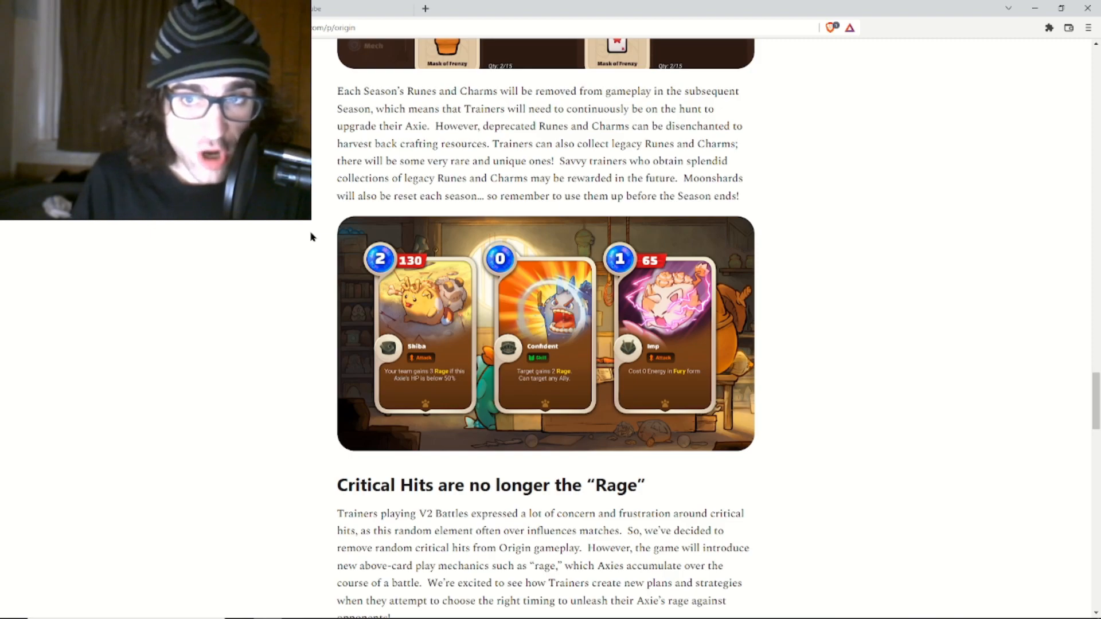
pyautogui.moveTo(450, 152)
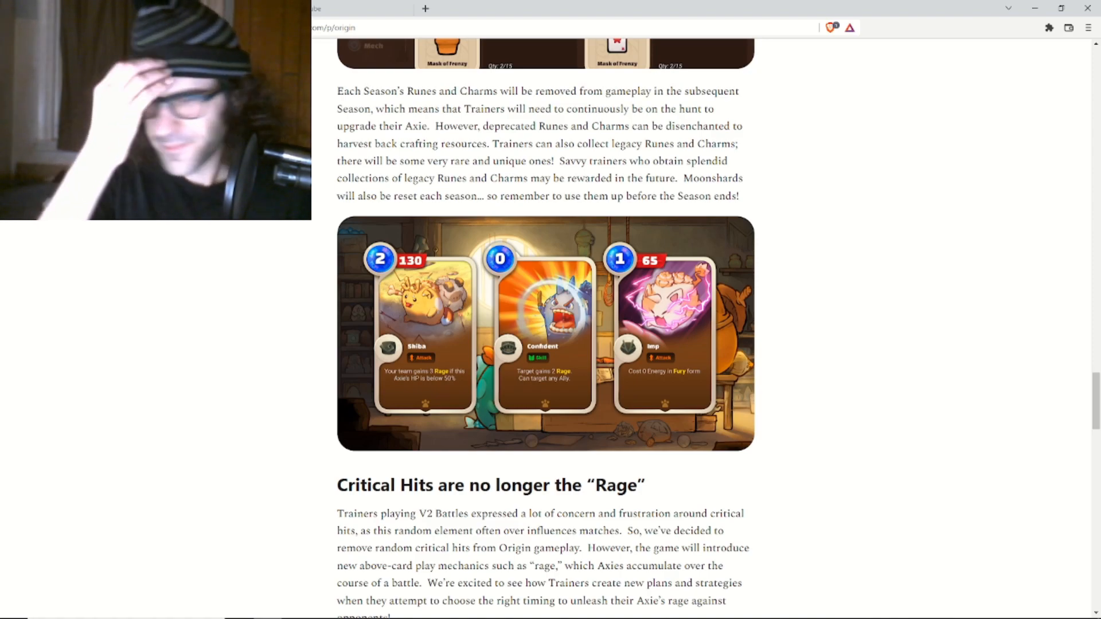
pyautogui.moveTo(677, 174)
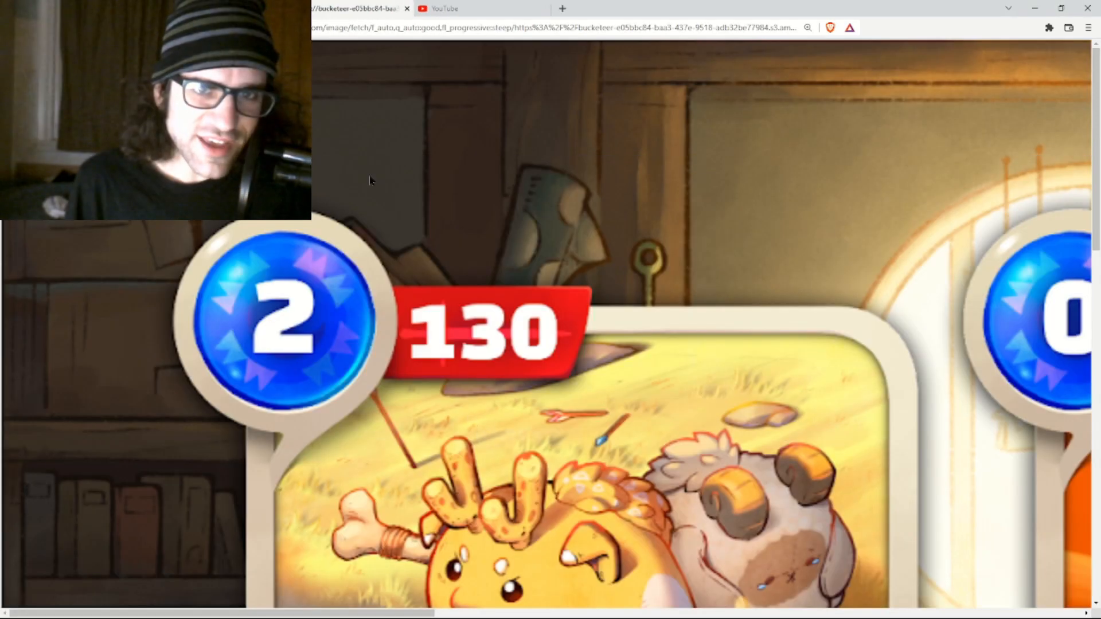
# Scroll through the enlarged Shiba card art before switching to the Marketplace.
pyautogui.scroll(-3)
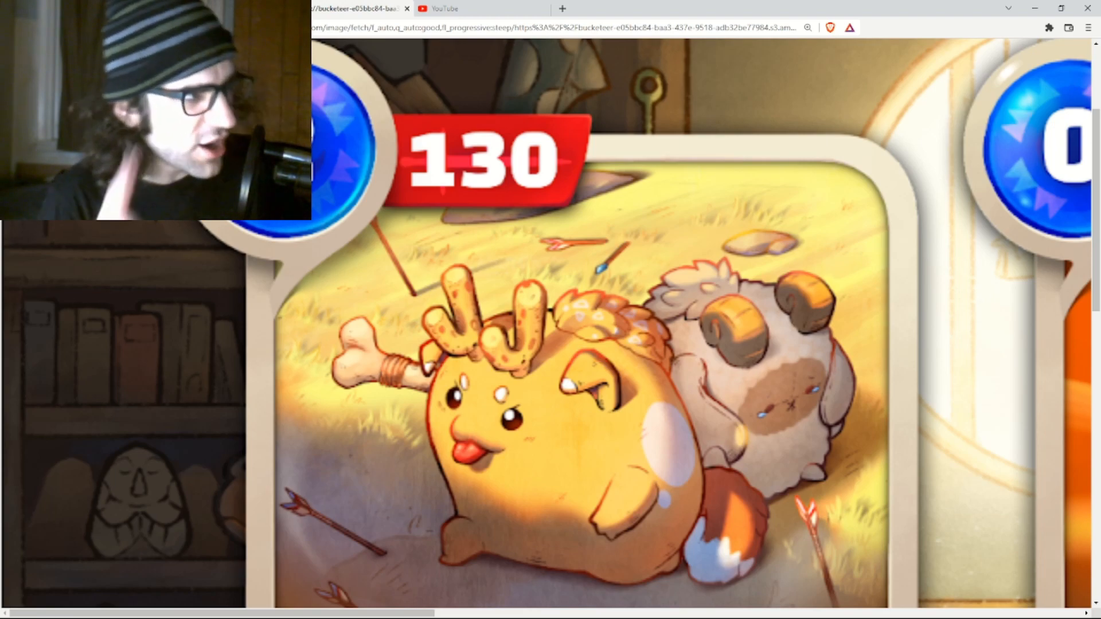
pyautogui.click(611, 9)
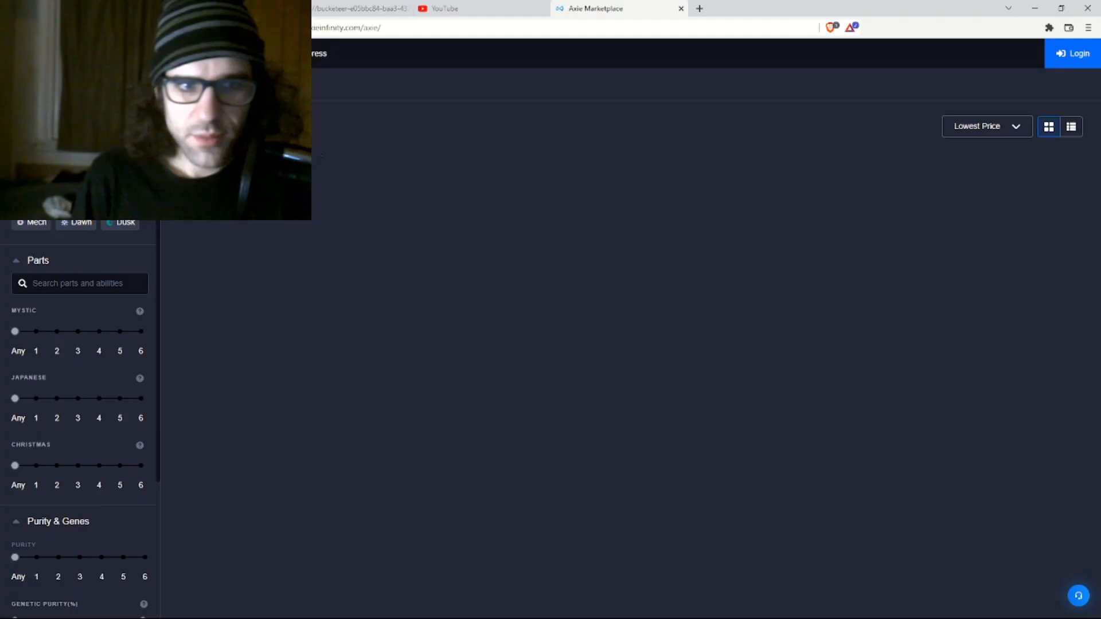
# Filter by Strawberry Shortcake and view Axie #4922661's ability cards.
pyautogui.click(77, 283)
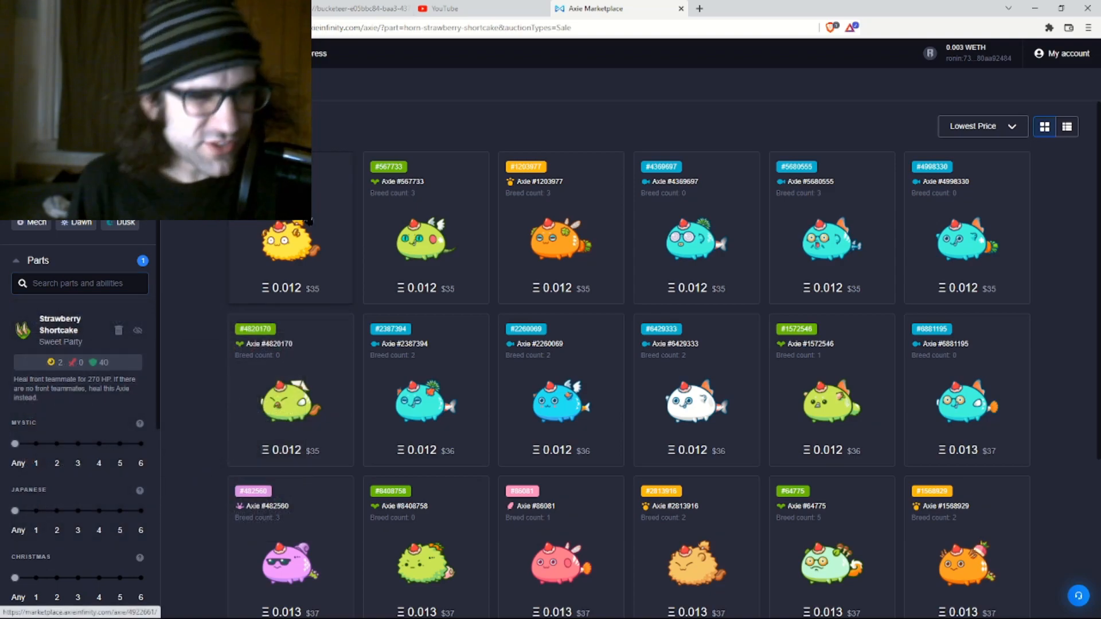
pyautogui.click(290, 242)
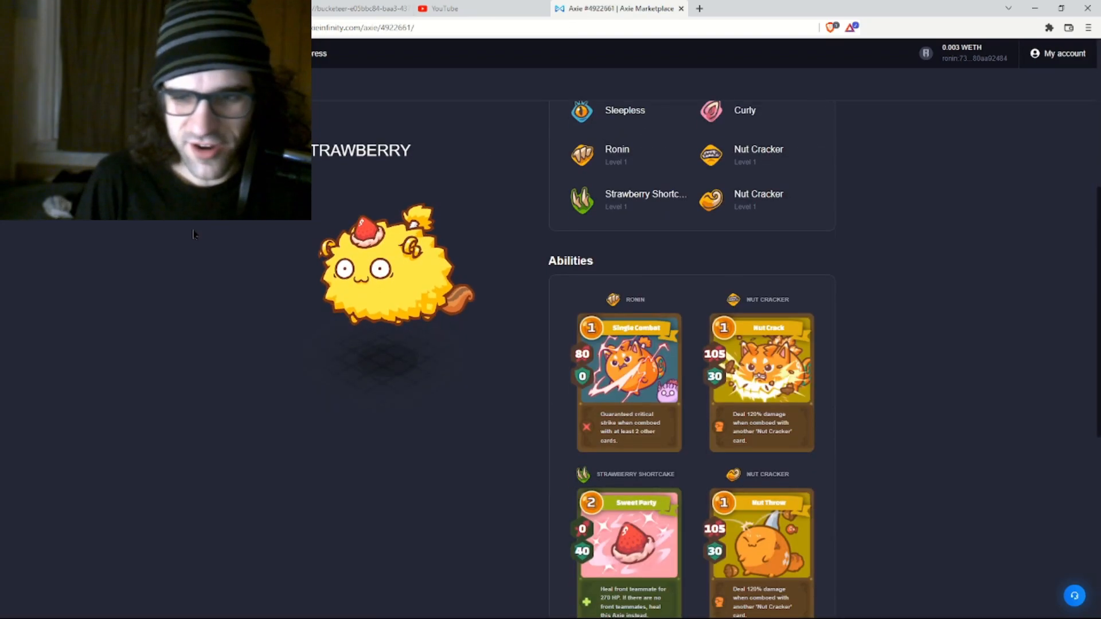
pyautogui.scroll(-3)
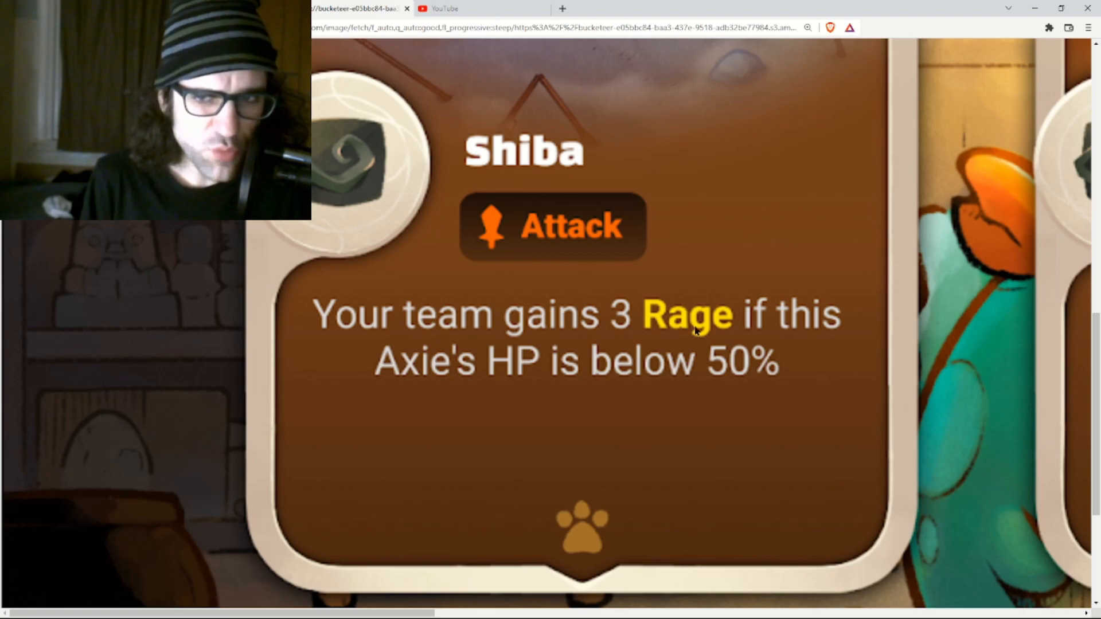
pyautogui.moveTo(725, 401)
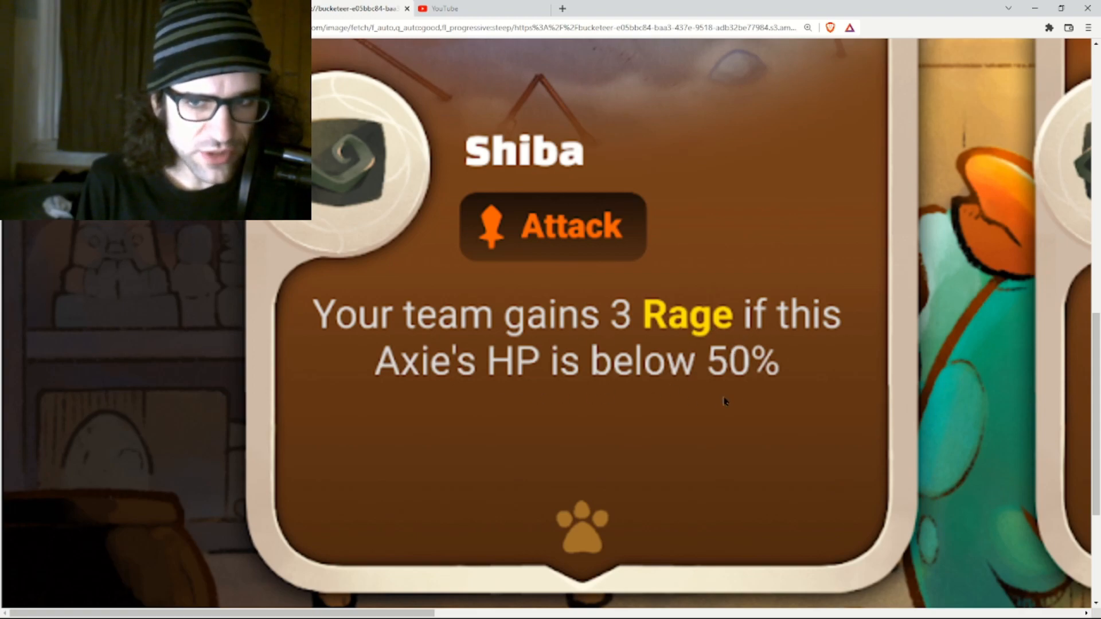
# Read the Shiba and Imp card texts in the zoomed image, then close it.
pyautogui.scroll(3)
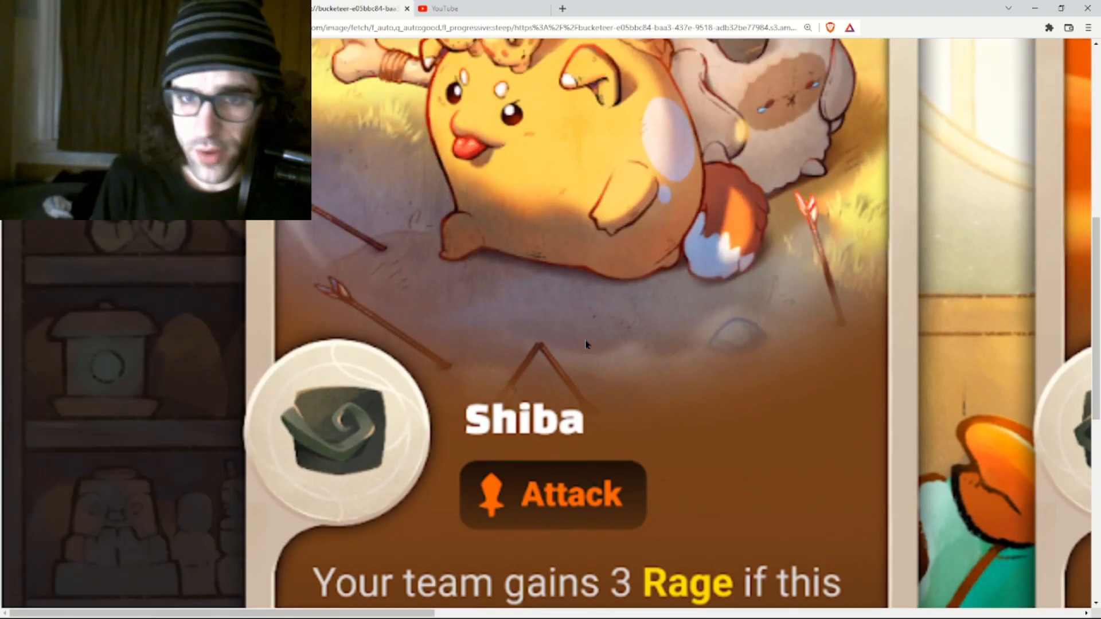
pyautogui.scroll(-3)
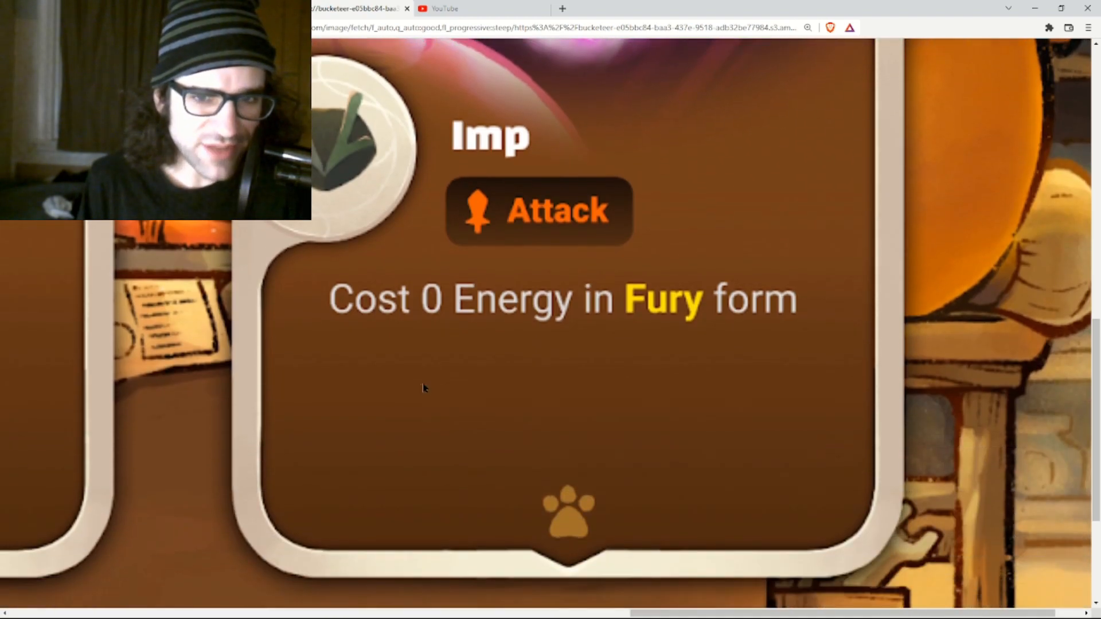
pyautogui.moveTo(520, 361)
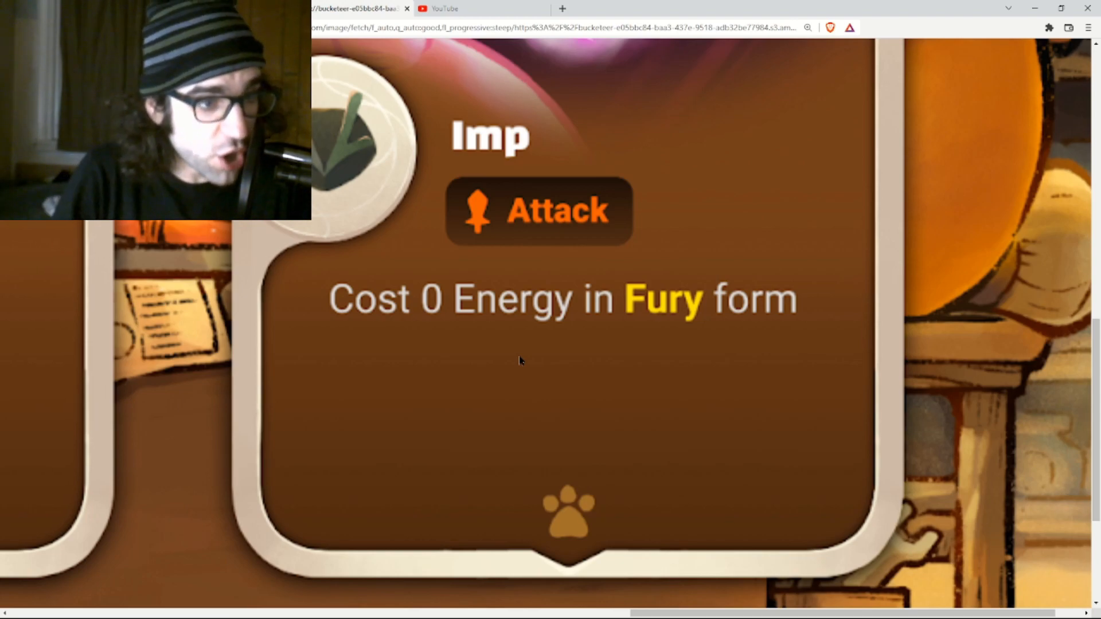
pyautogui.moveTo(475, 268)
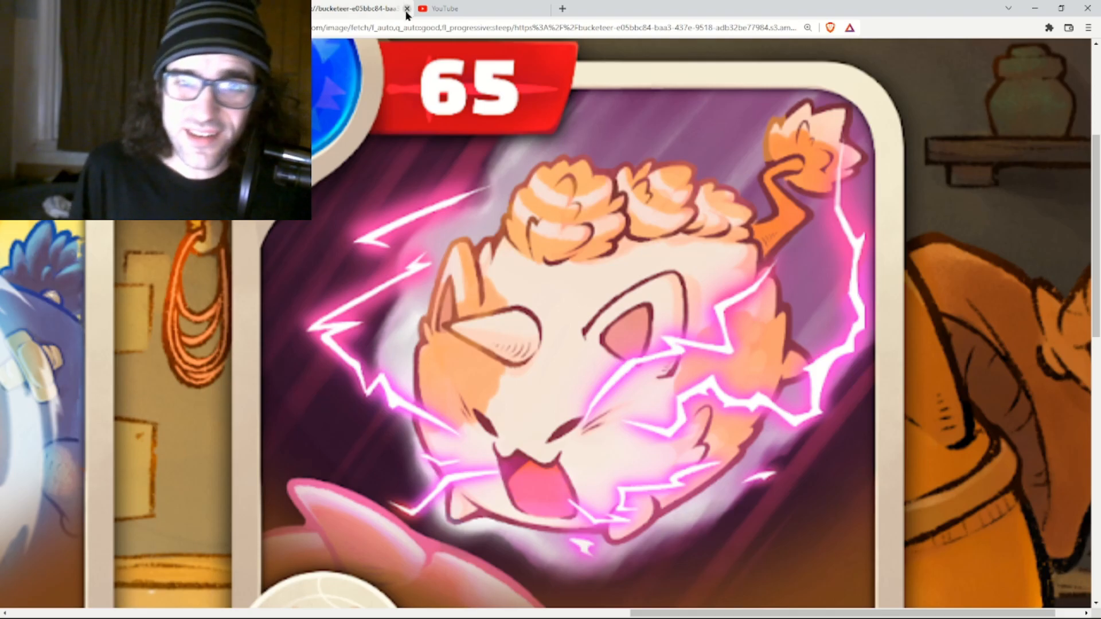
pyautogui.click(406, 9)
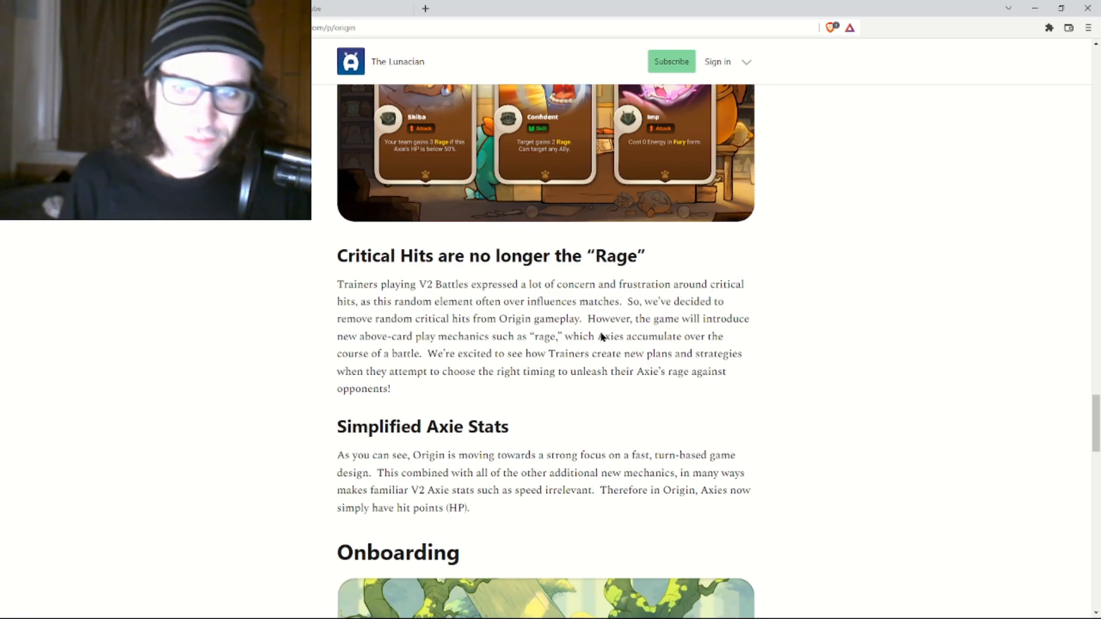
pyautogui.moveTo(462, 330)
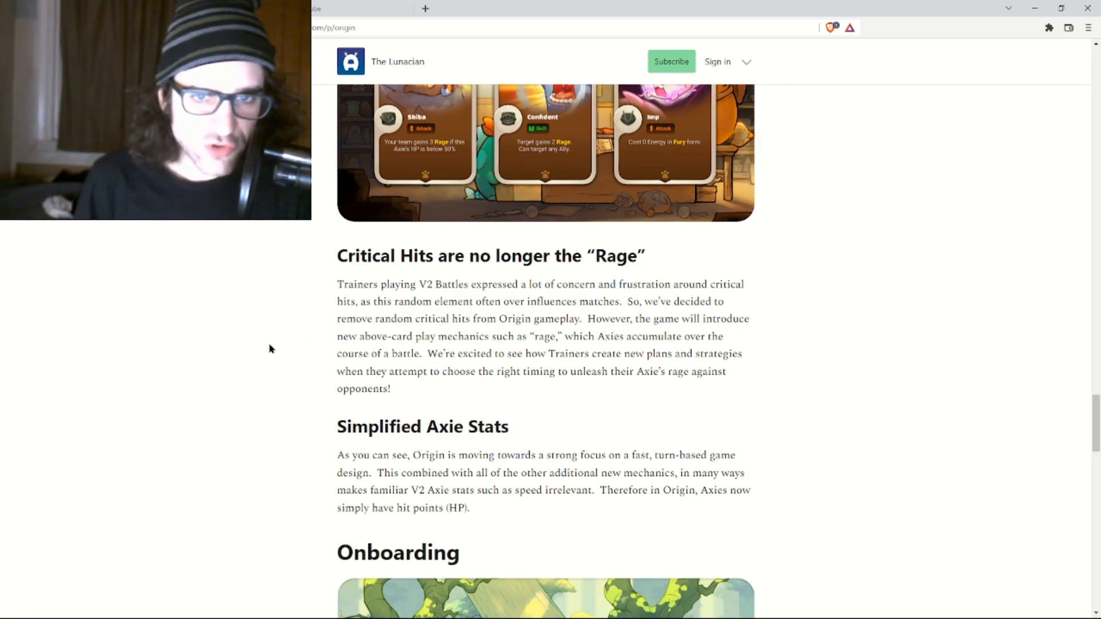
pyautogui.moveTo(592, 341)
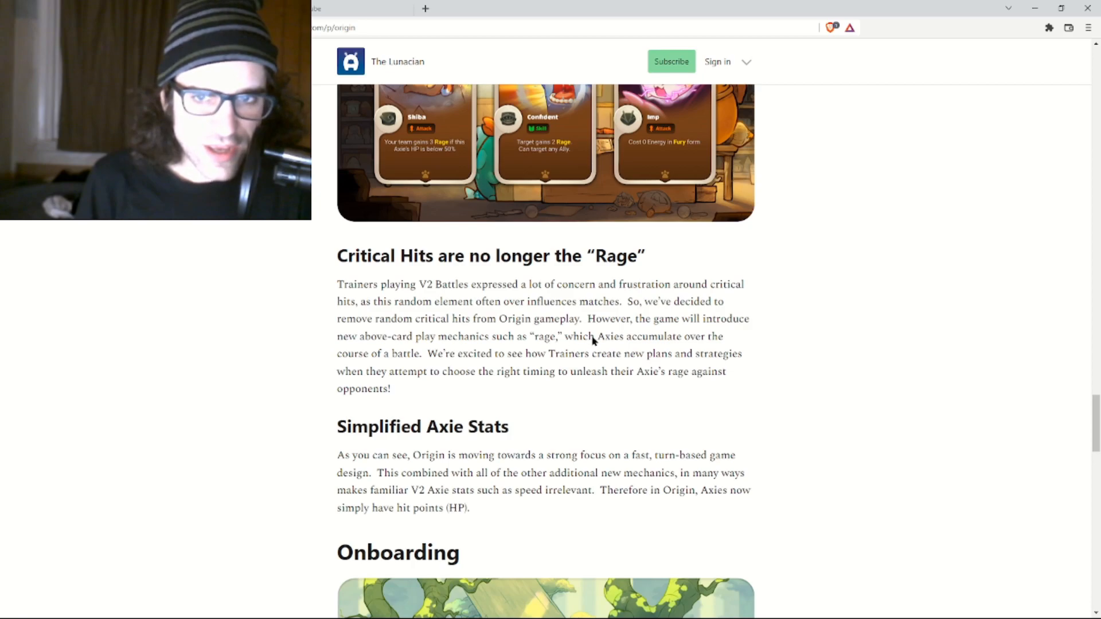
pyautogui.moveTo(357, 358)
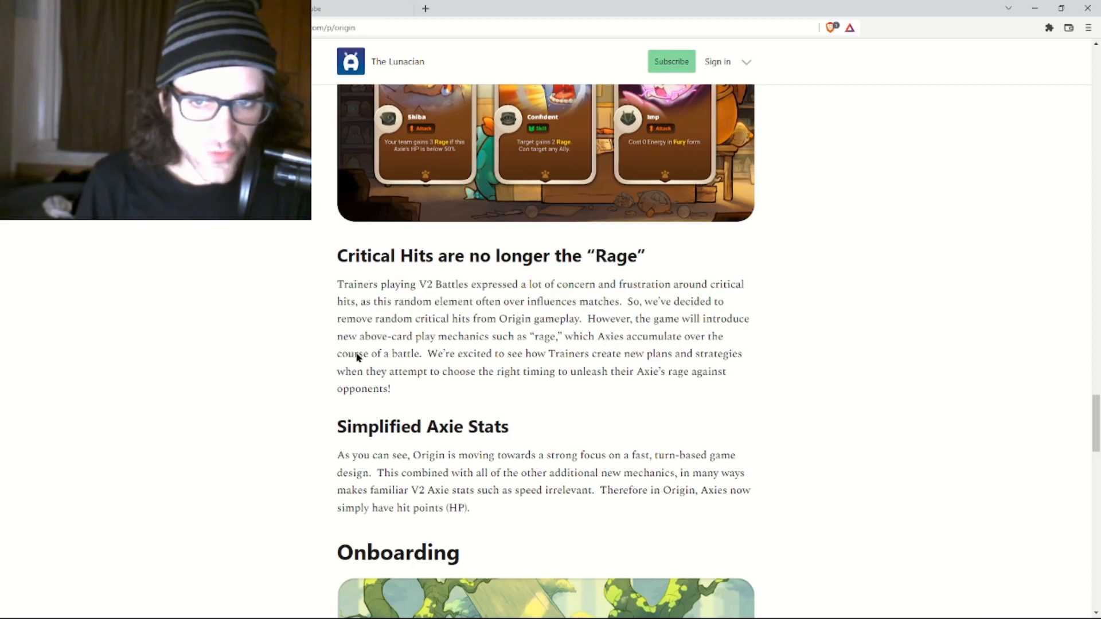
pyautogui.moveTo(266, 476)
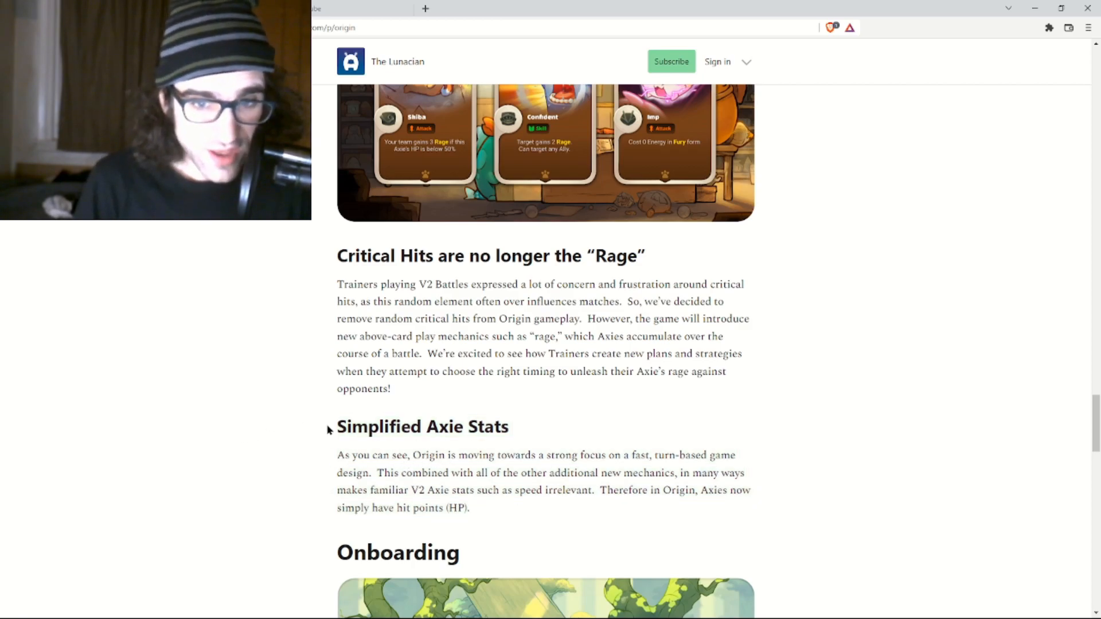
pyautogui.moveTo(307, 486)
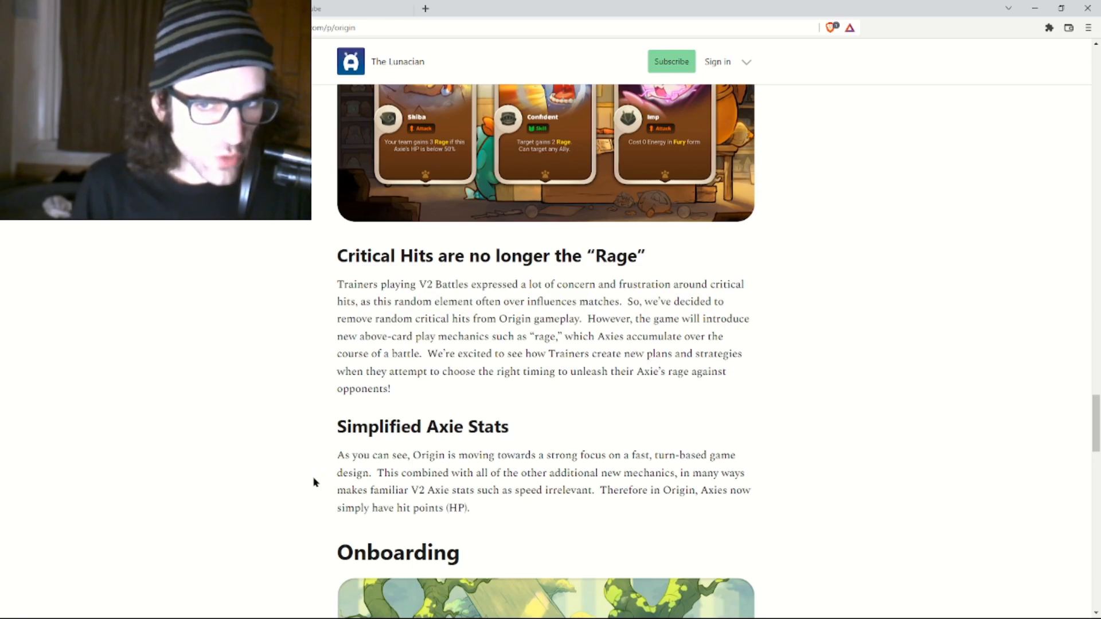
pyautogui.moveTo(796, 534)
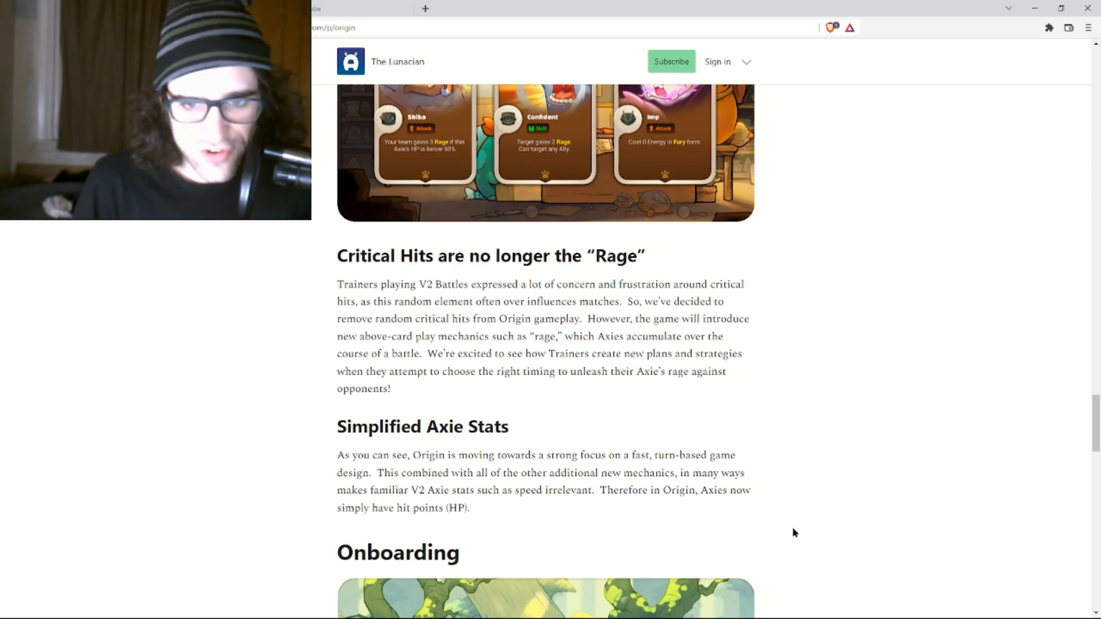
# Scroll past Critical Hits and Simplified Axie Stats to Onboarding and Starter Axies.
pyautogui.scroll(-3)
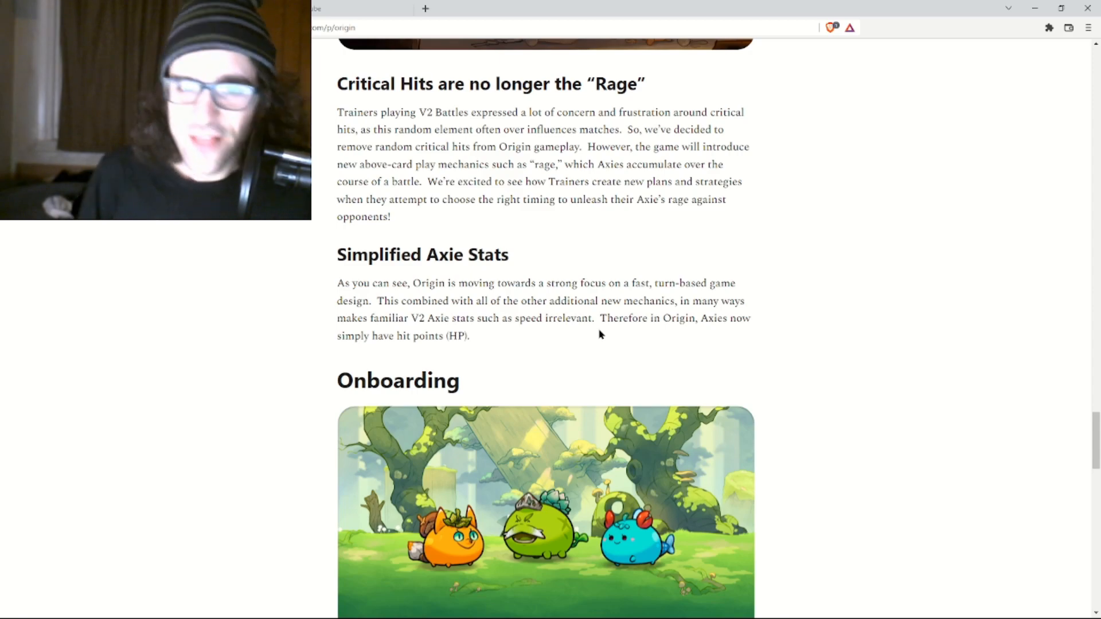
pyautogui.moveTo(214, 279)
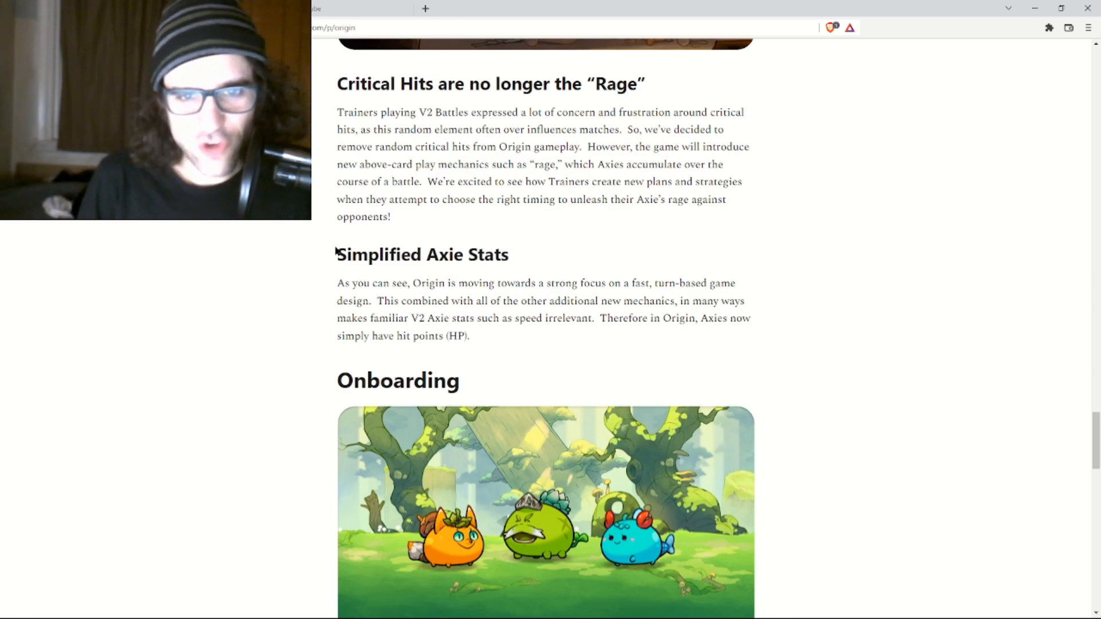
pyautogui.moveTo(214, 349)
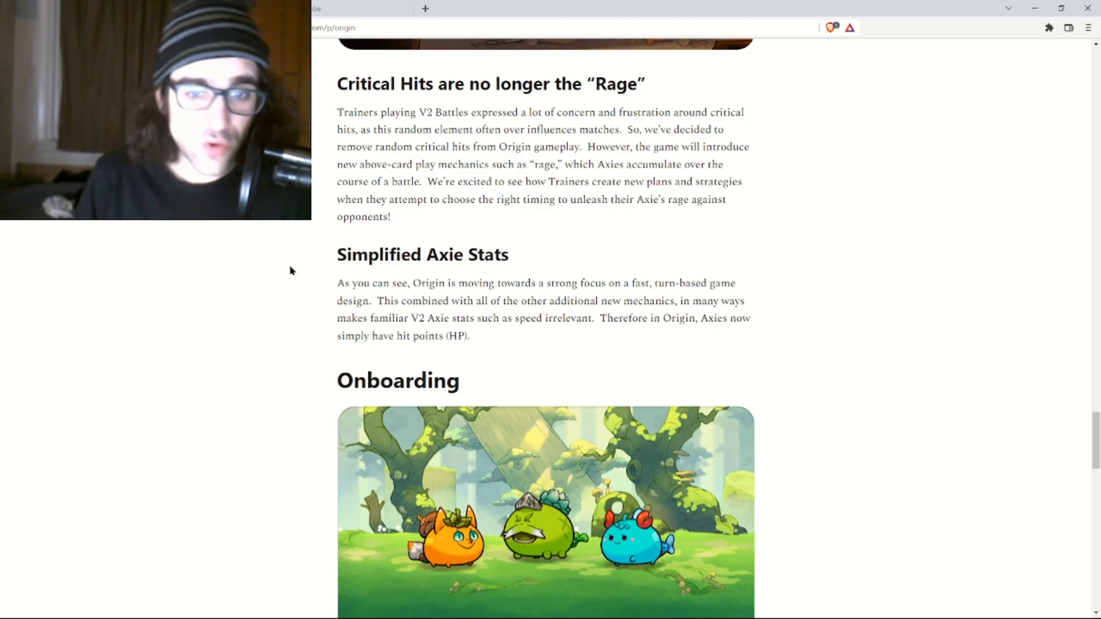
pyautogui.scroll(-3)
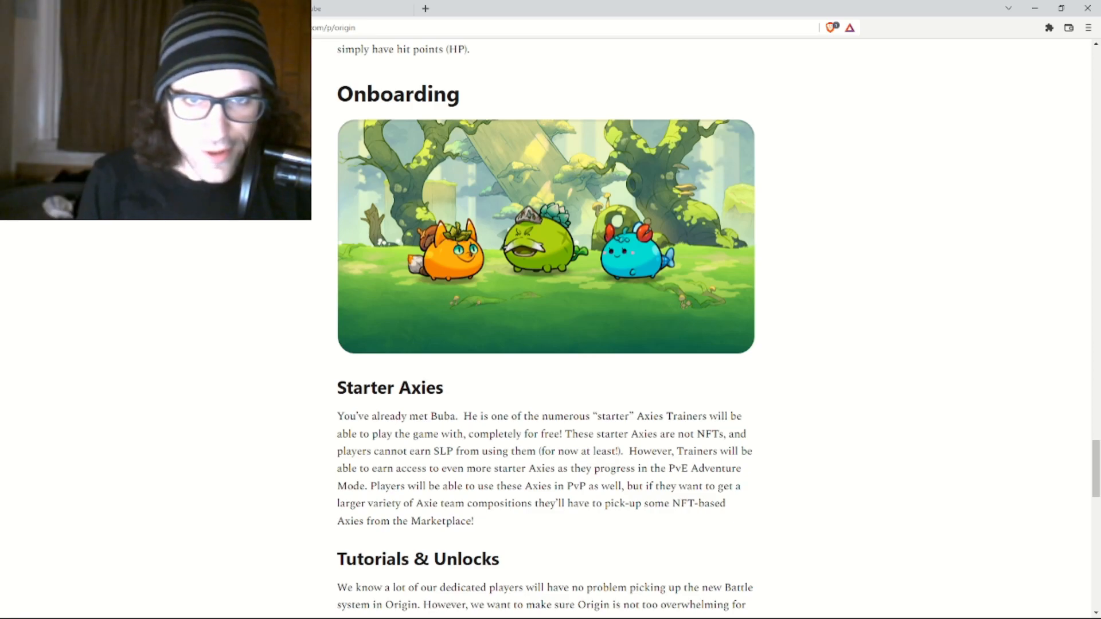
pyautogui.scroll(3)
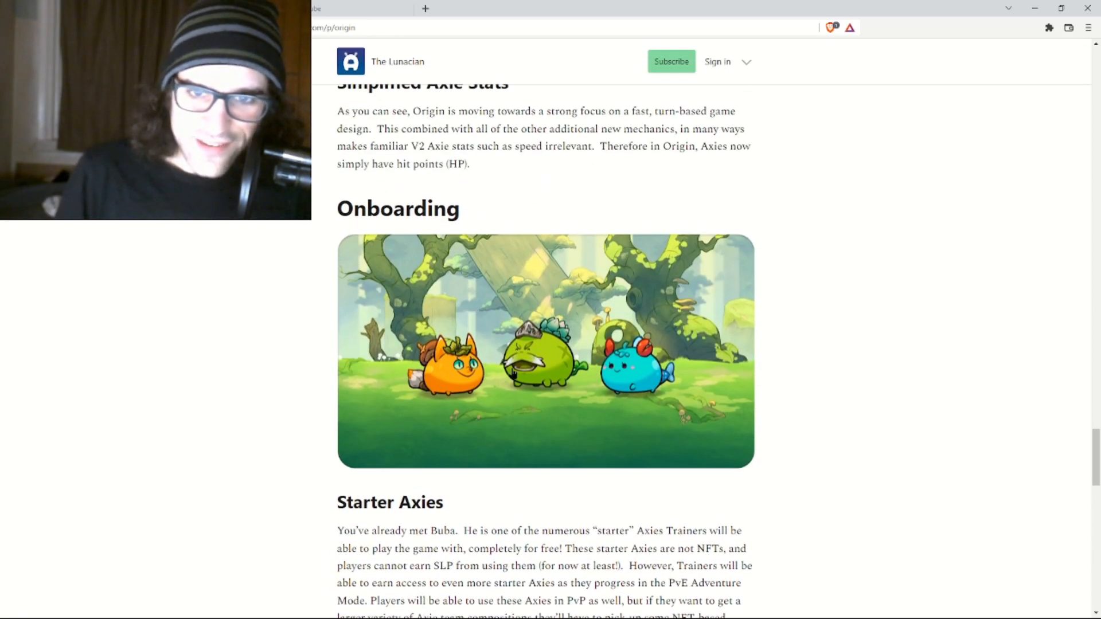
pyautogui.click(545, 351)
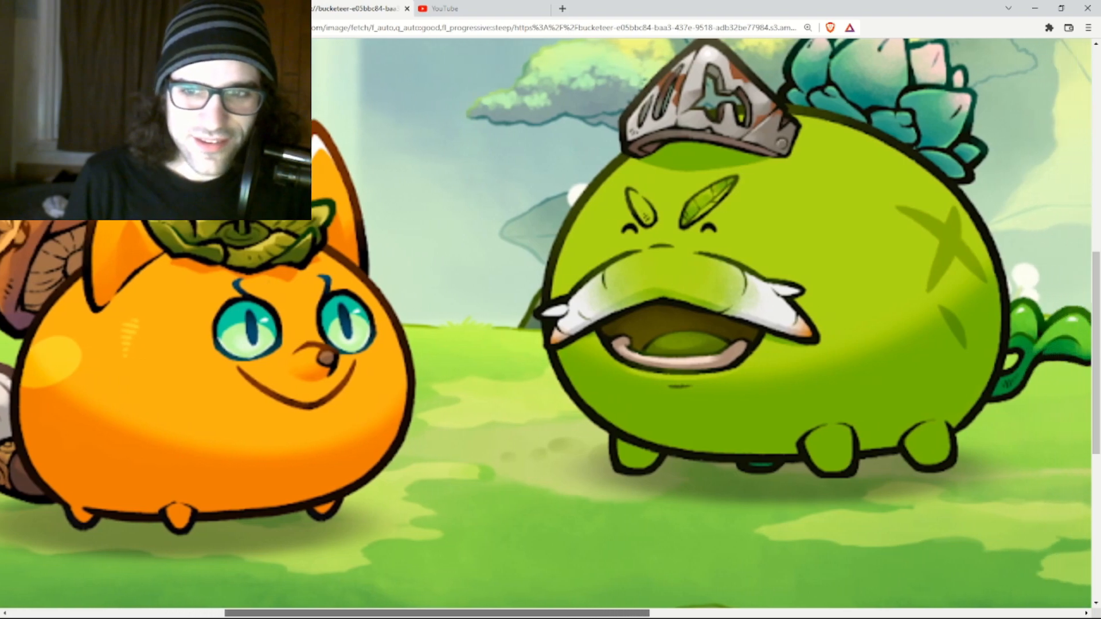
pyautogui.hscroll(3)
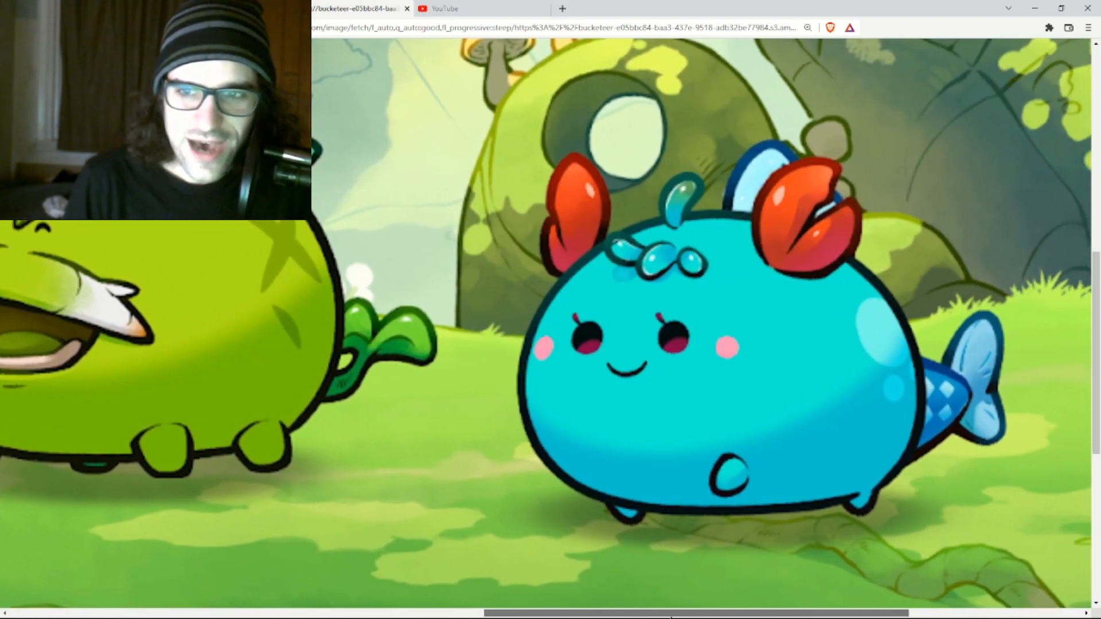
pyautogui.hscroll(-3)
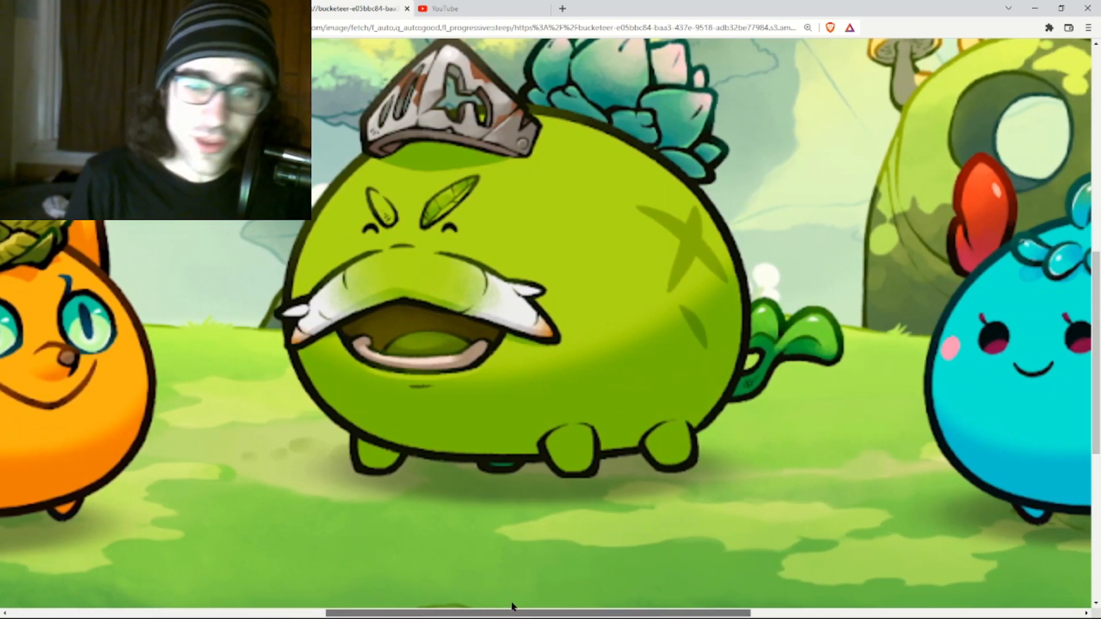
pyautogui.hscroll(3)
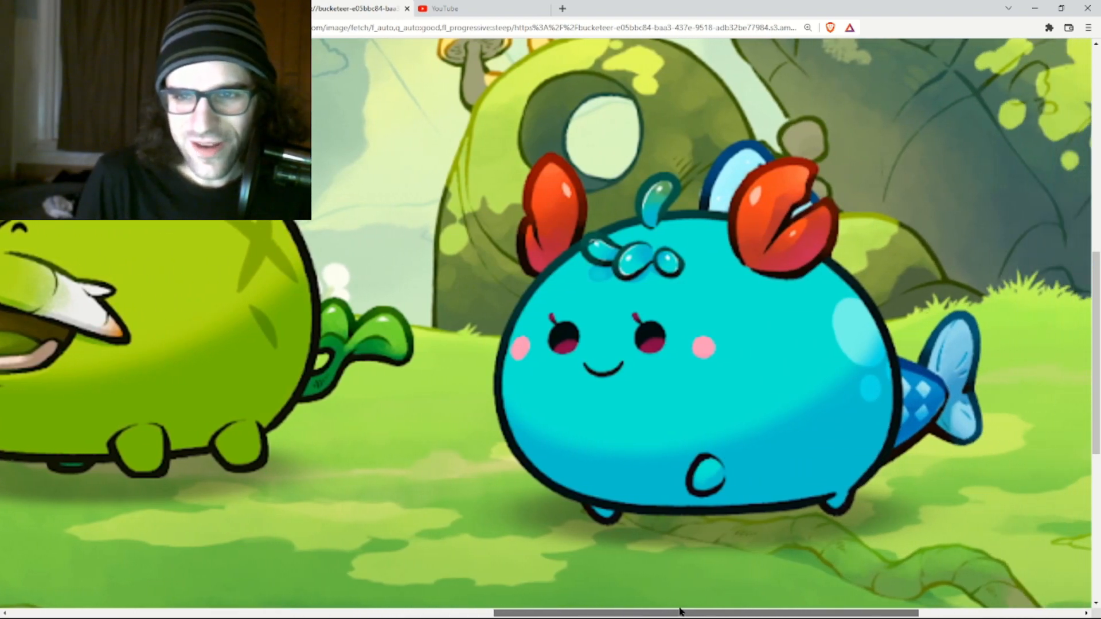
pyautogui.hscroll(-3)
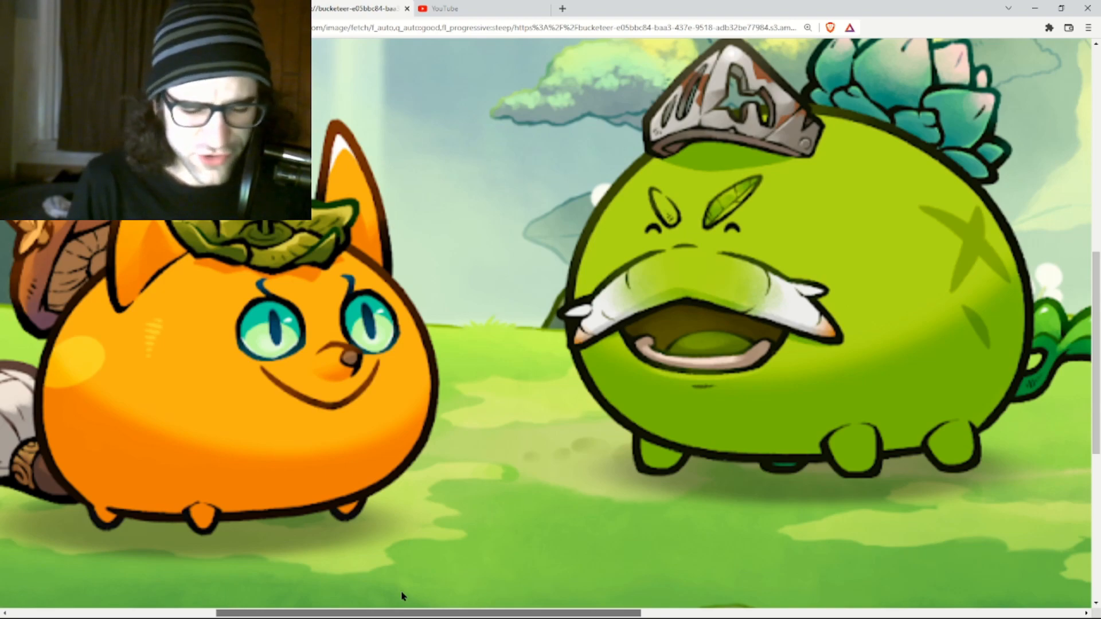
pyautogui.hscroll(3)
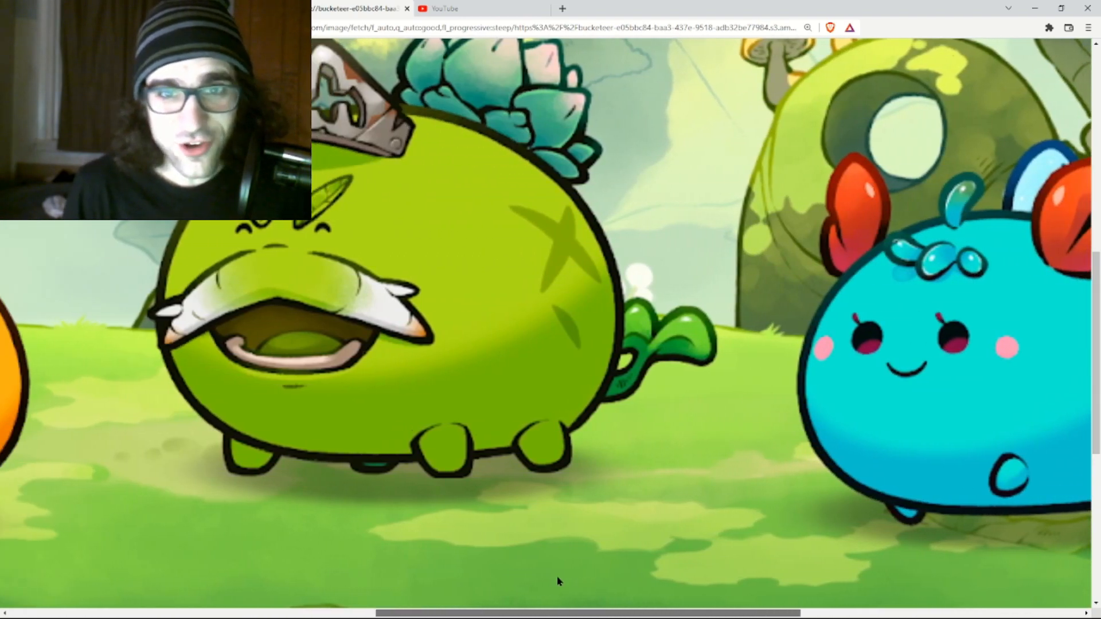
pyautogui.hscroll(-3)
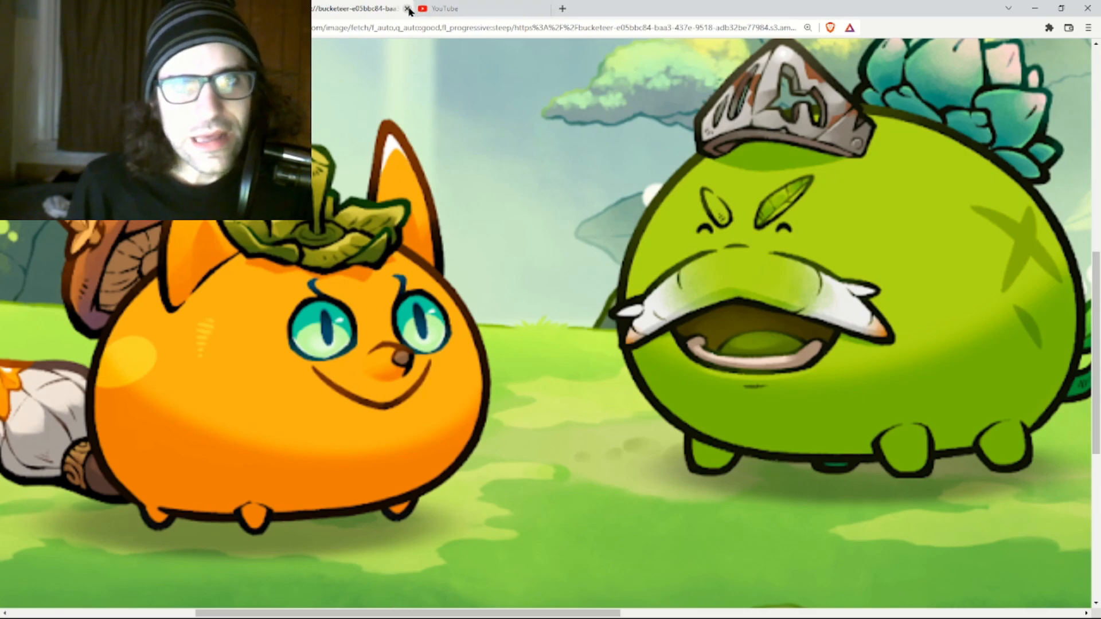
# Close the enlarged starter Axies image tab.
pyautogui.click(406, 9)
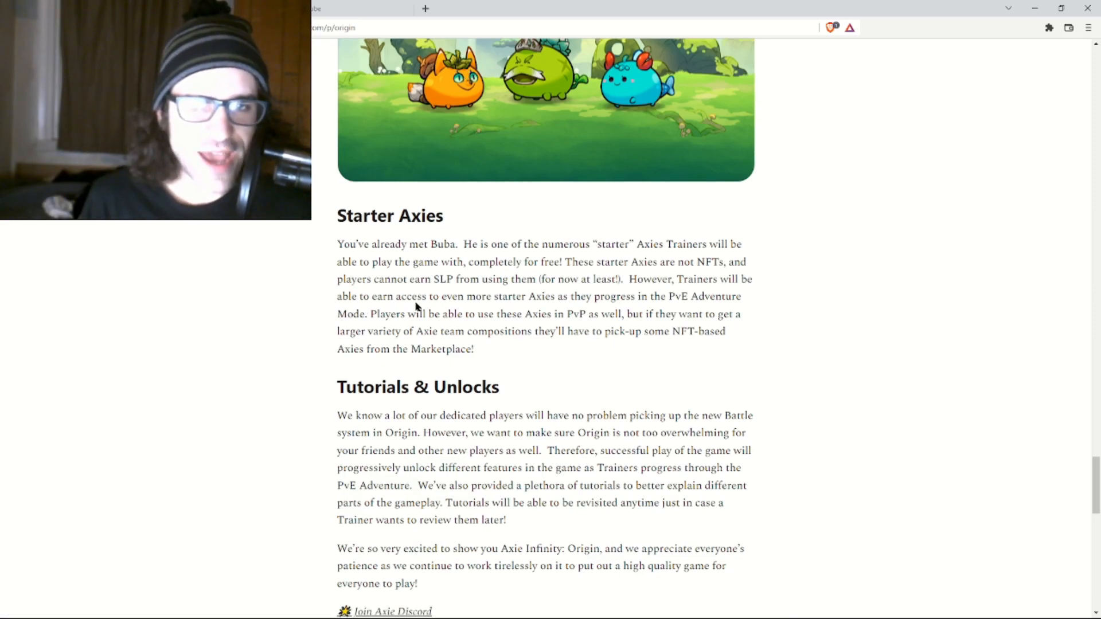
pyautogui.moveTo(696, 288)
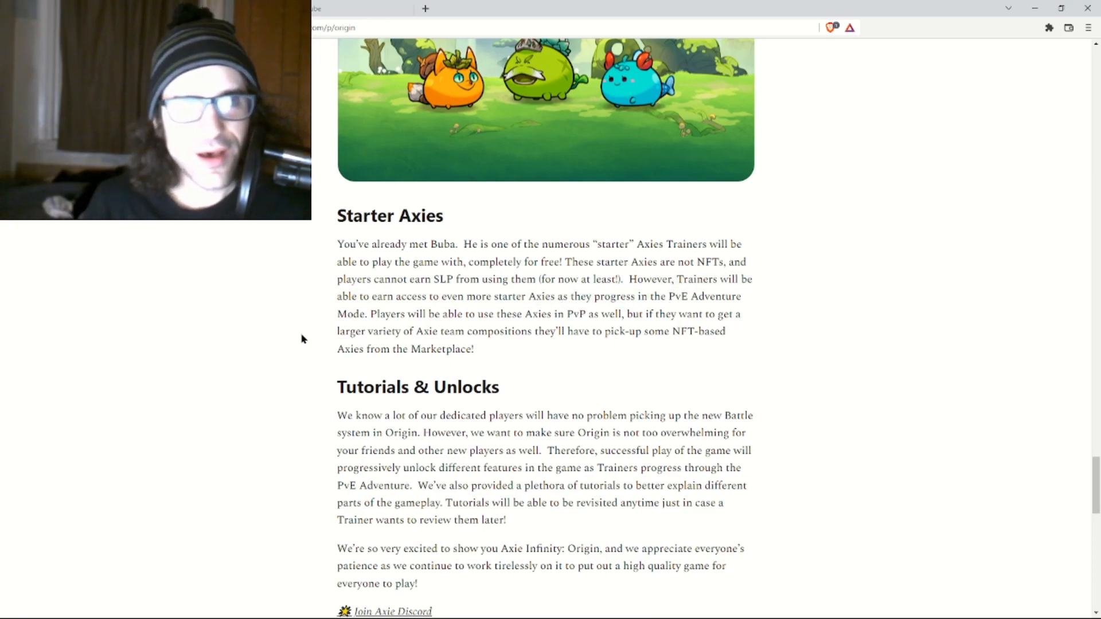
pyautogui.moveTo(462, 323)
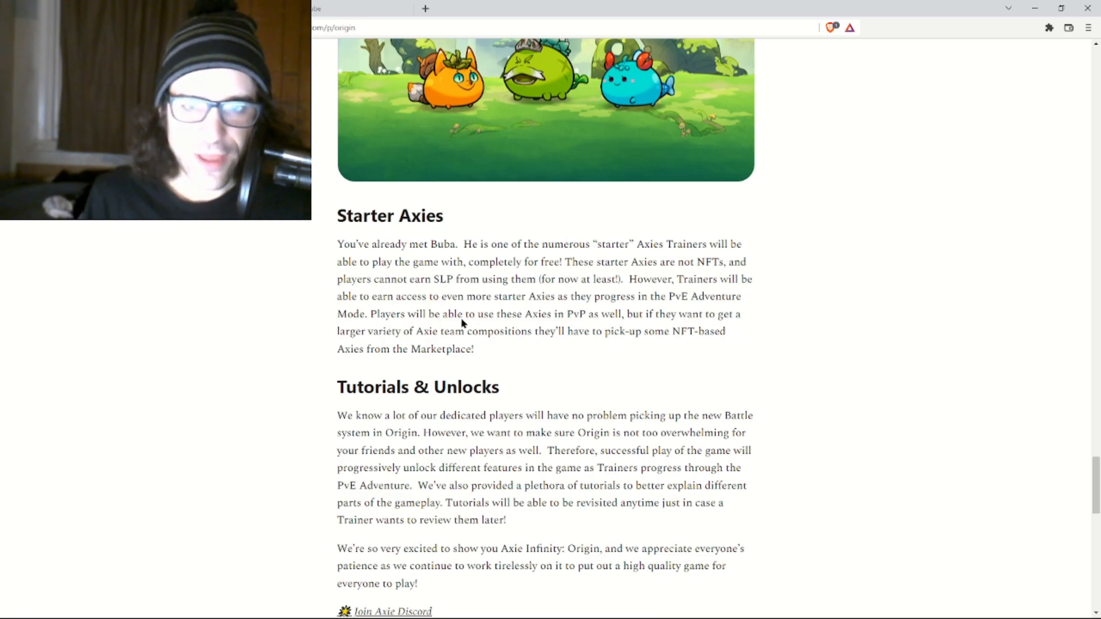
pyautogui.moveTo(217, 371)
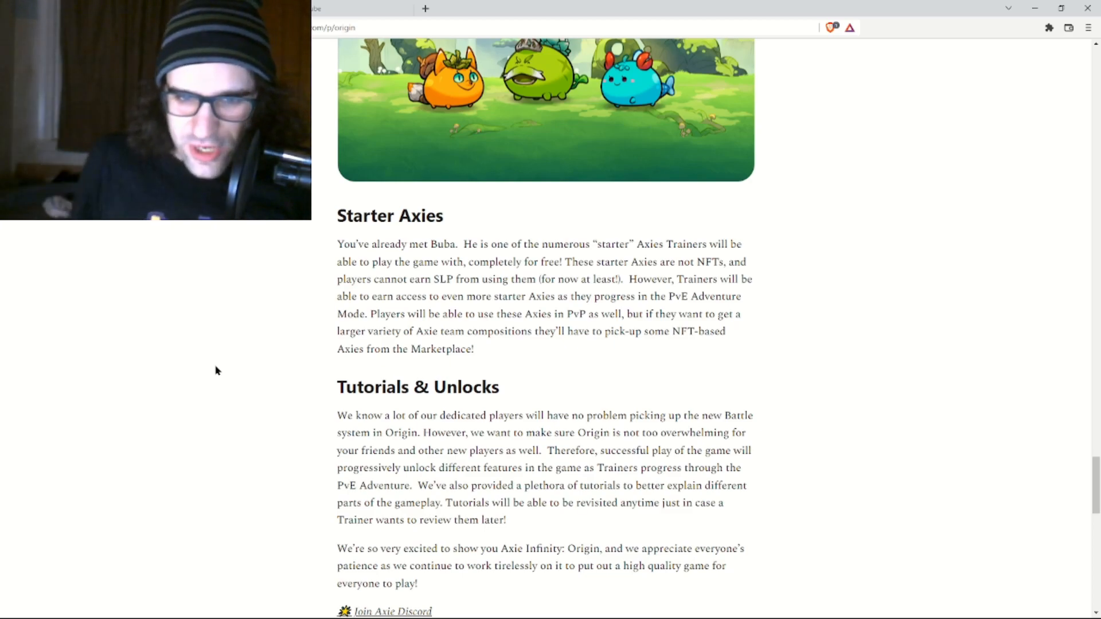
# Scroll past Tutorials & Unlocks to the Discord links and Subscribe footer.
pyautogui.scroll(-3)
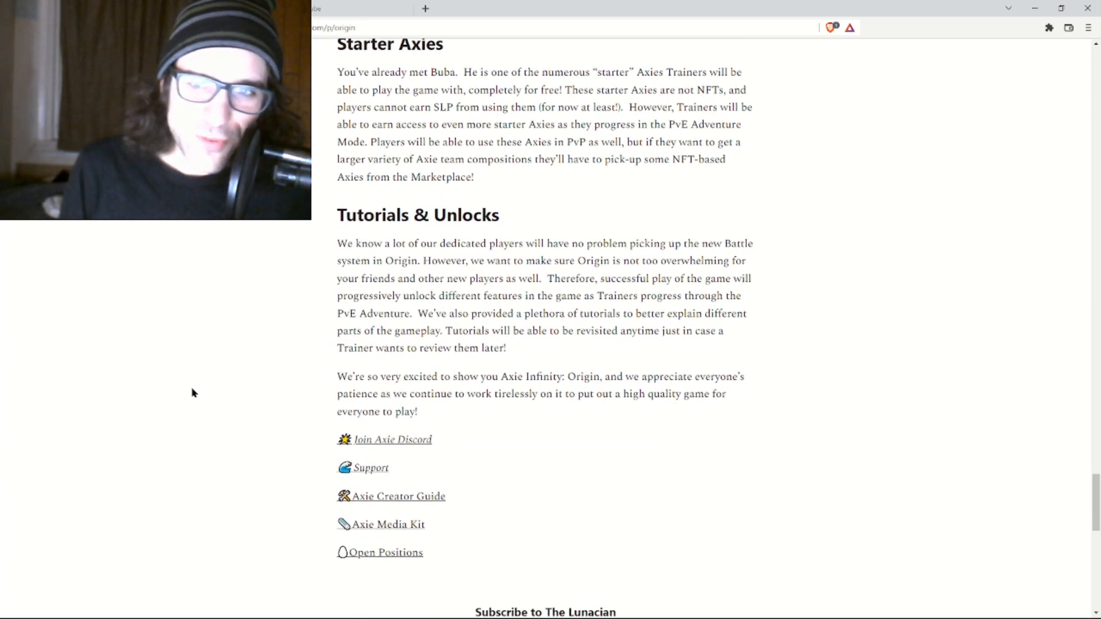
pyautogui.scroll(-3)
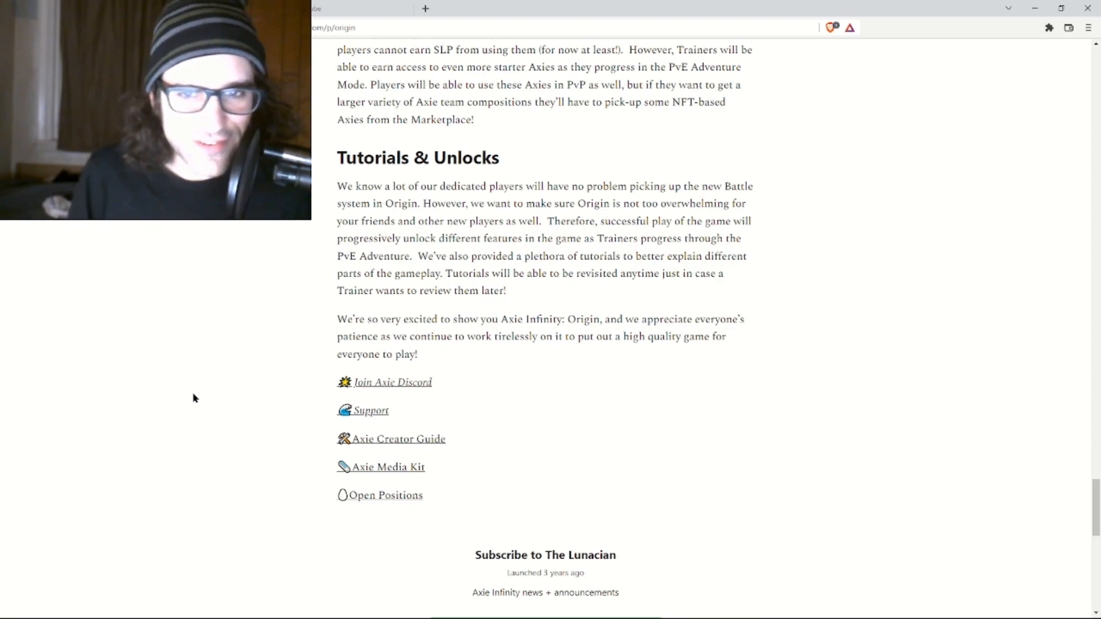
pyautogui.moveTo(538, 256)
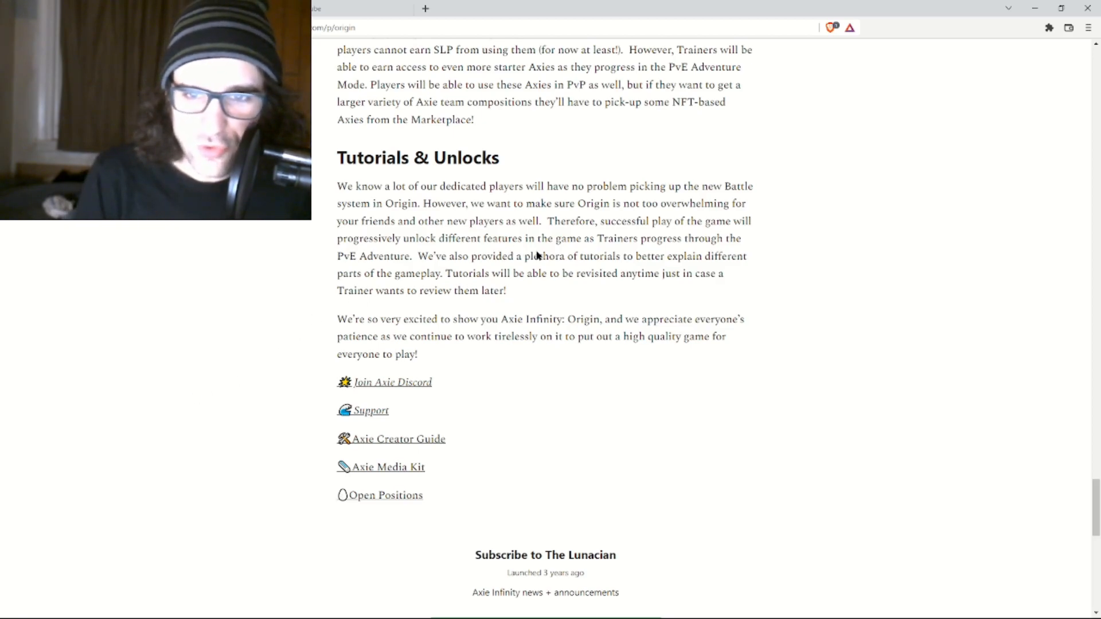
pyautogui.moveTo(345, 323)
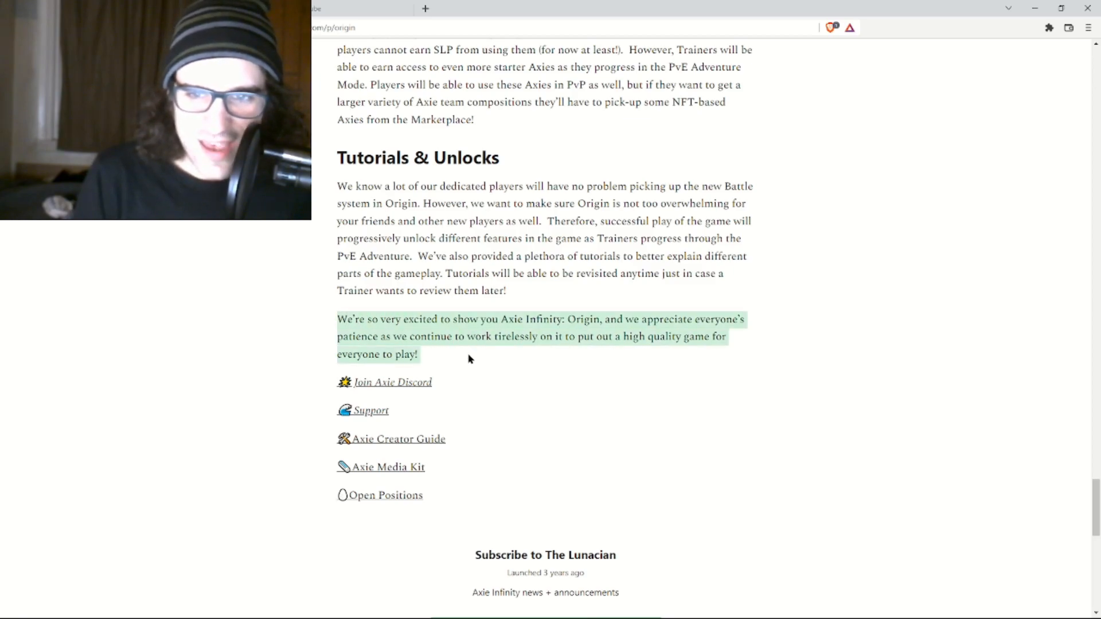
pyautogui.moveTo(529, 352)
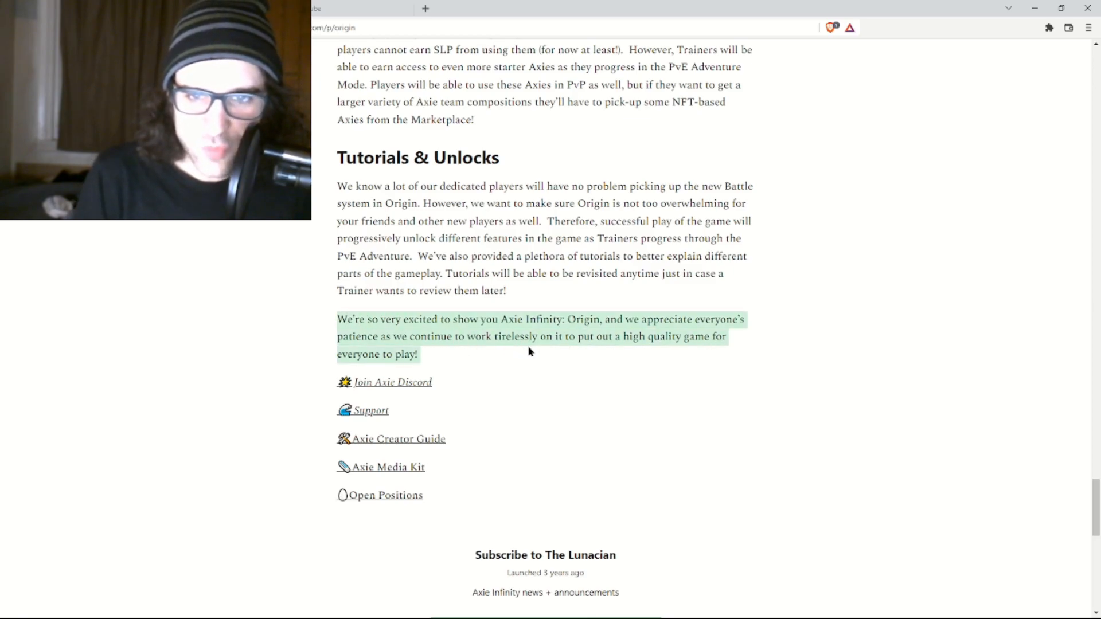
pyautogui.moveTo(493, 384)
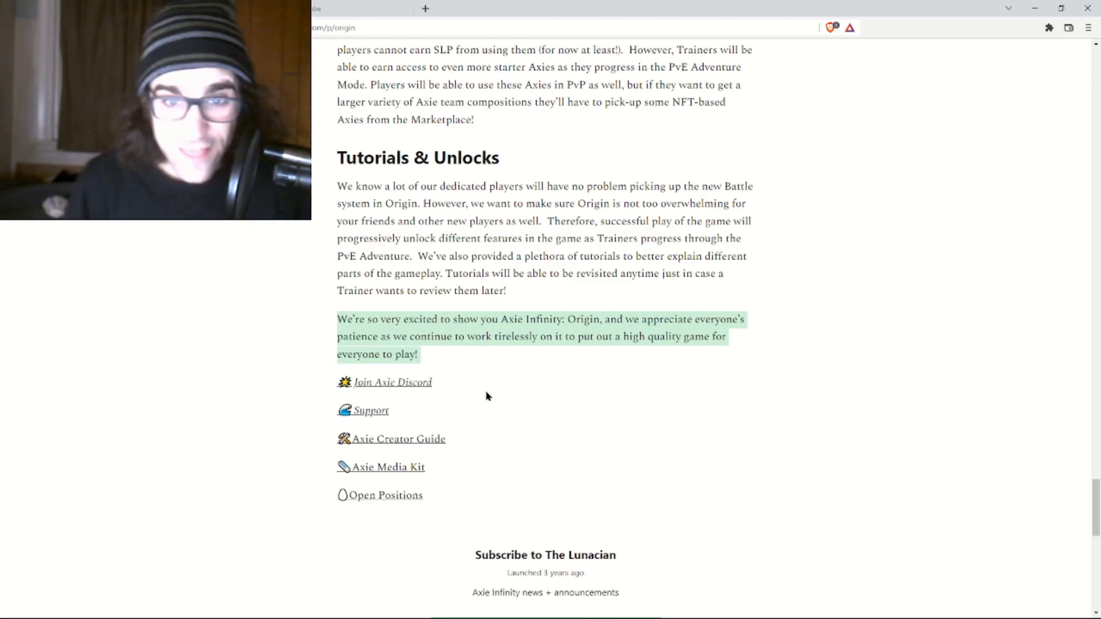
# Scroll back up through the earlier sections to the 'Axie Infinity: Origin is Coming!' title.
pyautogui.scroll(3)
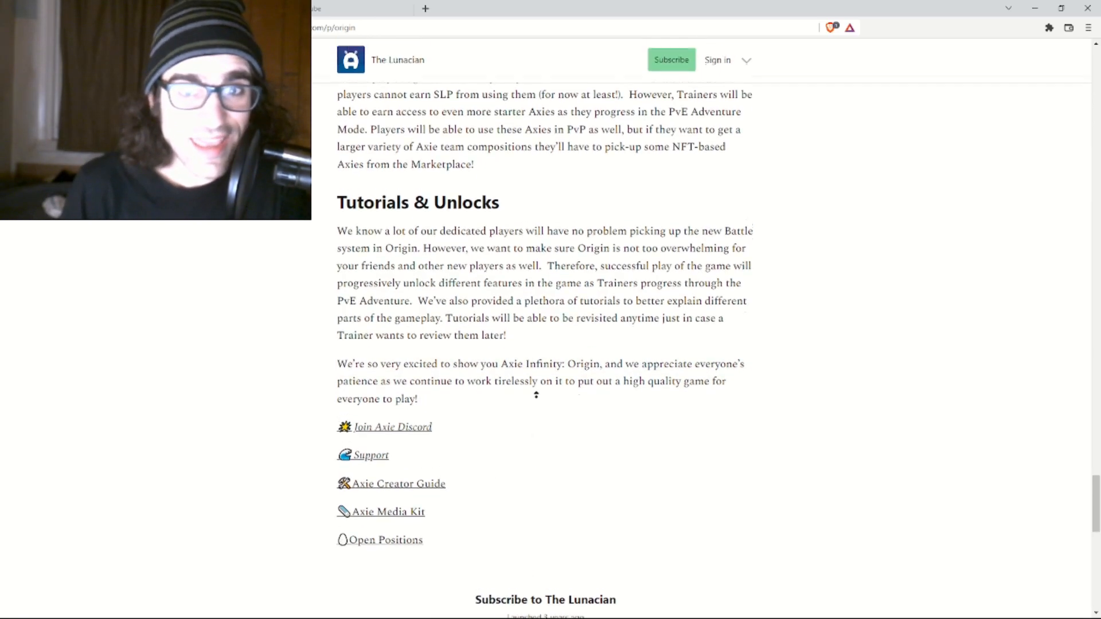
pyautogui.scroll(3)
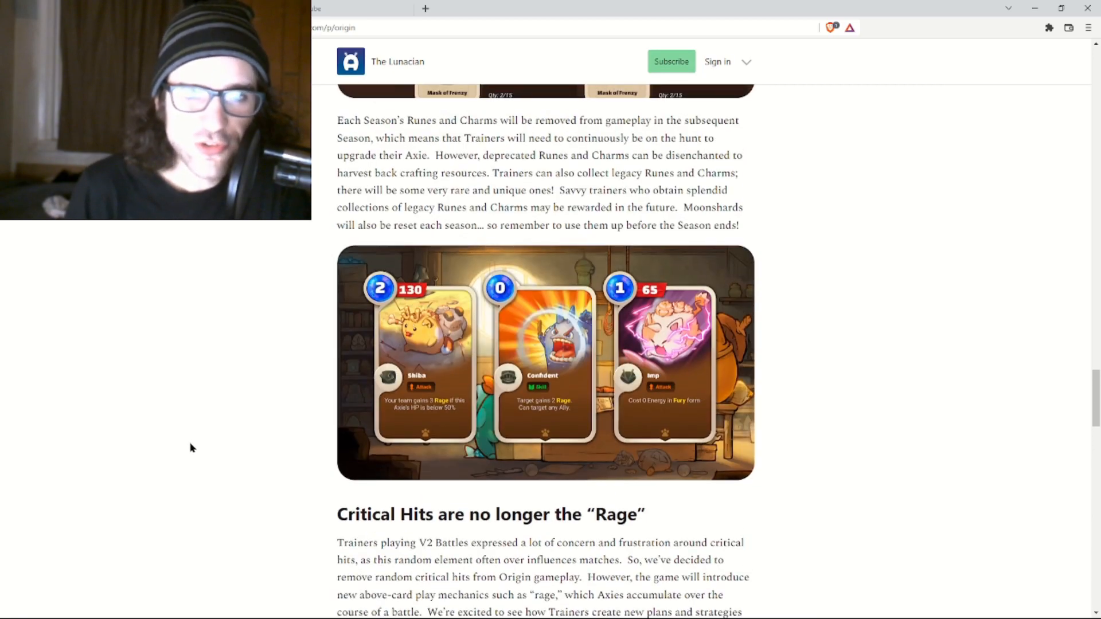
pyautogui.scroll(3)
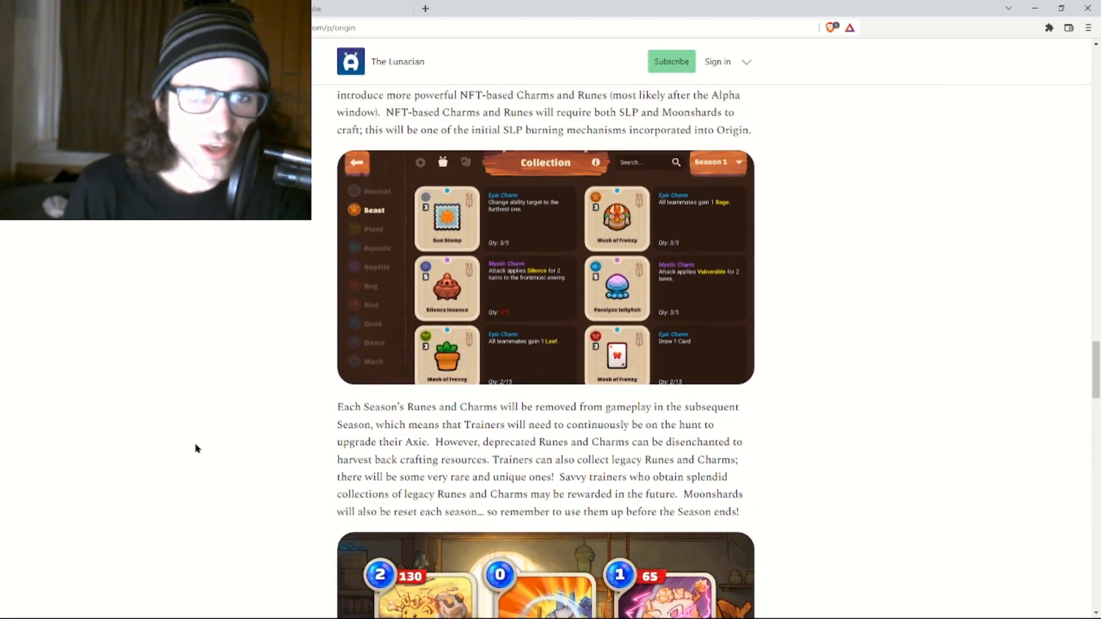
pyautogui.scroll(-3)
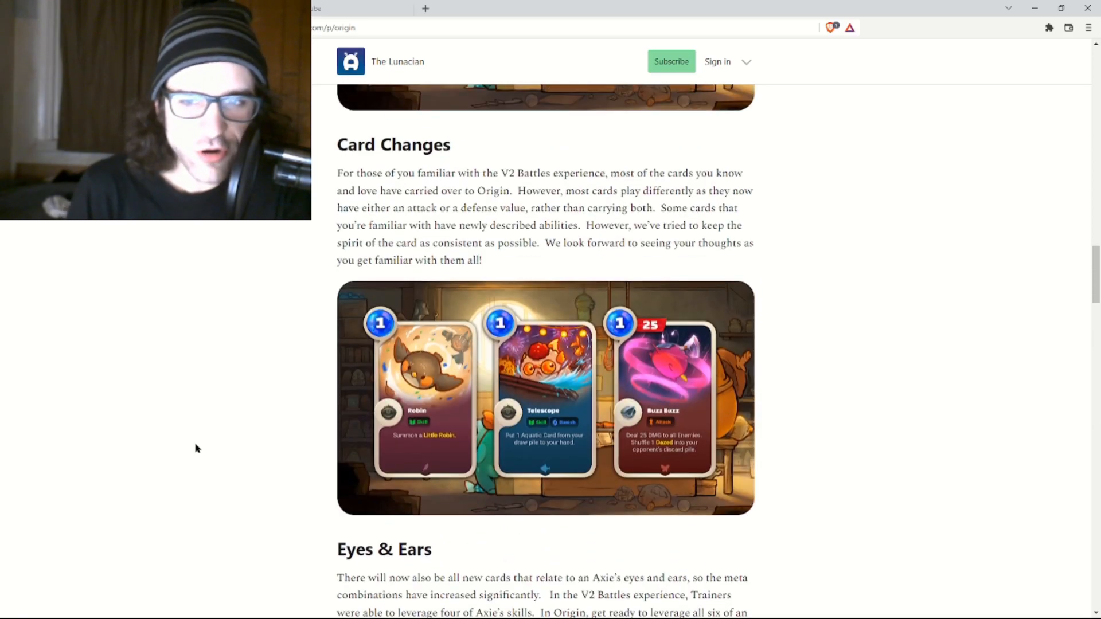
pyautogui.scroll(-3)
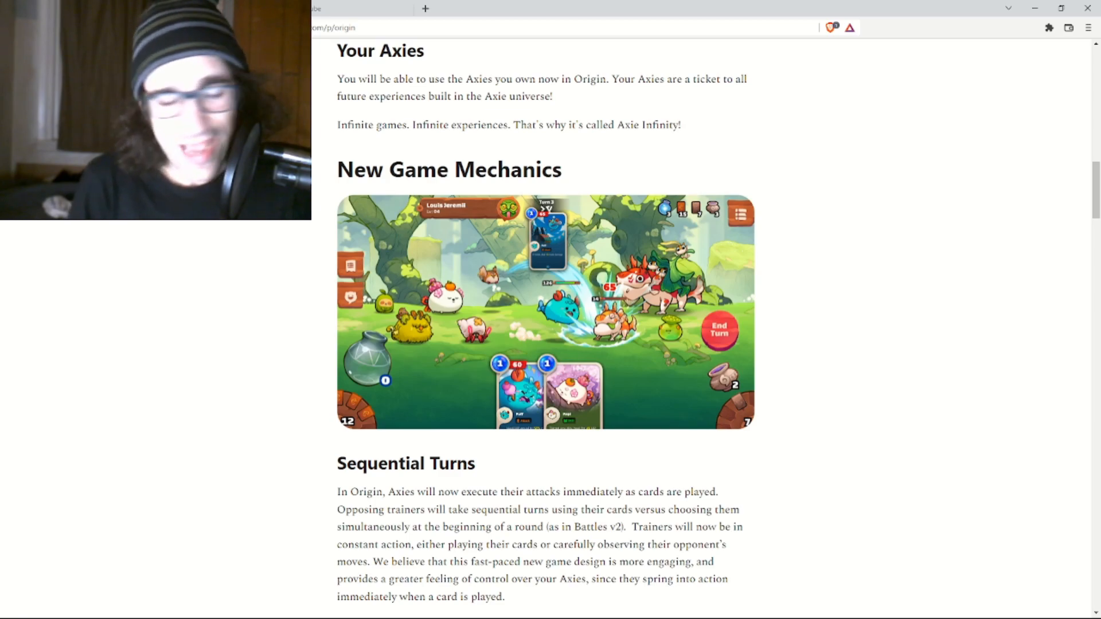
pyautogui.moveTo(242, 312)
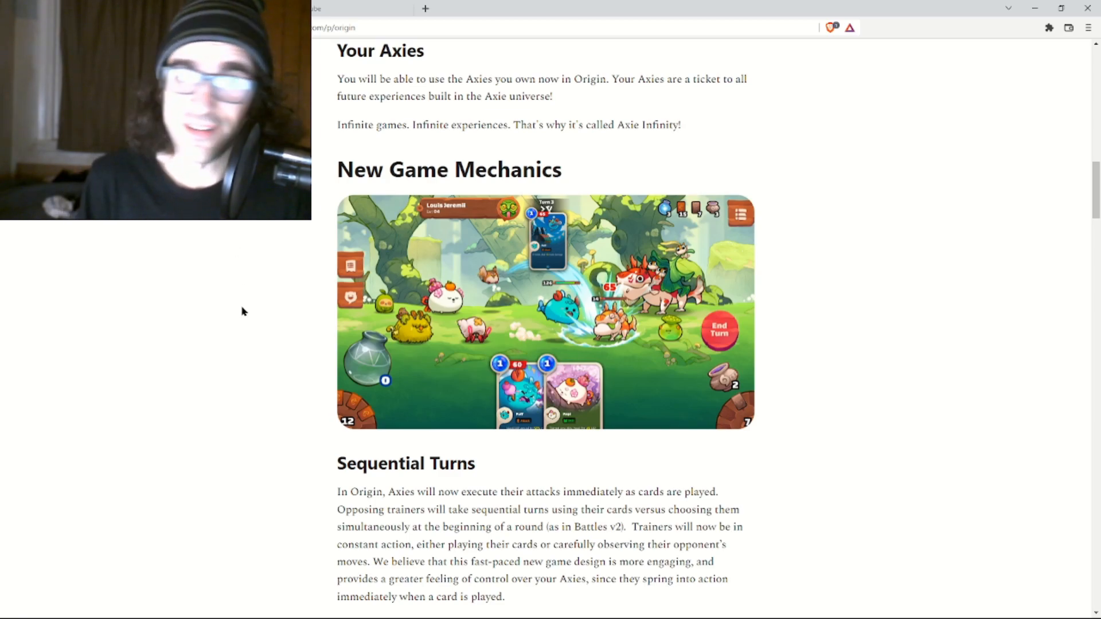
pyautogui.scroll(3)
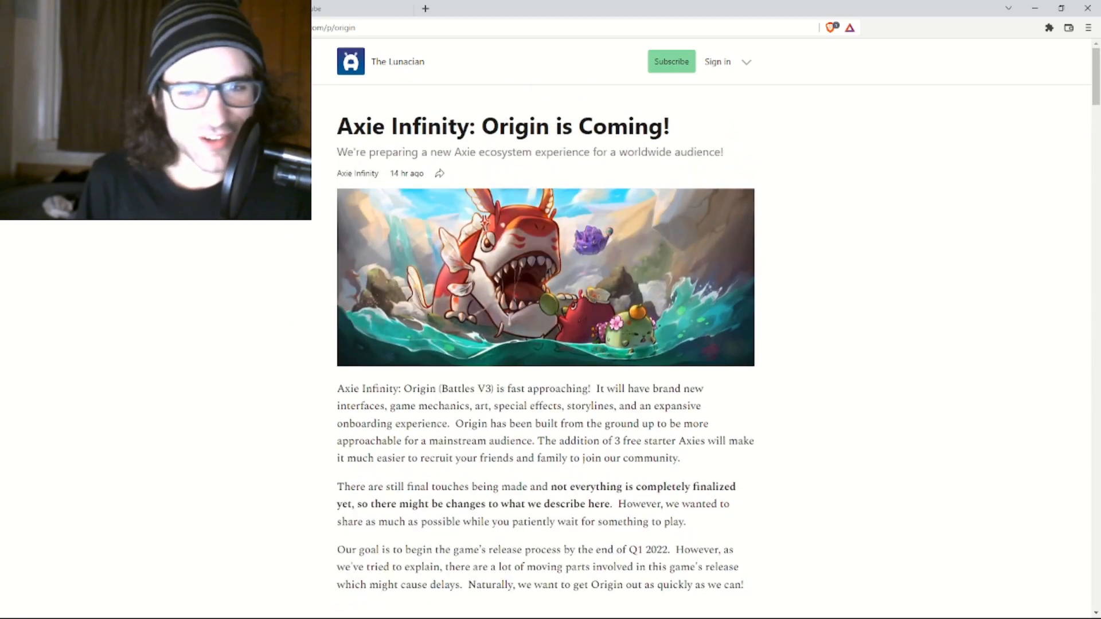
pyautogui.scroll(-3)
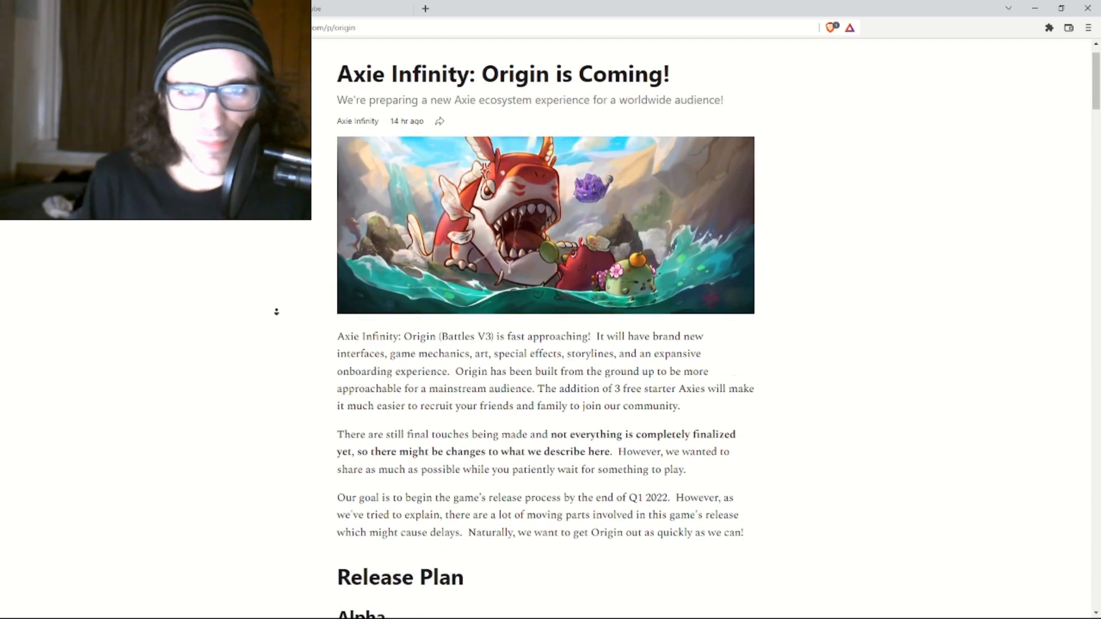
pyautogui.scroll(-3)
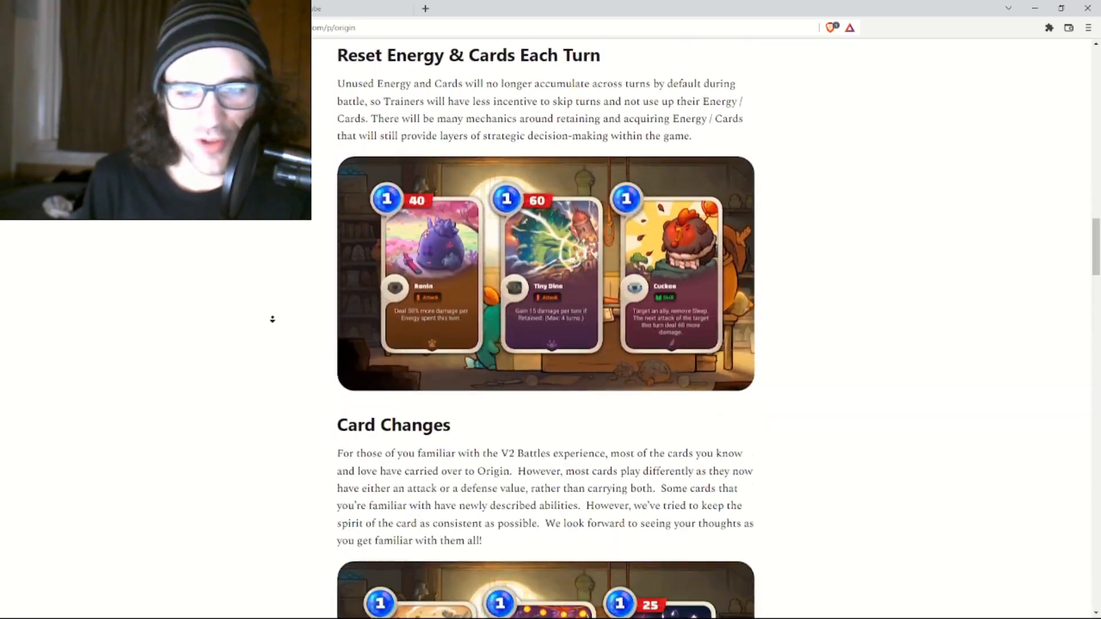
pyautogui.scroll(3)
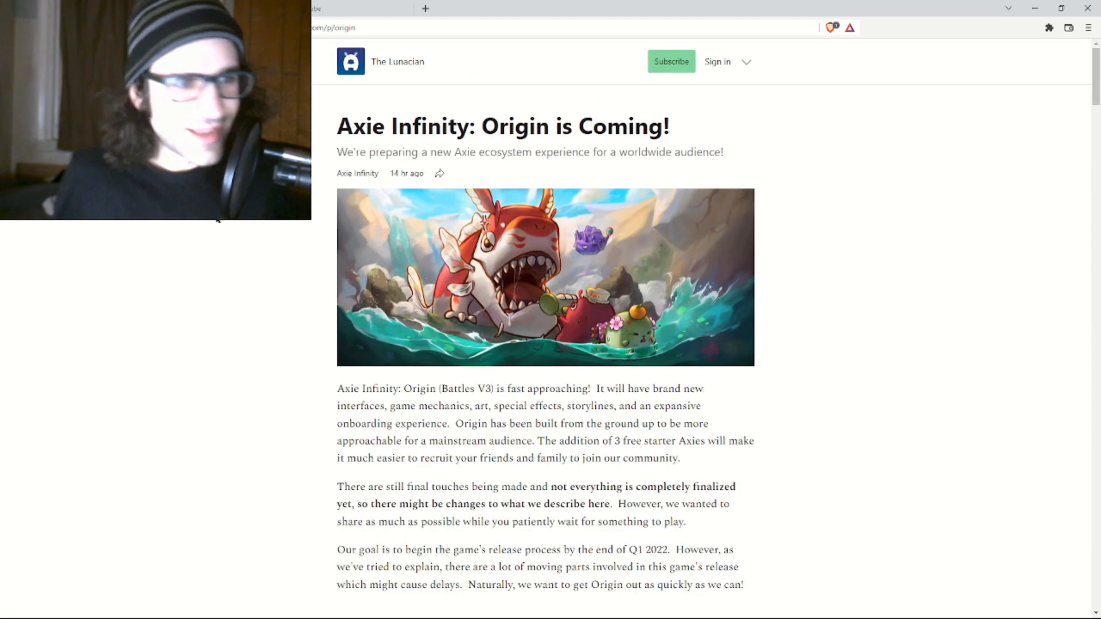